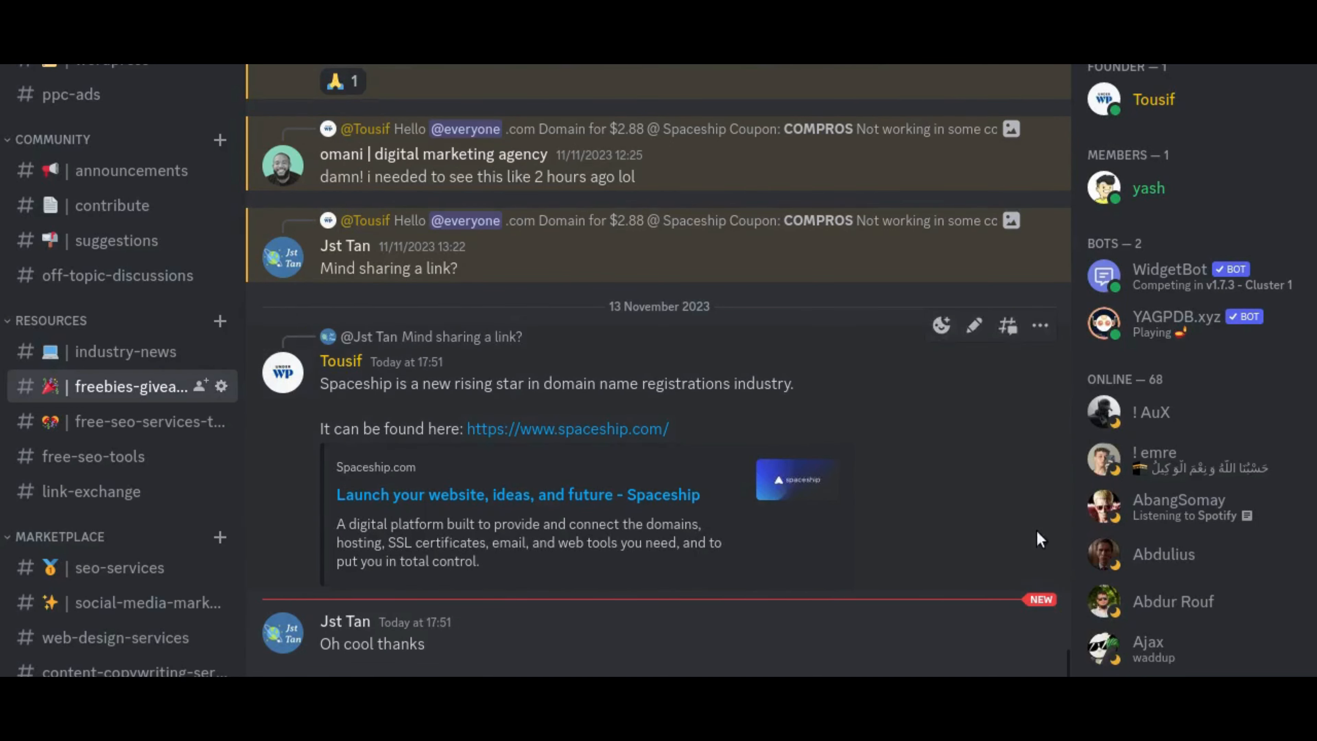
pyautogui.moveTo(1070, 670)
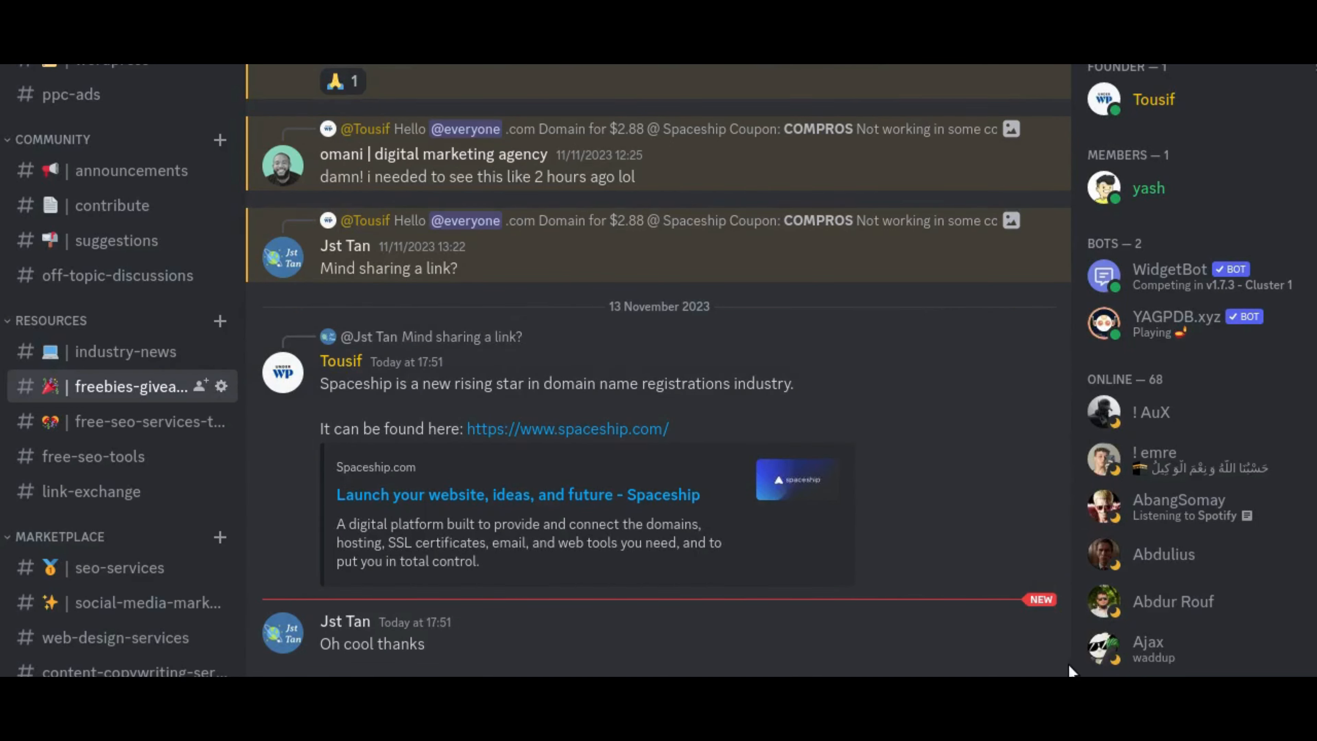
pyautogui.moveTo(1067, 662)
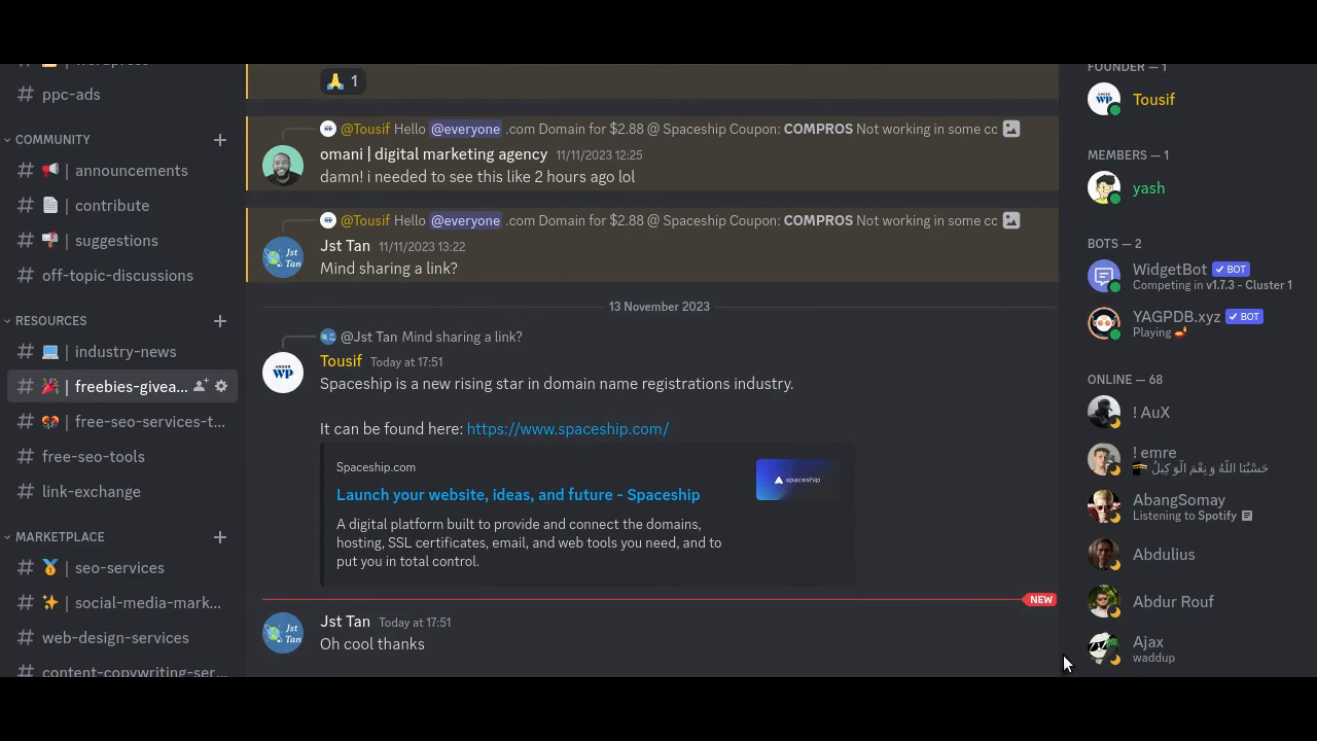
# Scroll the freebies-giveaways messages, then the free-seo-services channel with the guest post giveaway.
pyautogui.scroll(3)
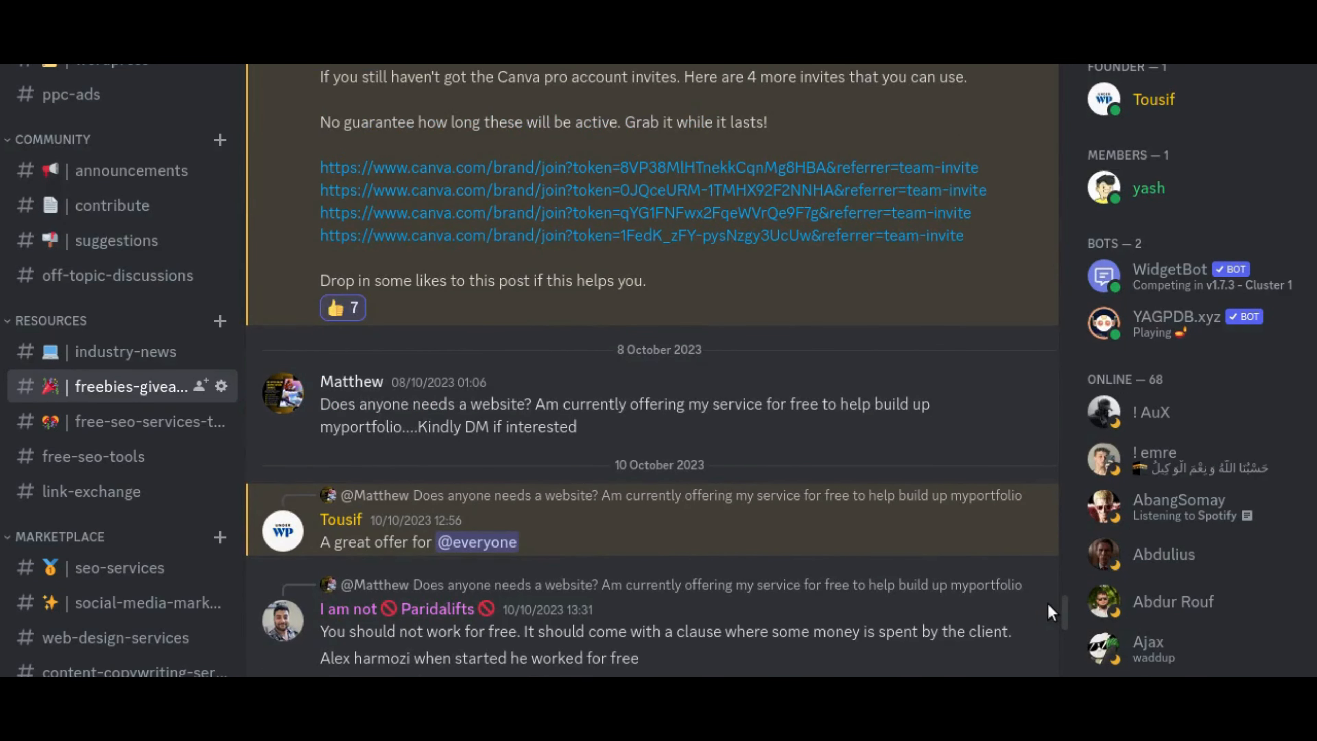
pyautogui.scroll(-3)
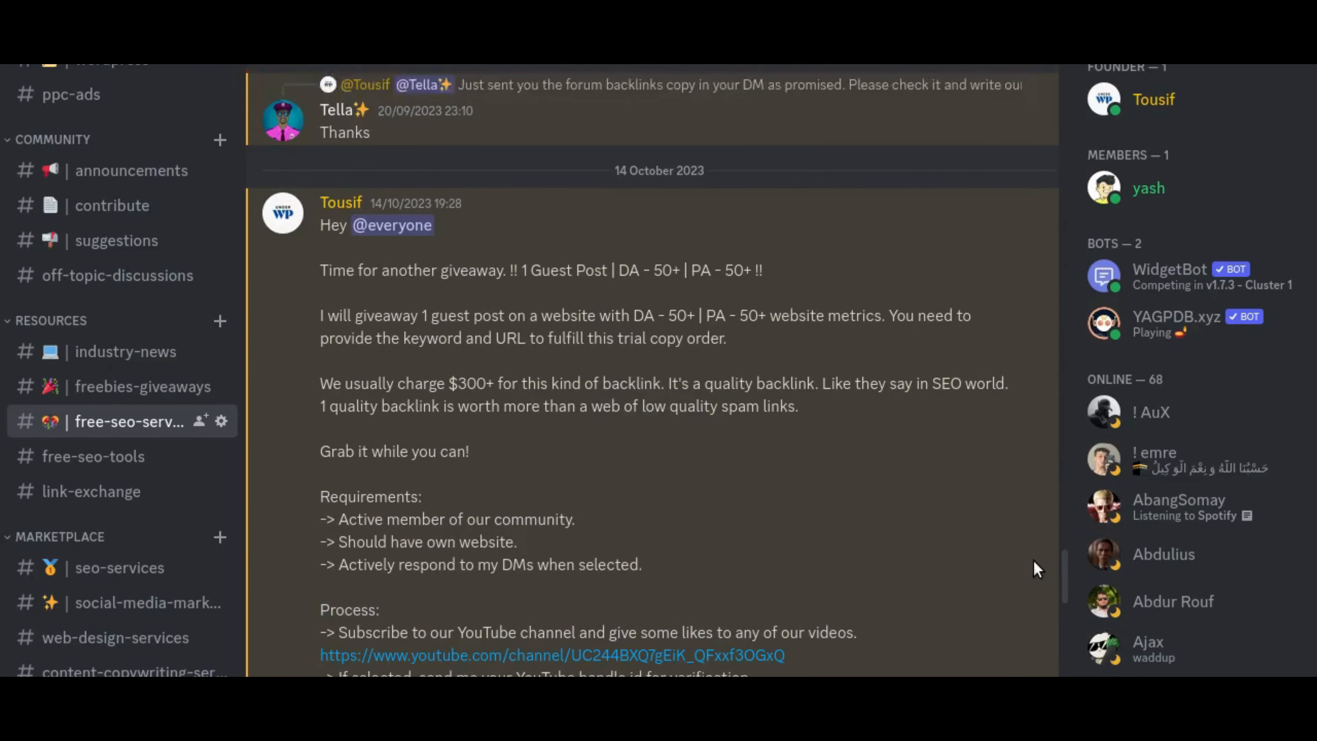
pyautogui.scroll(-3)
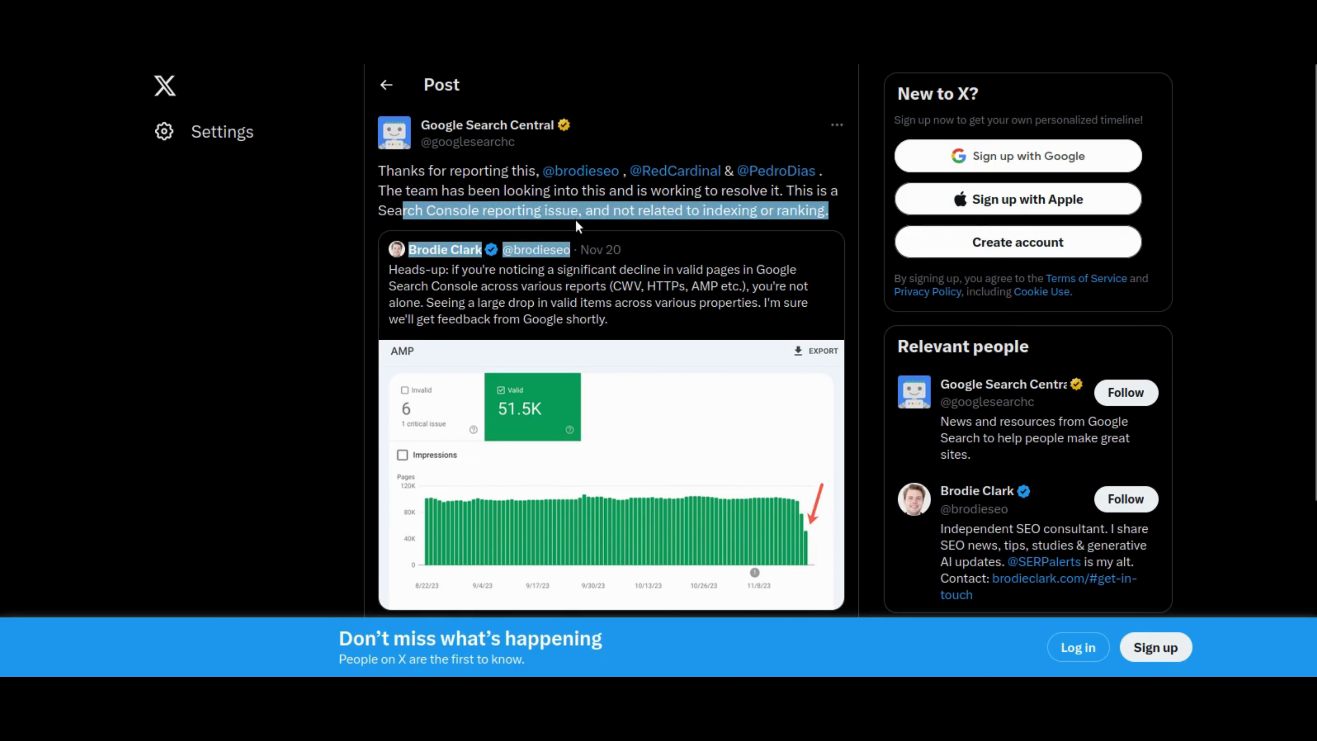
# Highlight the reply sentences calling the valid-pages drop a Search Console reporting issue, then scroll on.
pyautogui.click(601, 210)
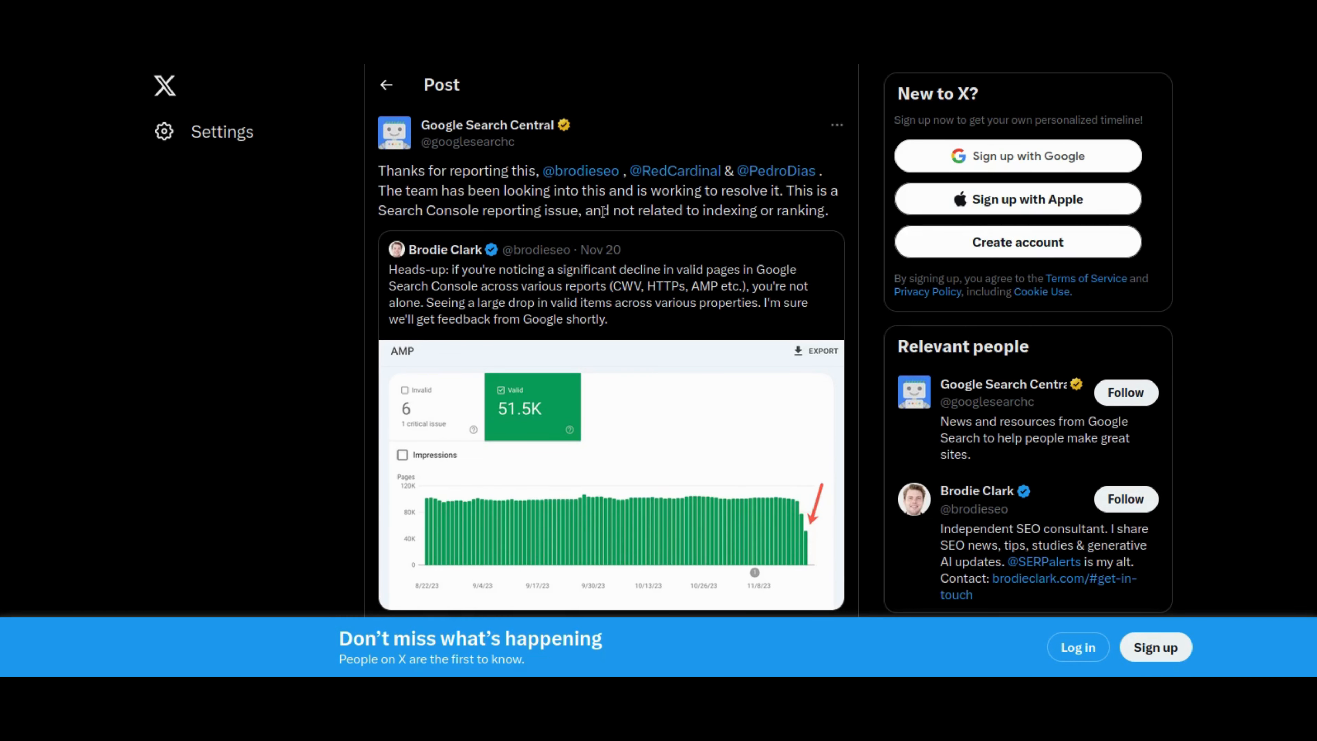
pyautogui.moveTo(379, 186)
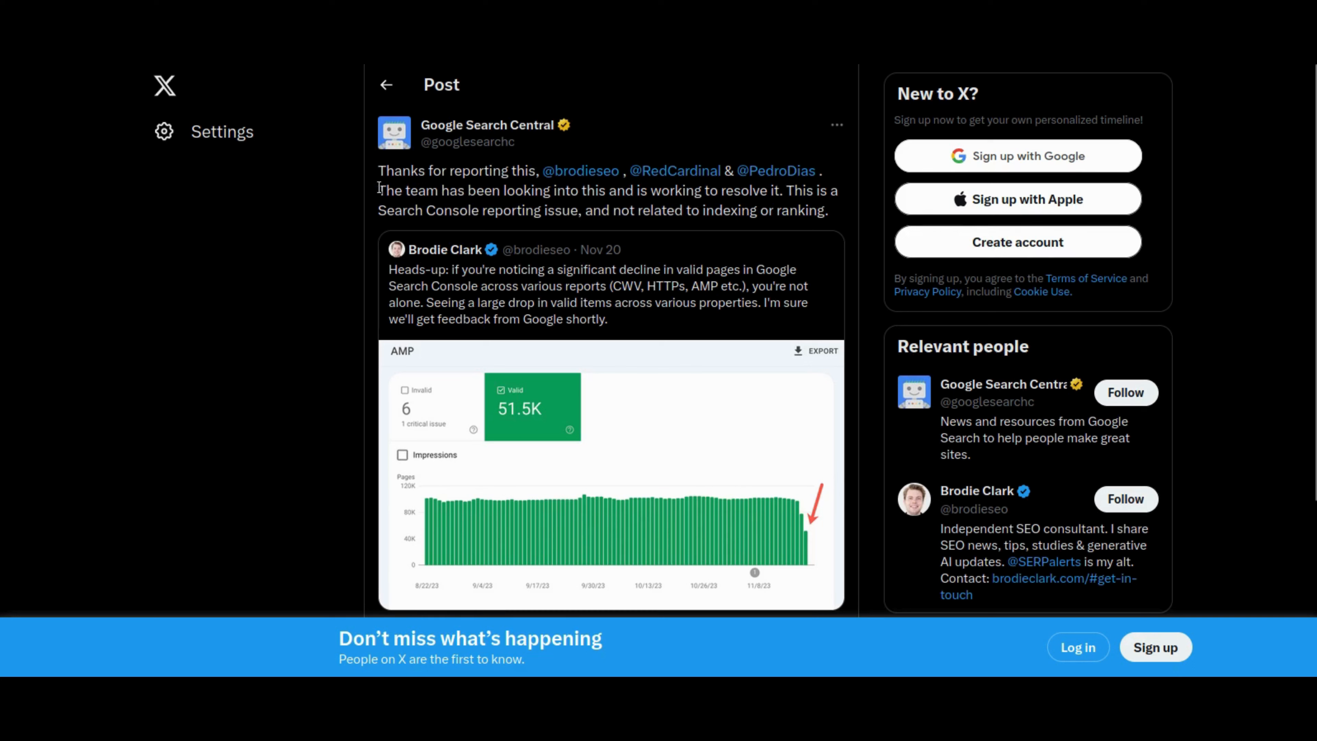
pyautogui.moveTo(378, 190); pyautogui.dragTo(826, 209)
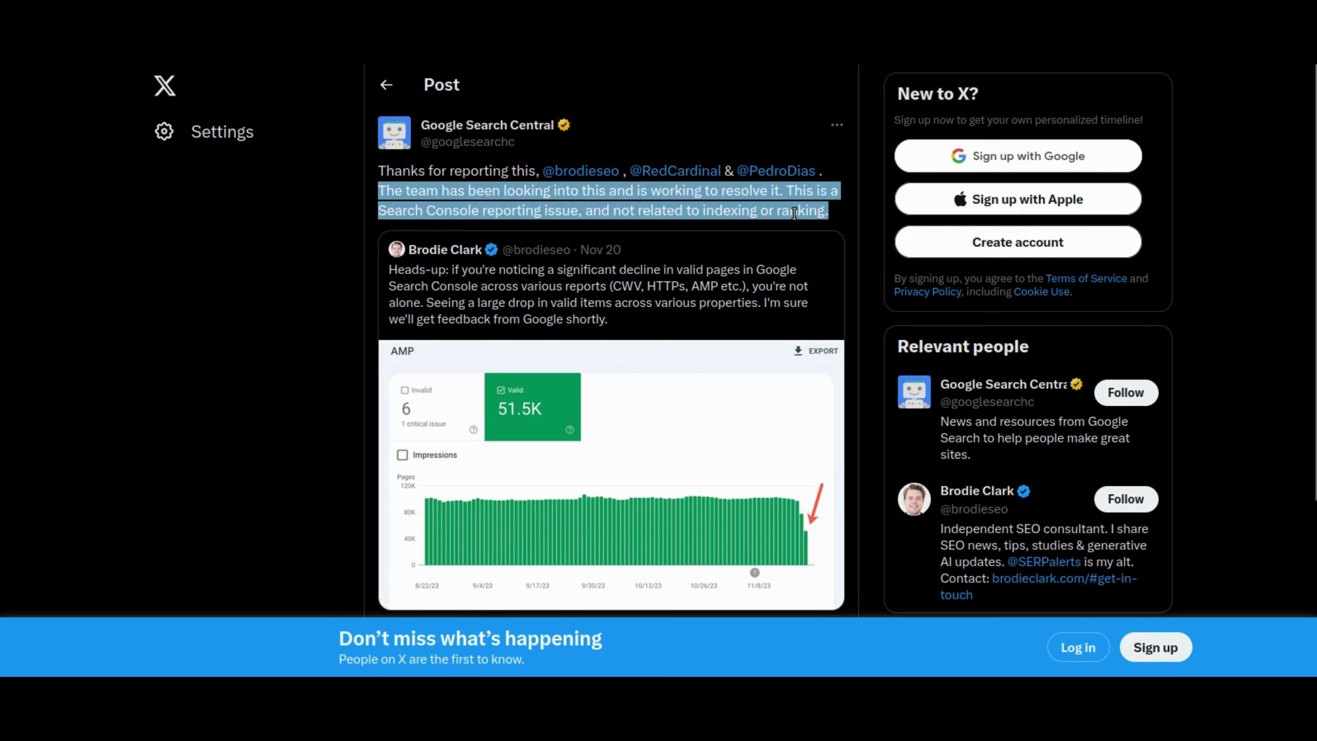
pyautogui.click(789, 209)
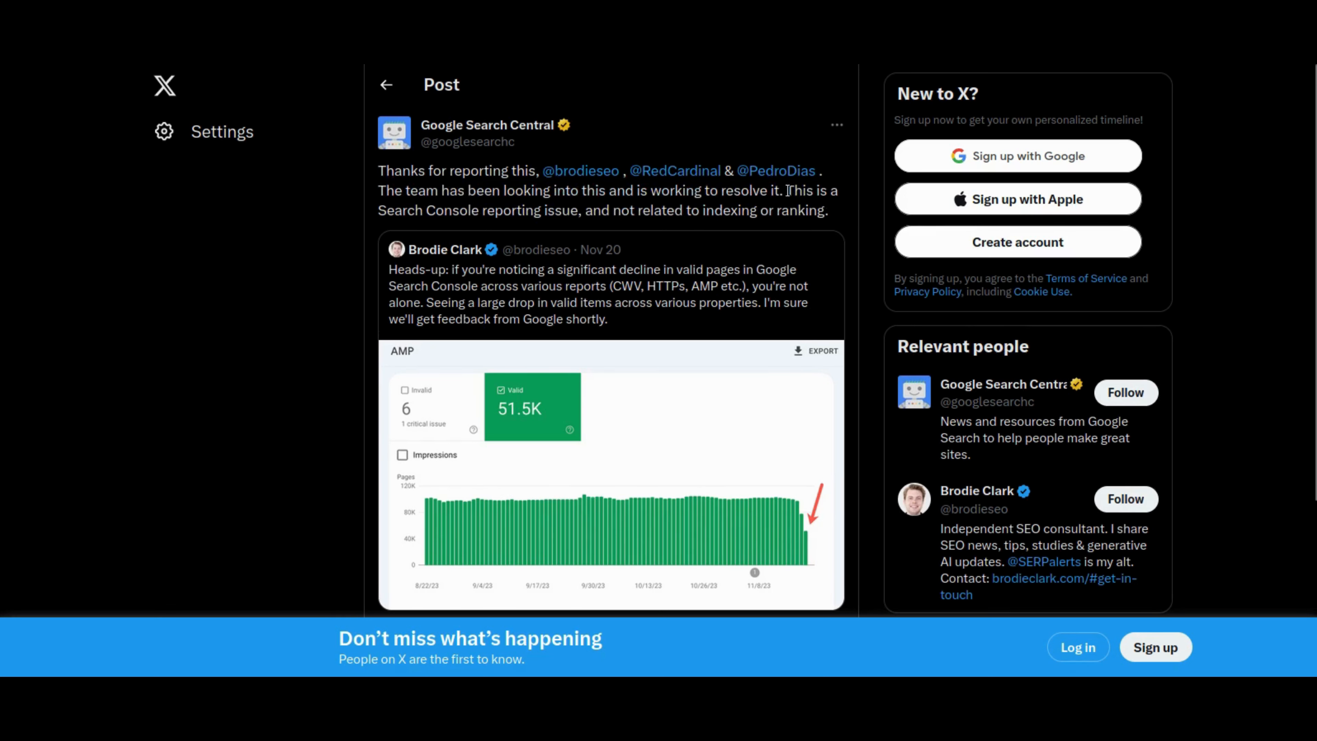
pyautogui.moveTo(785, 190); pyautogui.dragTo(827, 210)
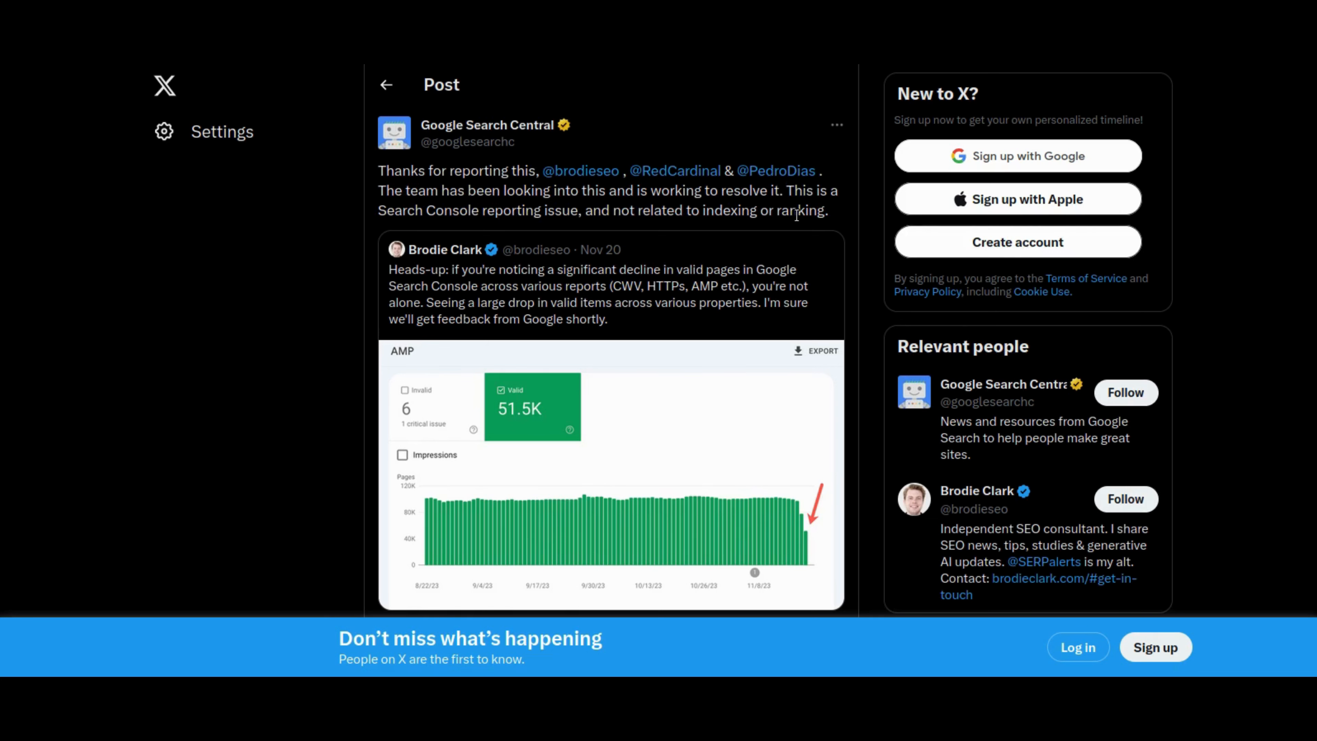
pyautogui.scroll(-3)
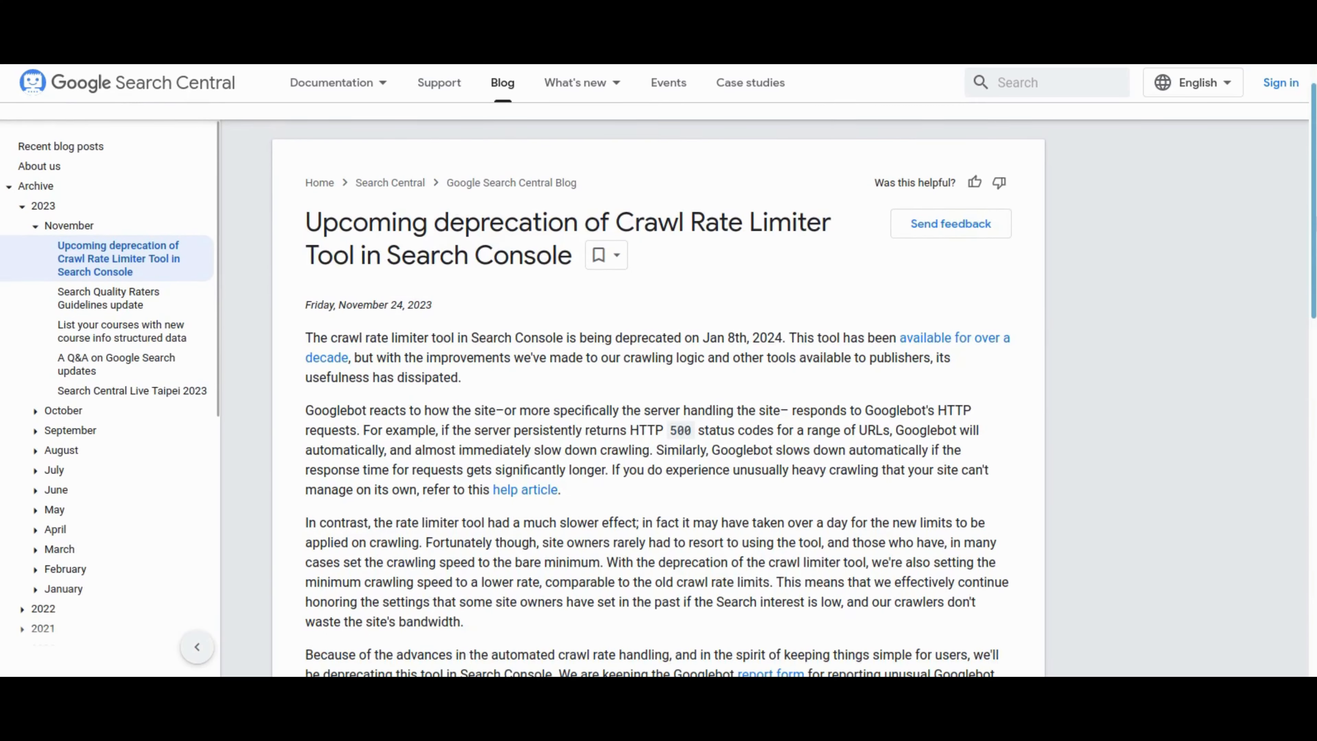
# Scroll to the Crawl Rate Limiter deprecation post and highlight 'Upcoming' in its title.
pyautogui.scroll(-3)
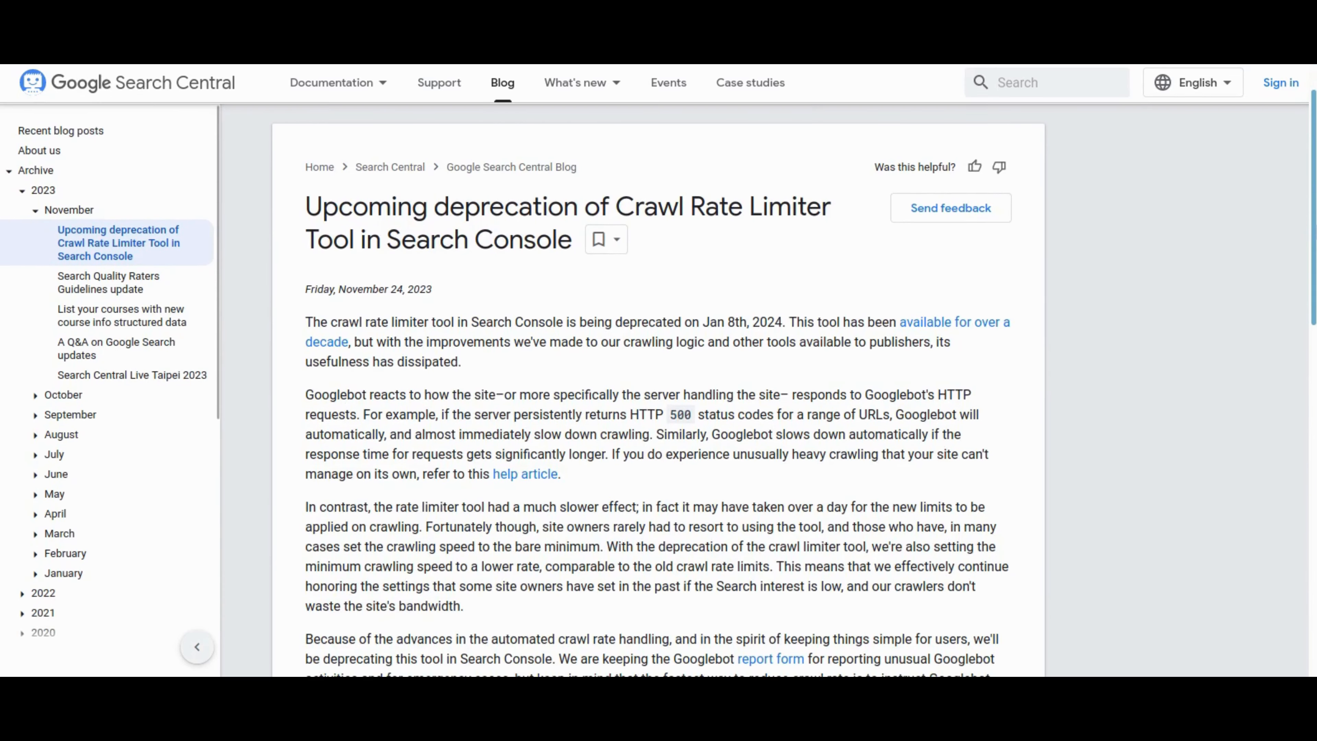
pyautogui.scroll(-3)
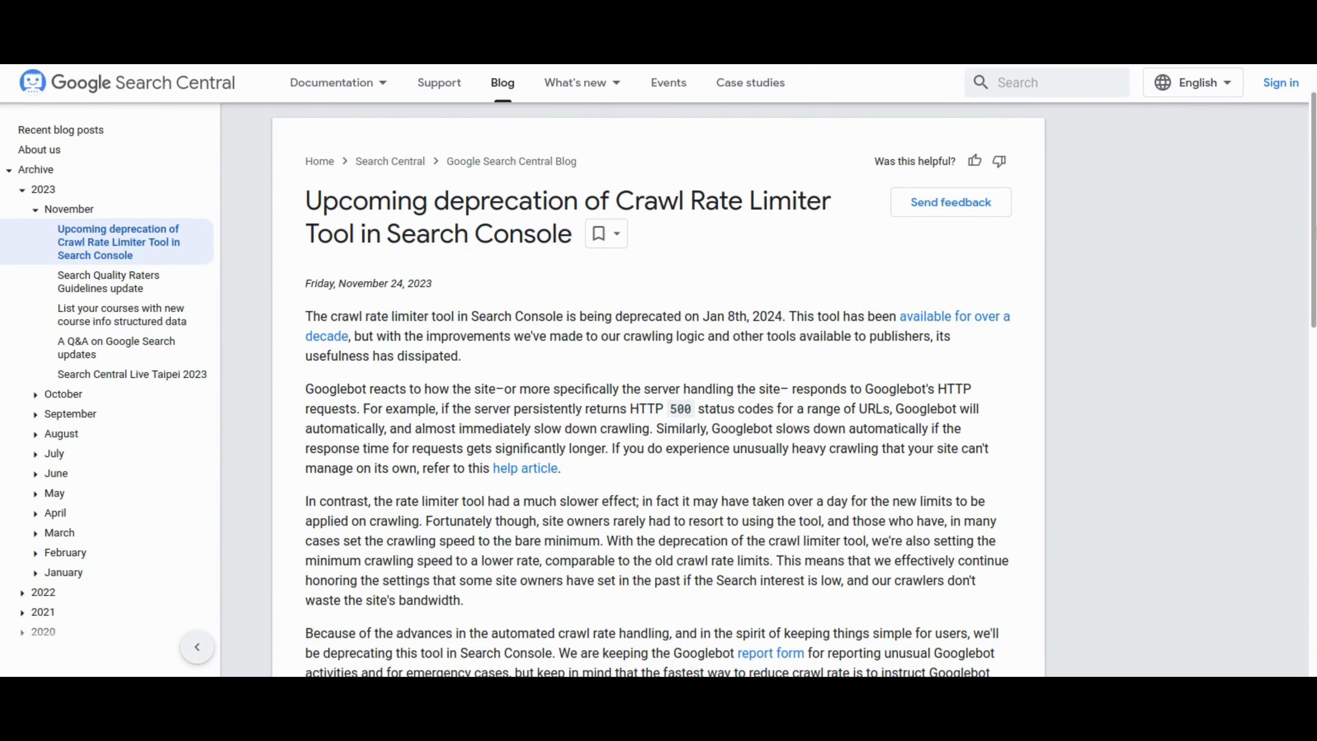
pyautogui.moveTo(984, 229)
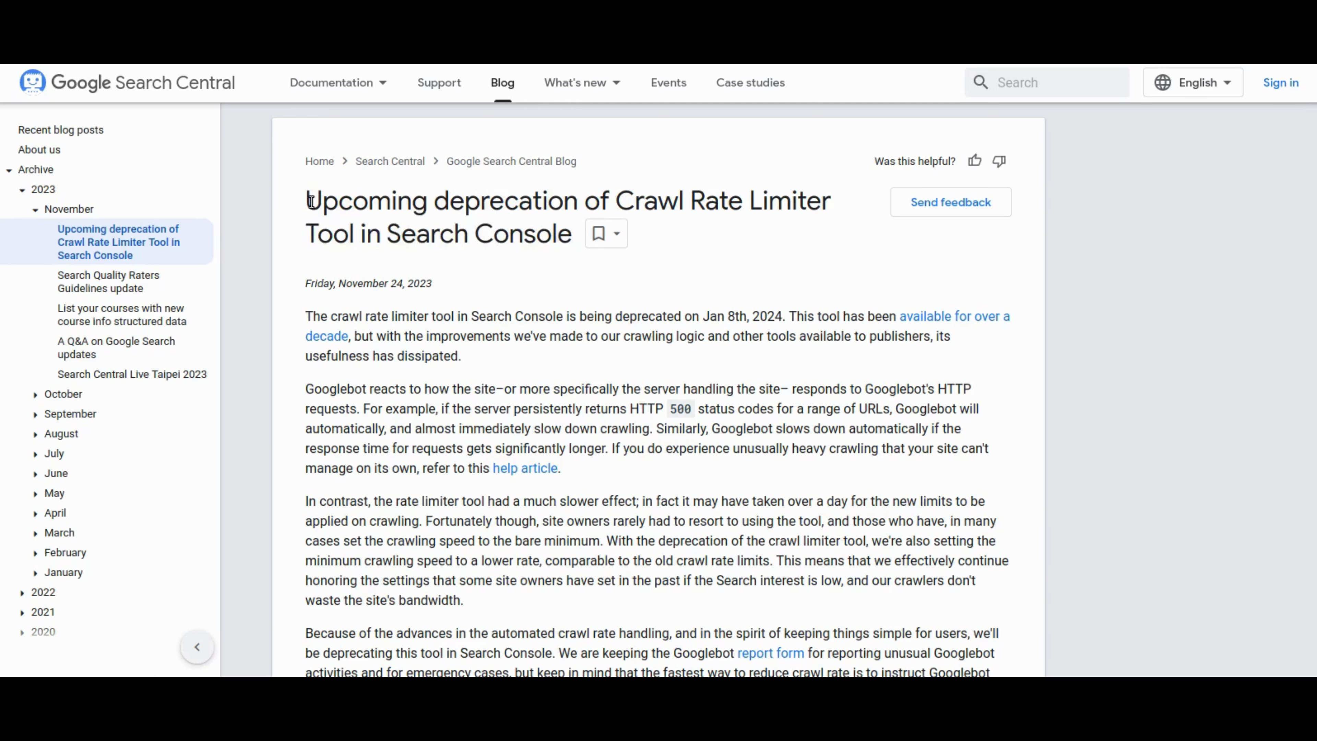
pyautogui.moveTo(308, 200); pyautogui.dragTo(571, 233)
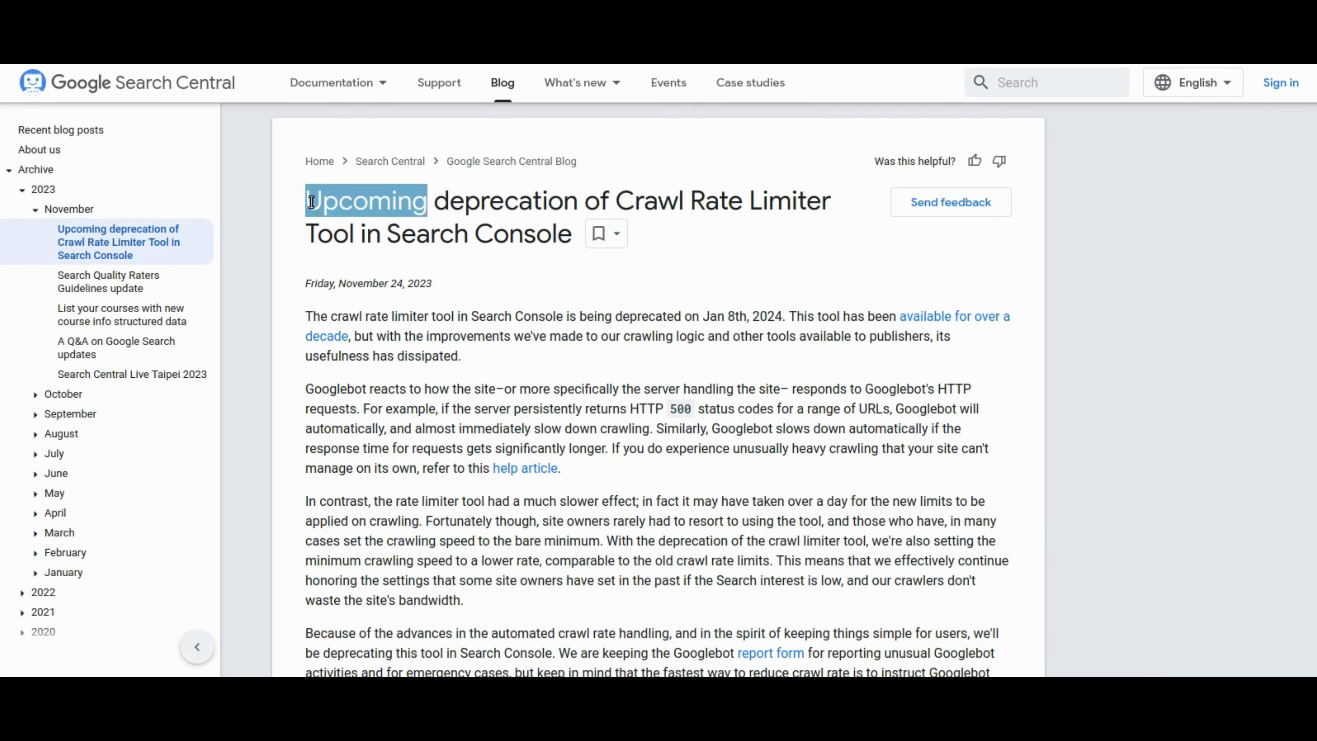
pyautogui.moveTo(311, 201); pyautogui.dragTo(571, 234)
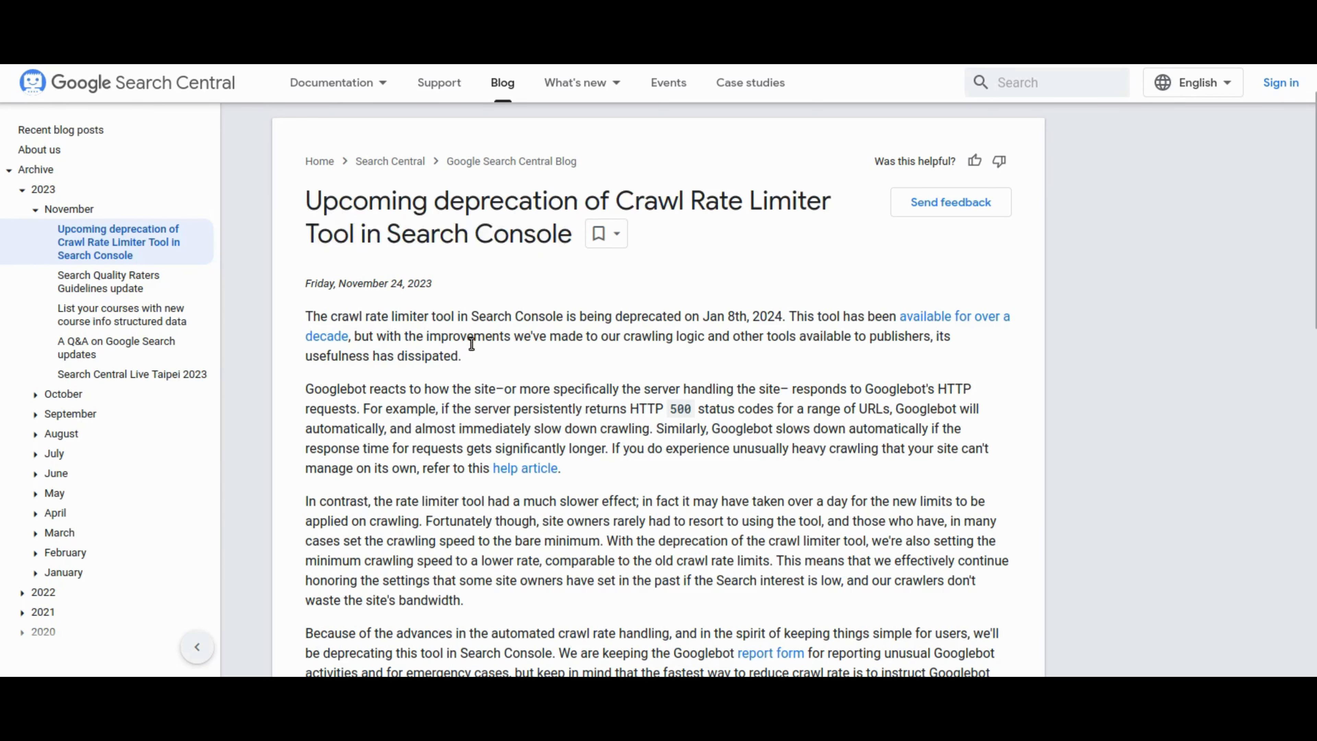
# Highlight the sentence announcing the Jan 8th, 2024 deprecation, then continue down the post.
pyautogui.doubleClick(375, 315)
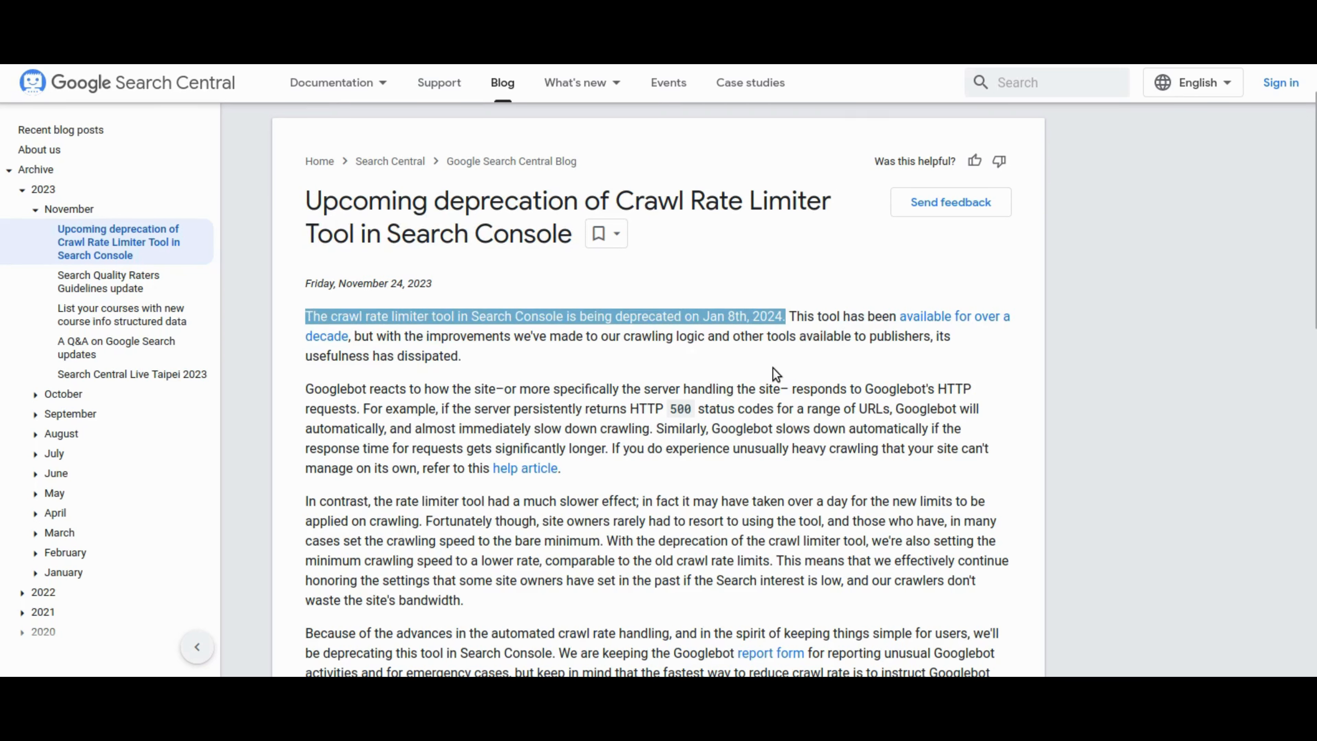
pyautogui.click(774, 374)
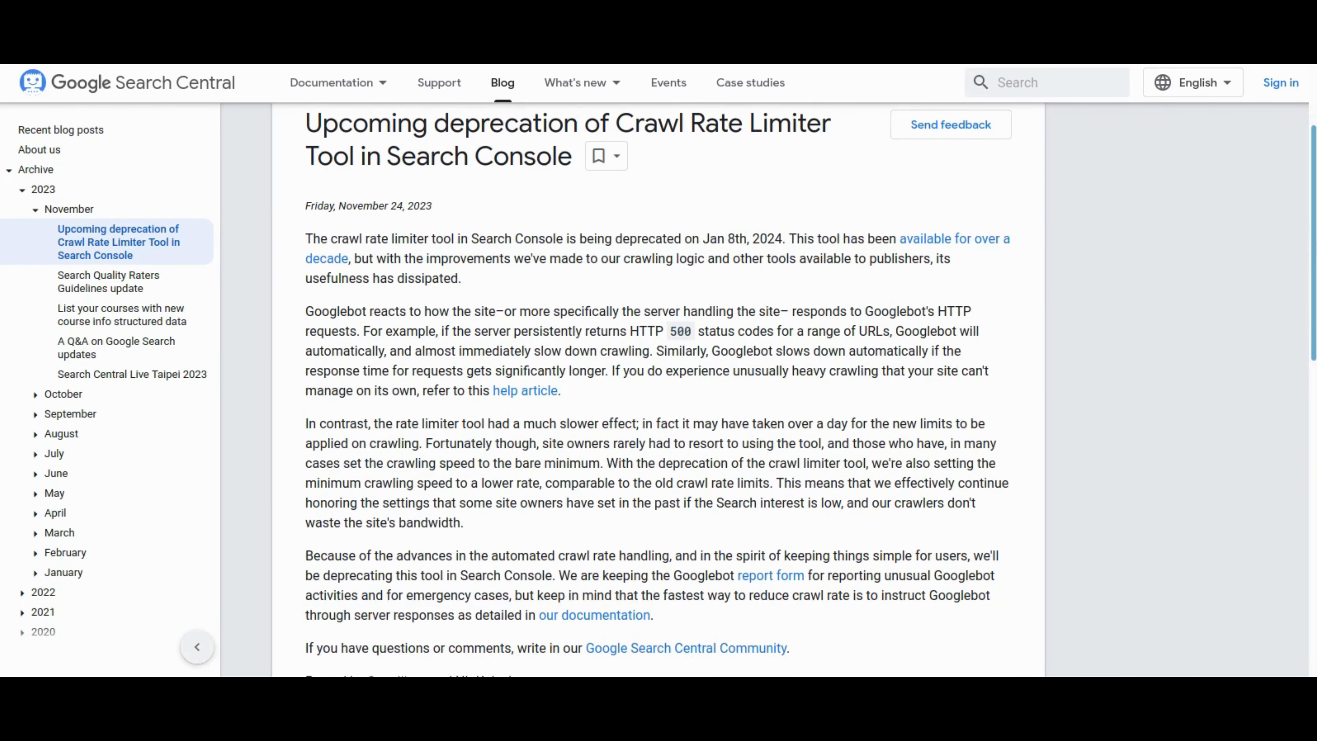
pyautogui.scroll(-3)
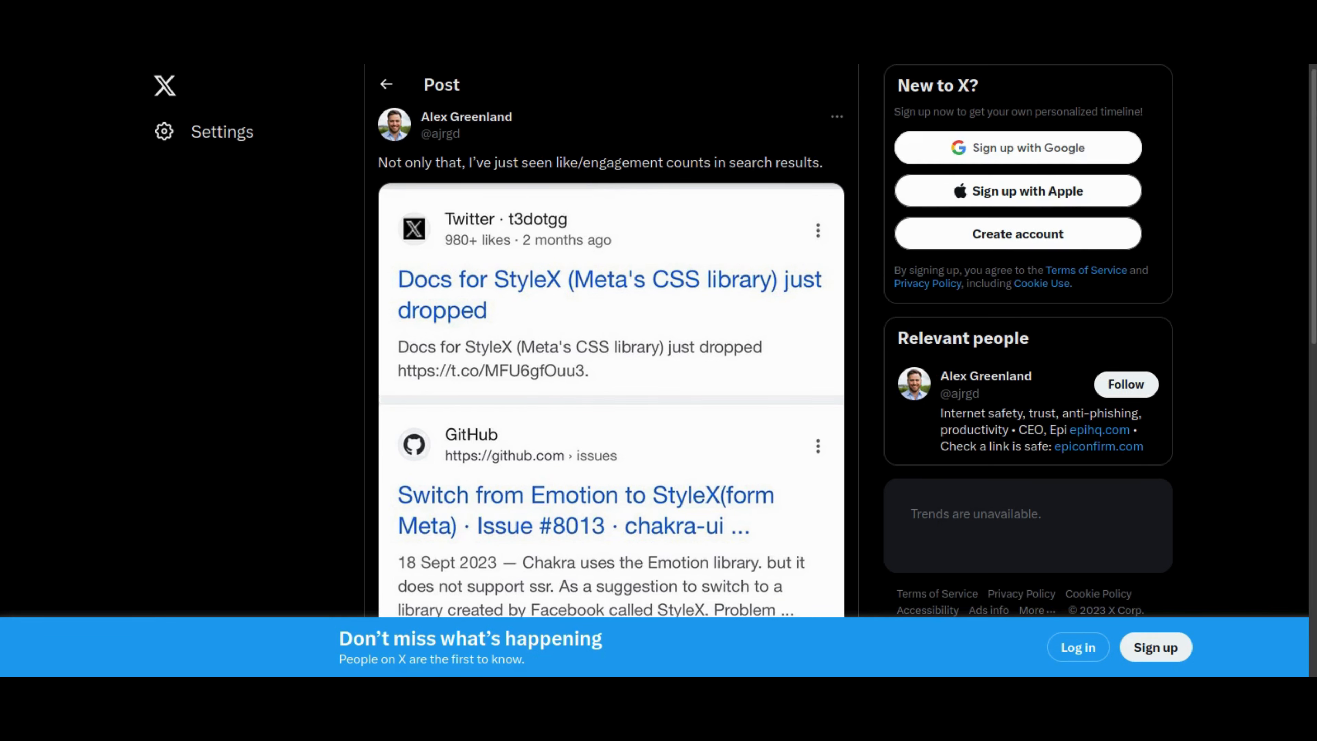
# Scroll down through the screenshot of StyleX search results showing like and engagement counts.
pyautogui.scroll(-3)
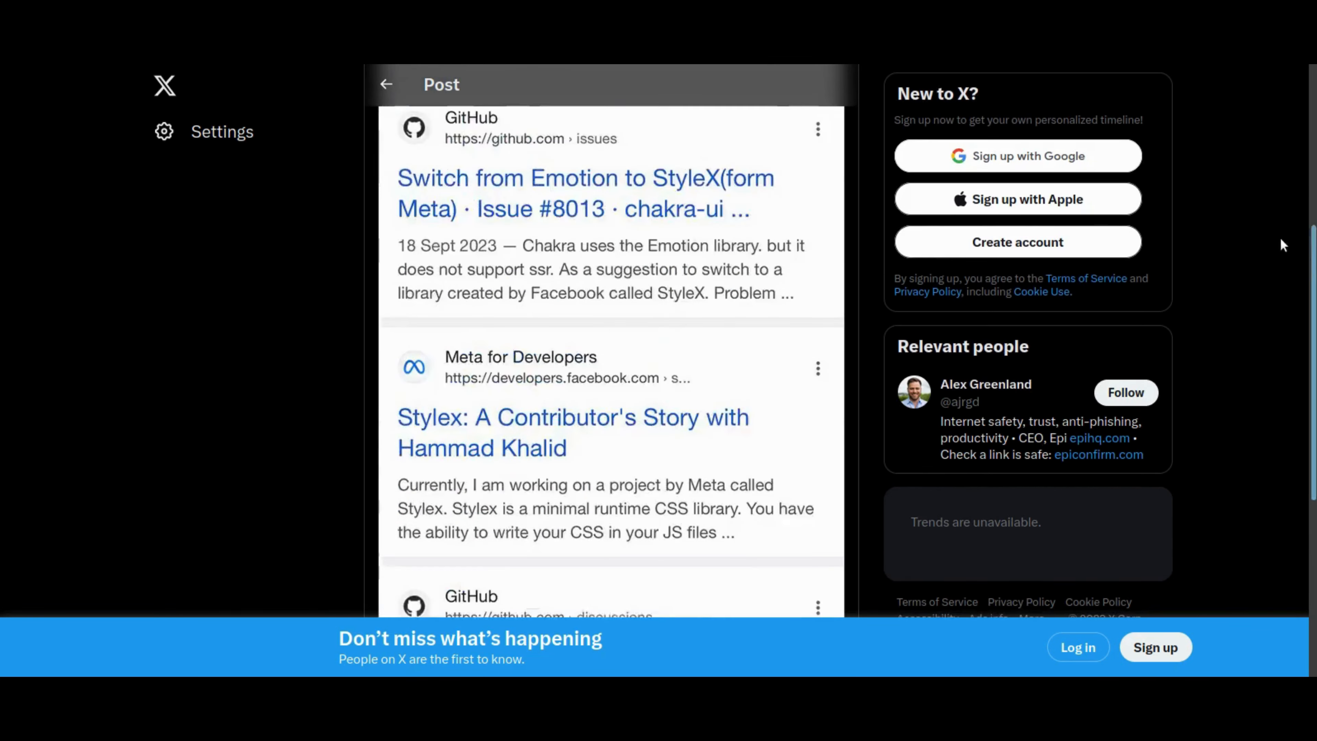
pyautogui.scroll(-3)
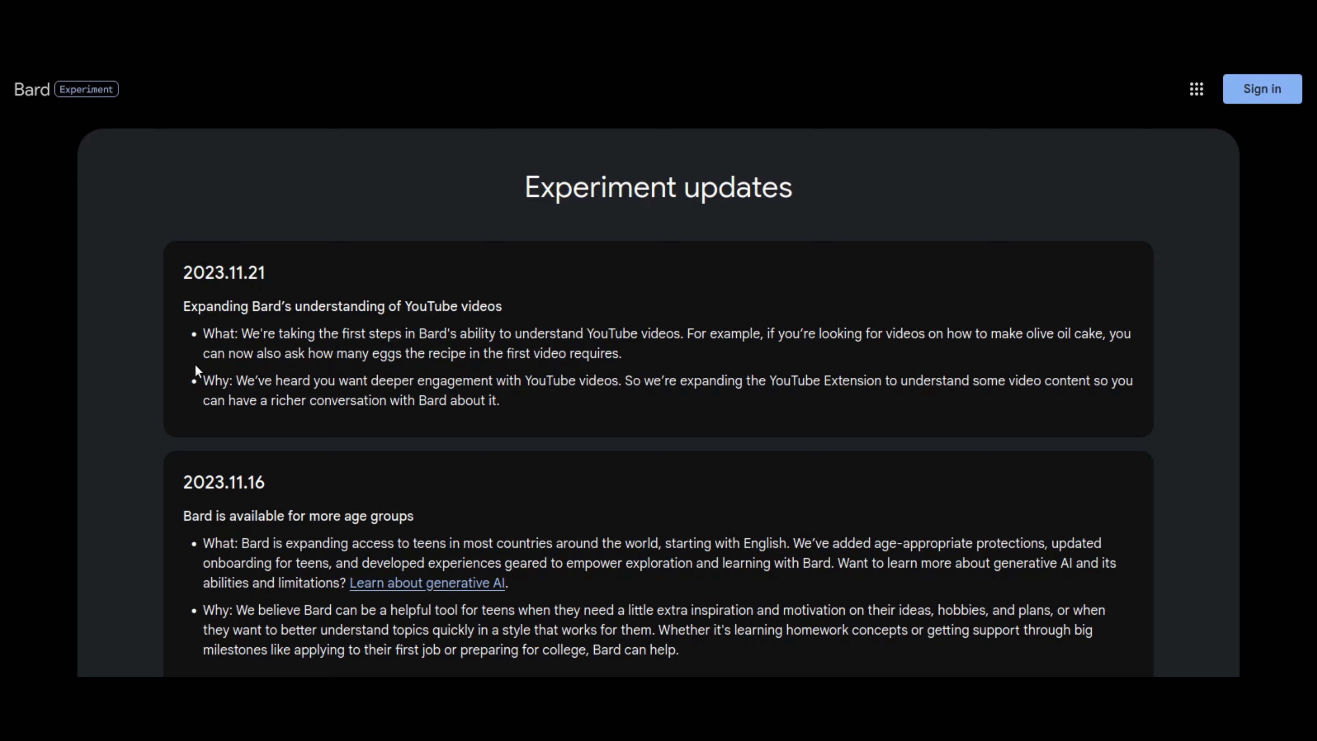
# Highlight part of the 2023.11.21 entry about Bard understanding YouTube videos.
pyautogui.moveTo(202, 333); pyautogui.dragTo(262, 334)
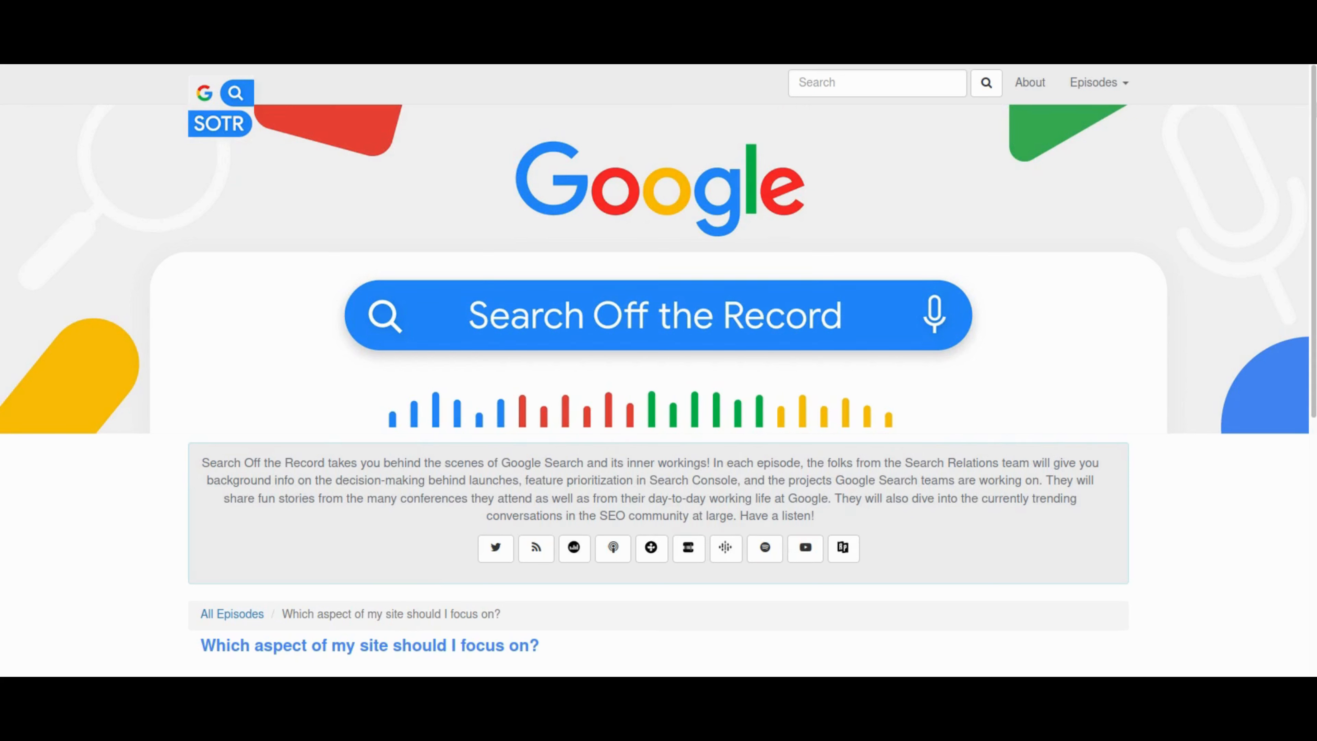
pyautogui.moveTo(1194, 211)
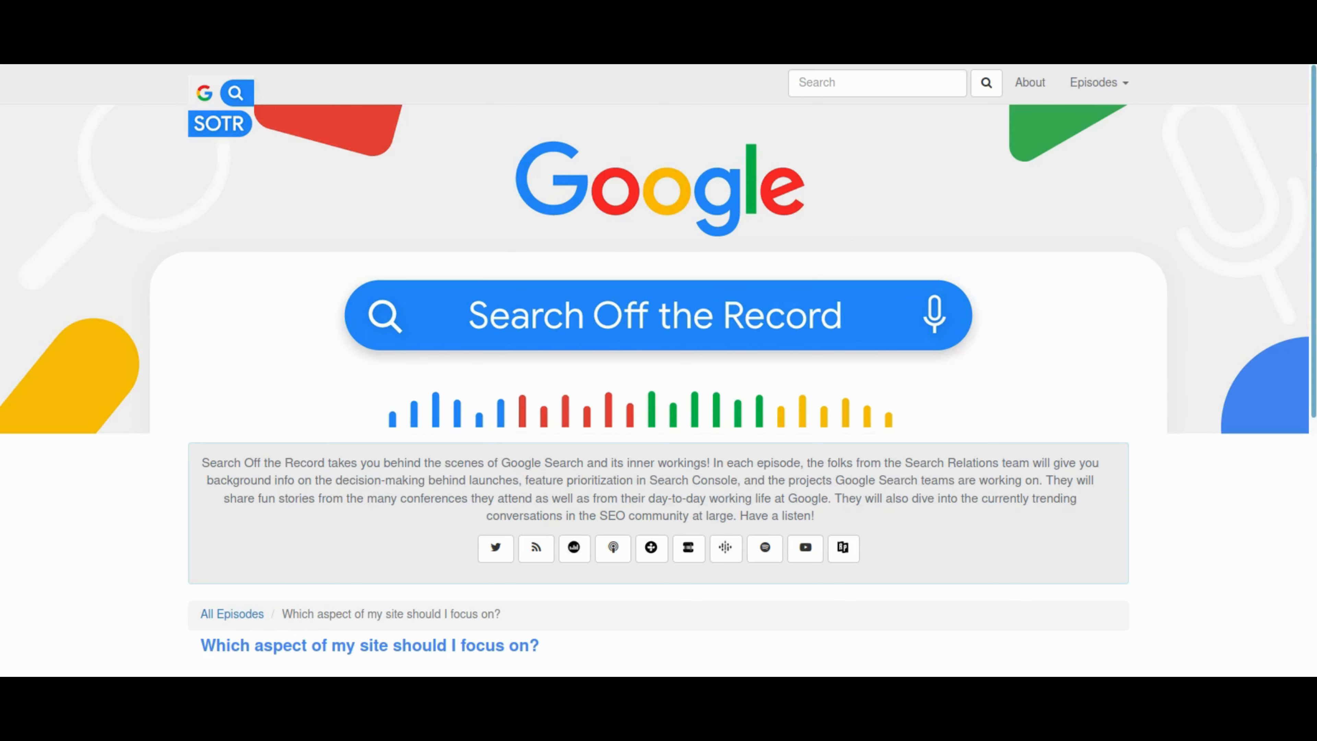
# Scroll to the 'Which aspect of my site should I focus on?' episode and highlight part of its title.
pyautogui.scroll(-3)
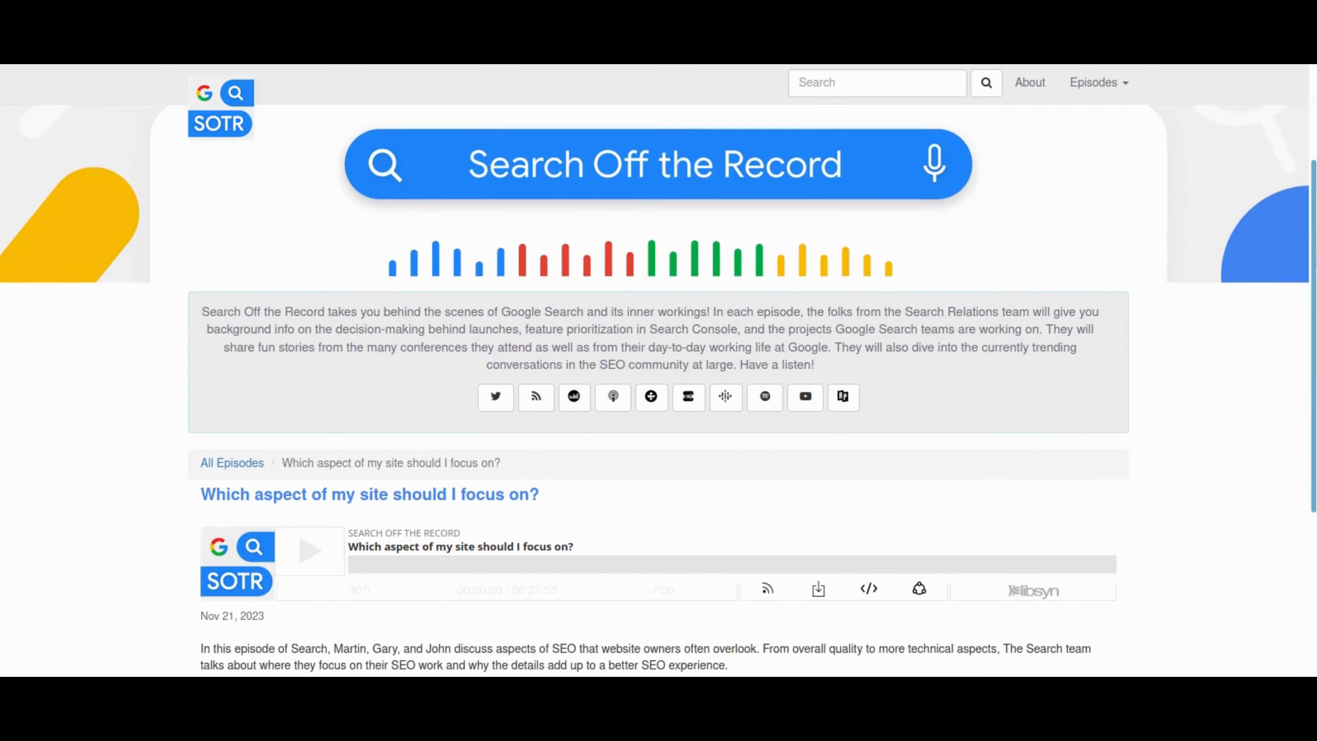
pyautogui.scroll(-3)
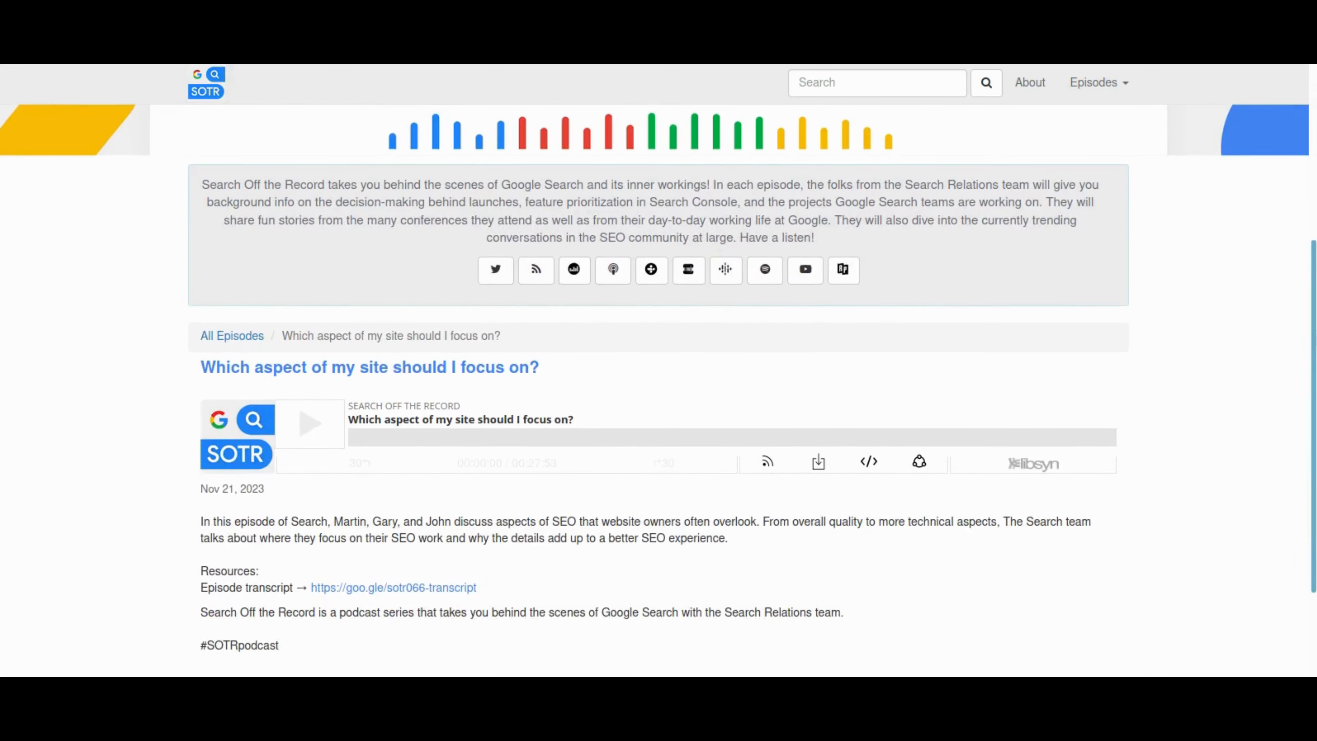
pyautogui.scroll(-3)
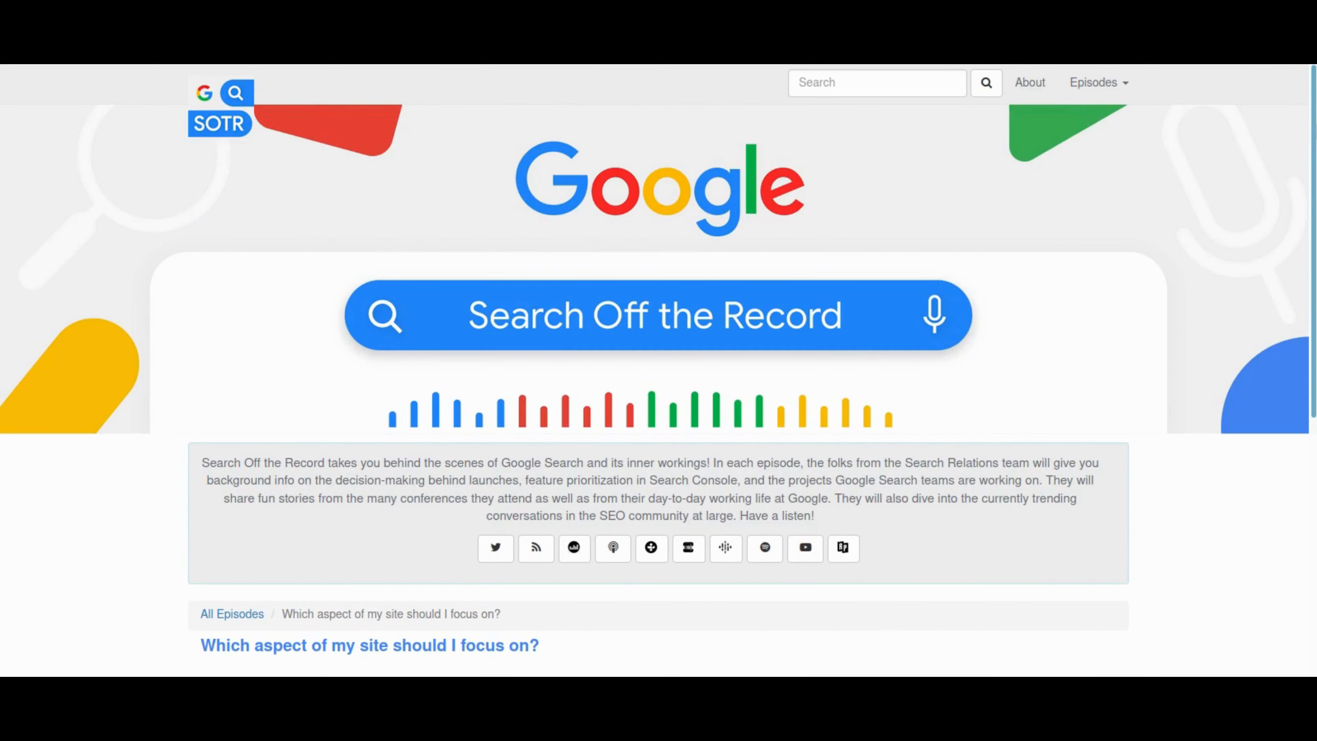
pyautogui.moveTo(1306, 428)
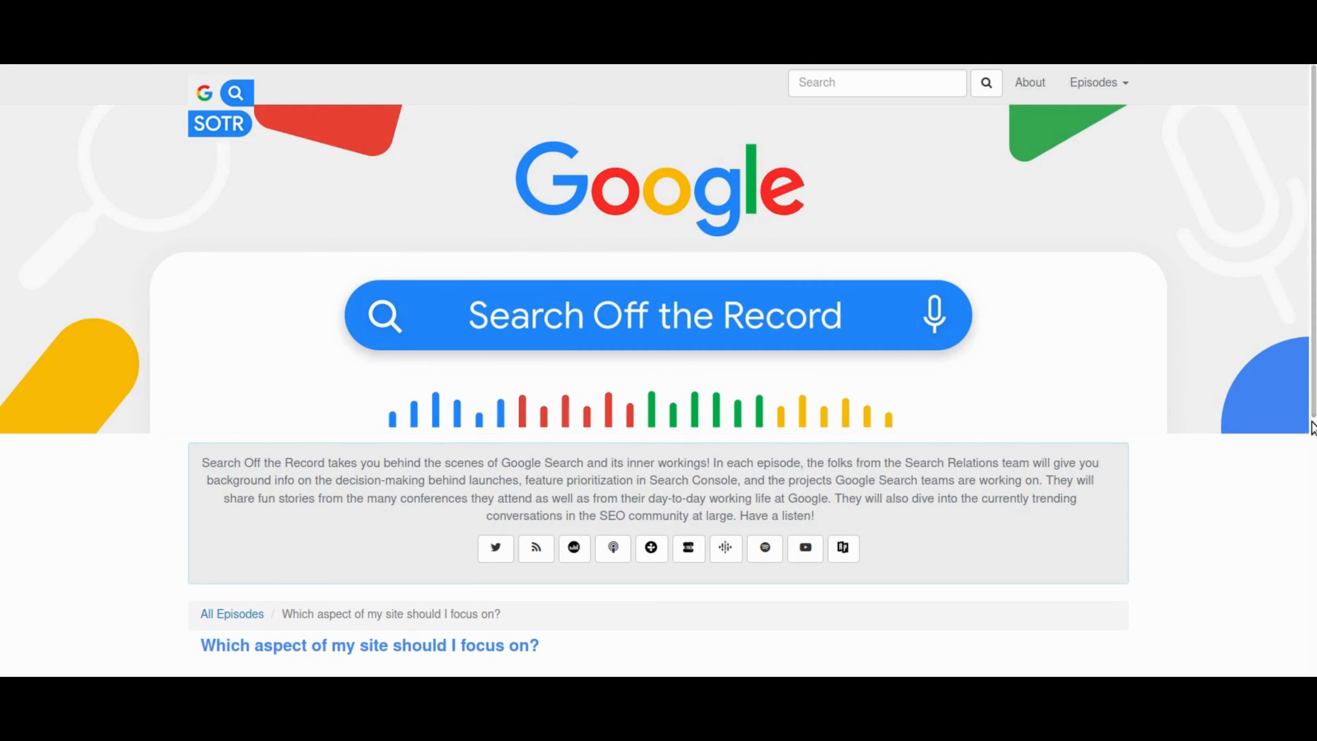
pyautogui.moveTo(1084, 384)
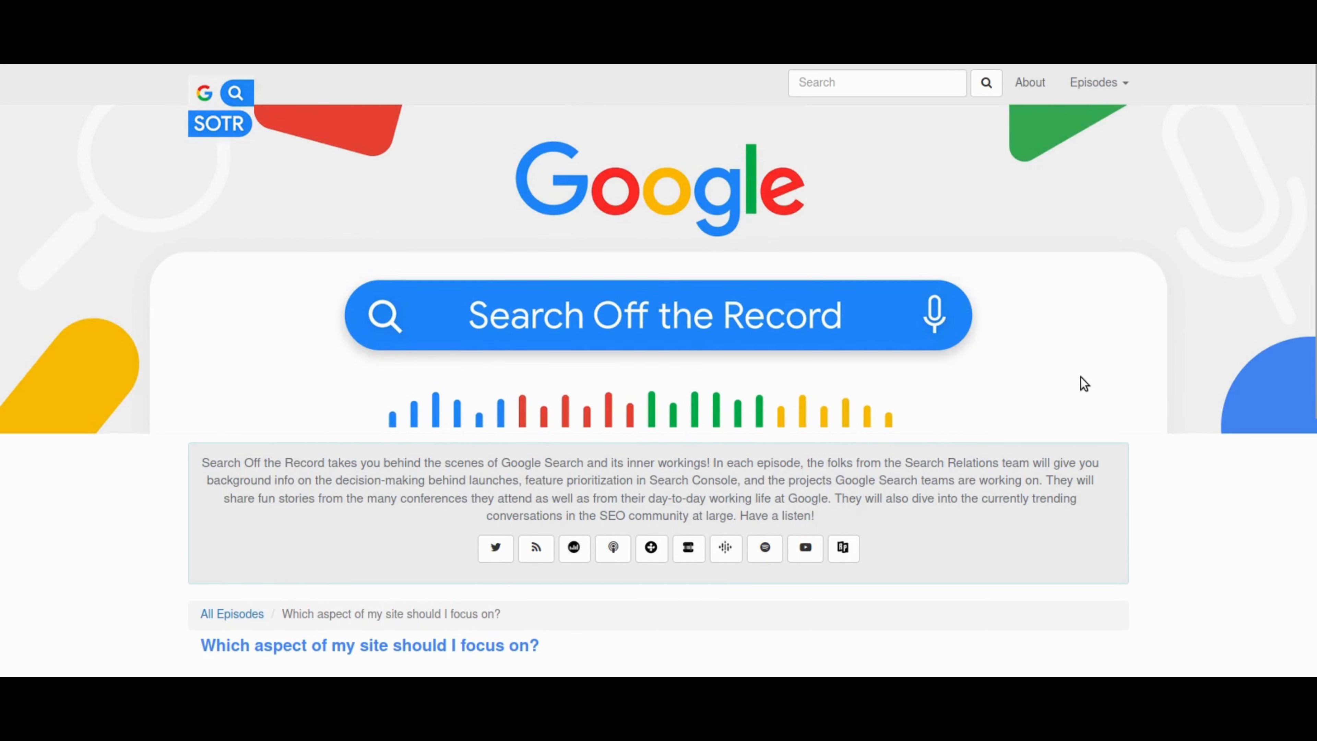
pyautogui.moveTo(1237, 303)
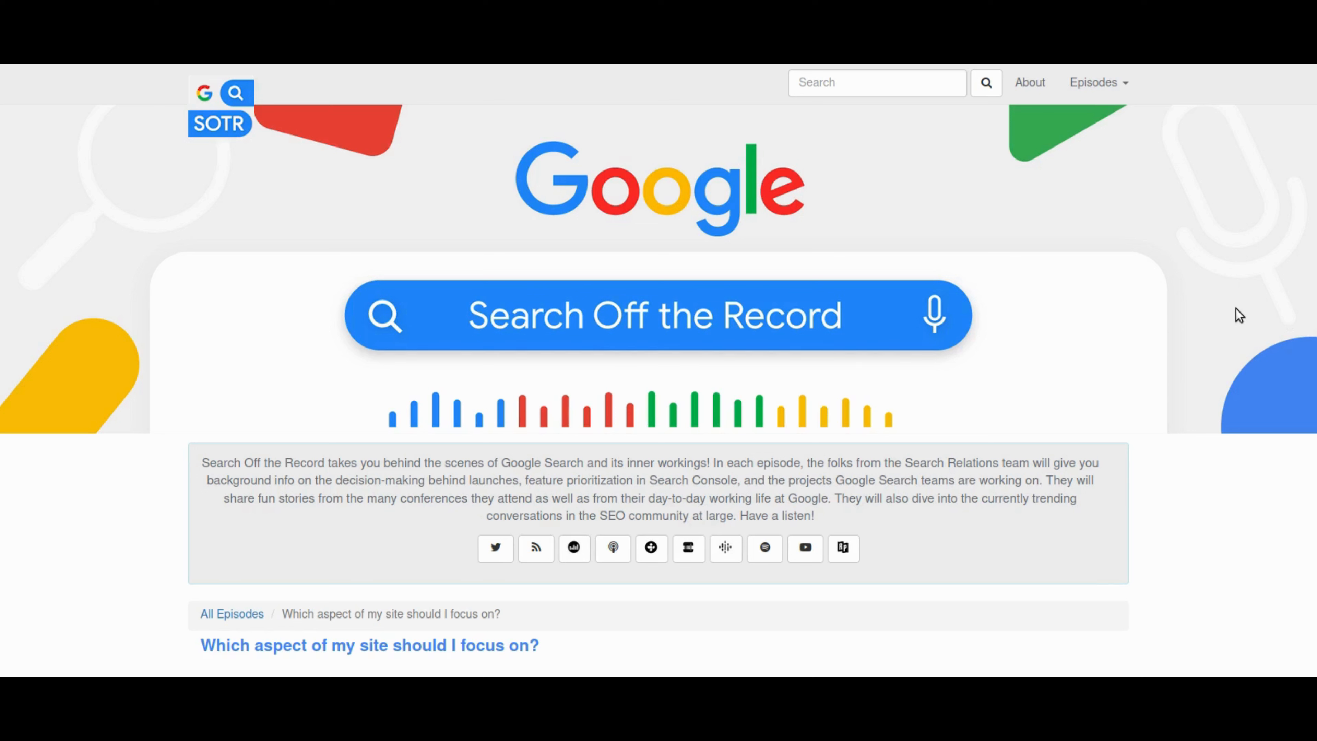
pyautogui.moveTo(1228, 354)
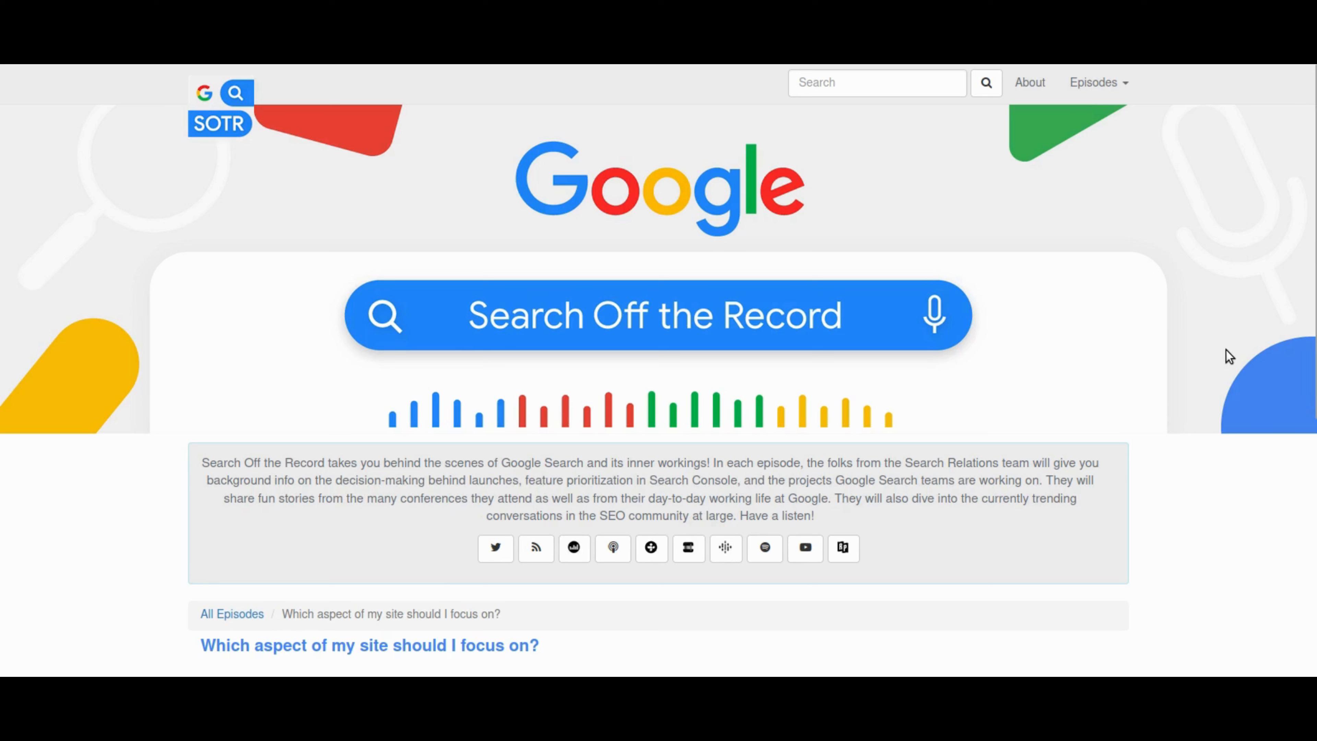
pyautogui.moveTo(1228, 344)
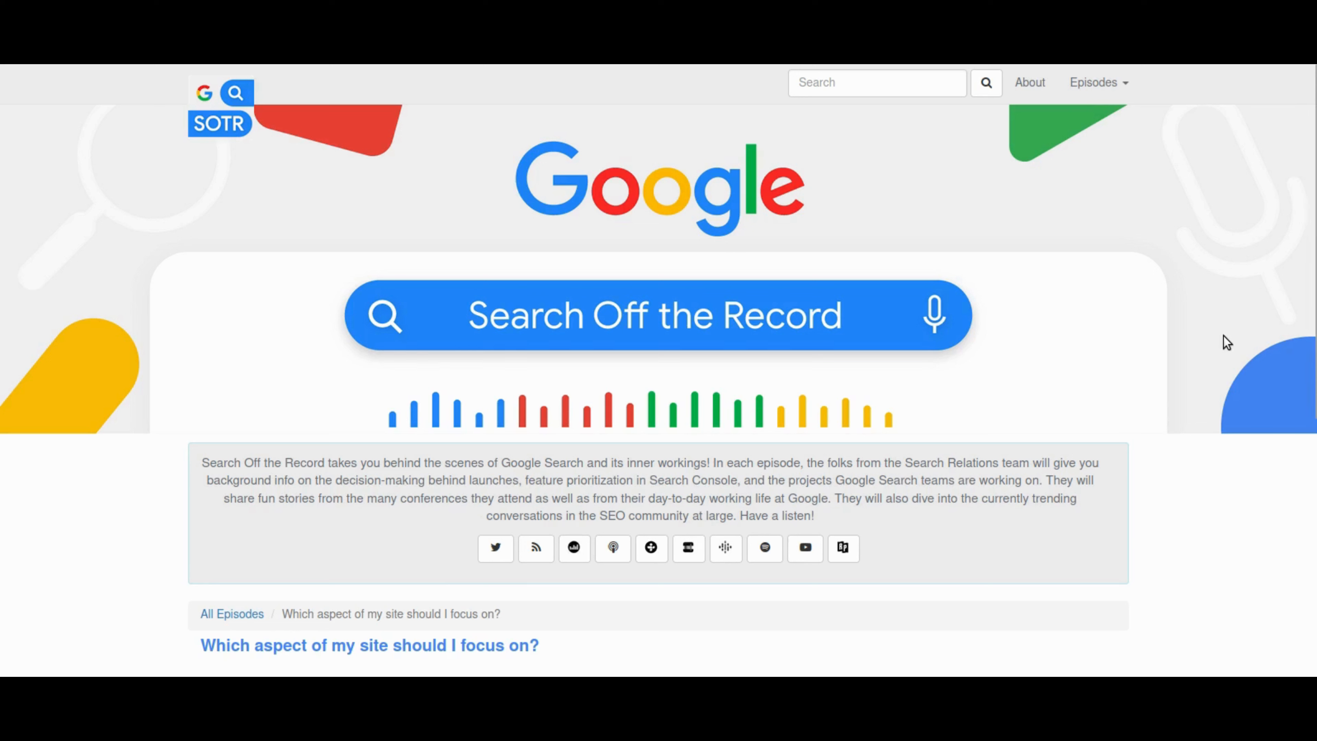
pyautogui.moveTo(1227, 317)
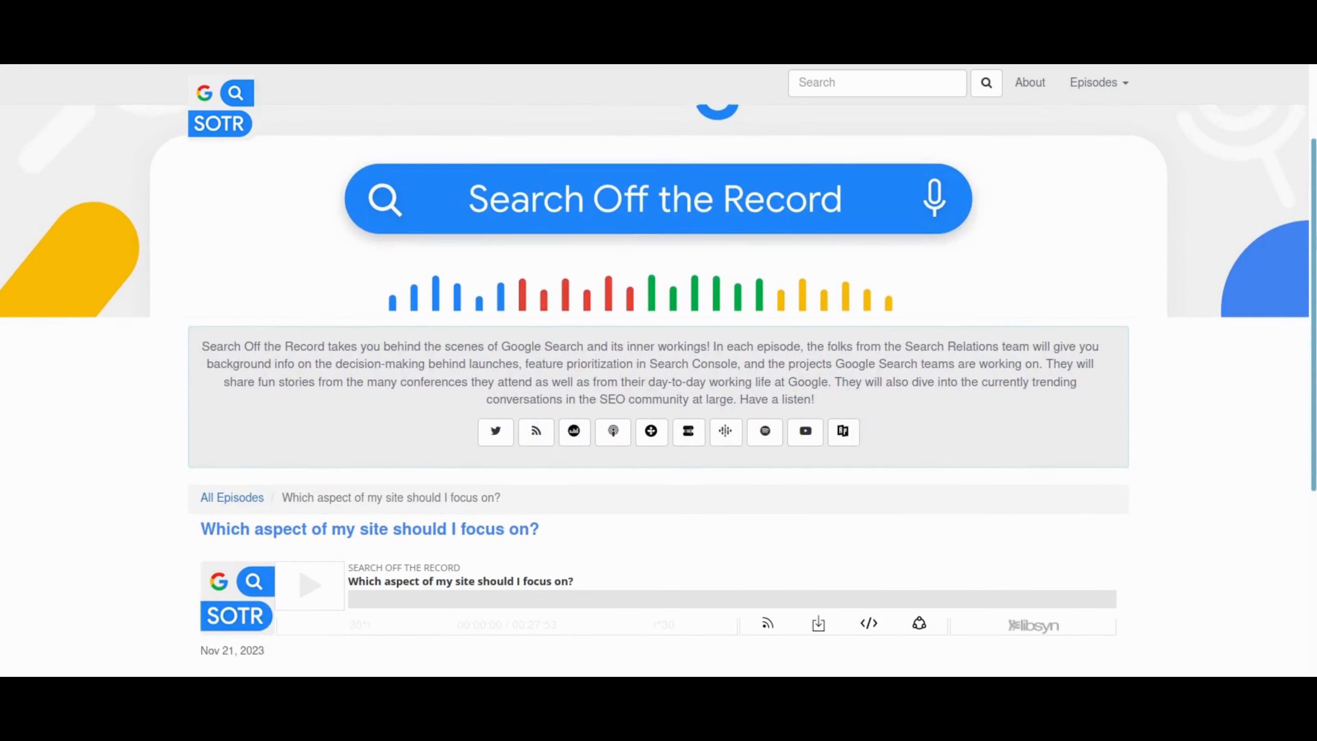
pyautogui.scroll(-3)
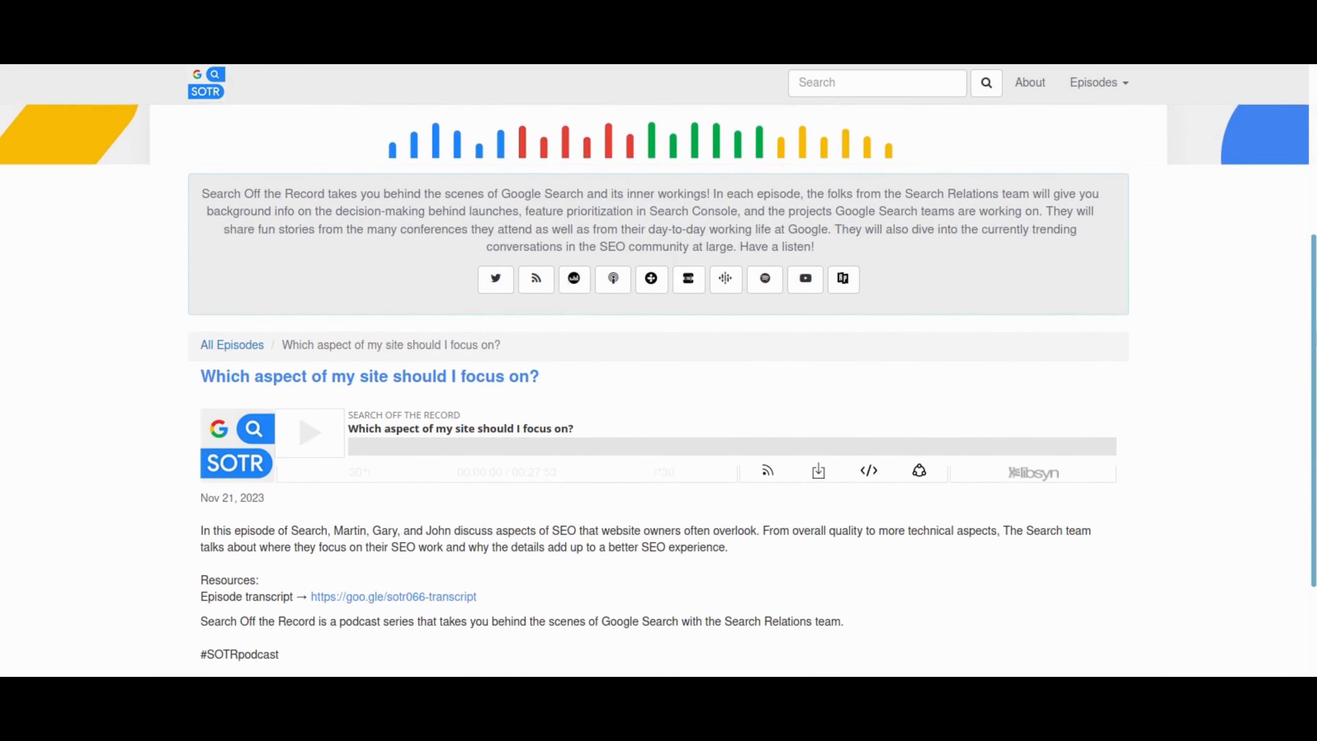
pyautogui.scroll(-3)
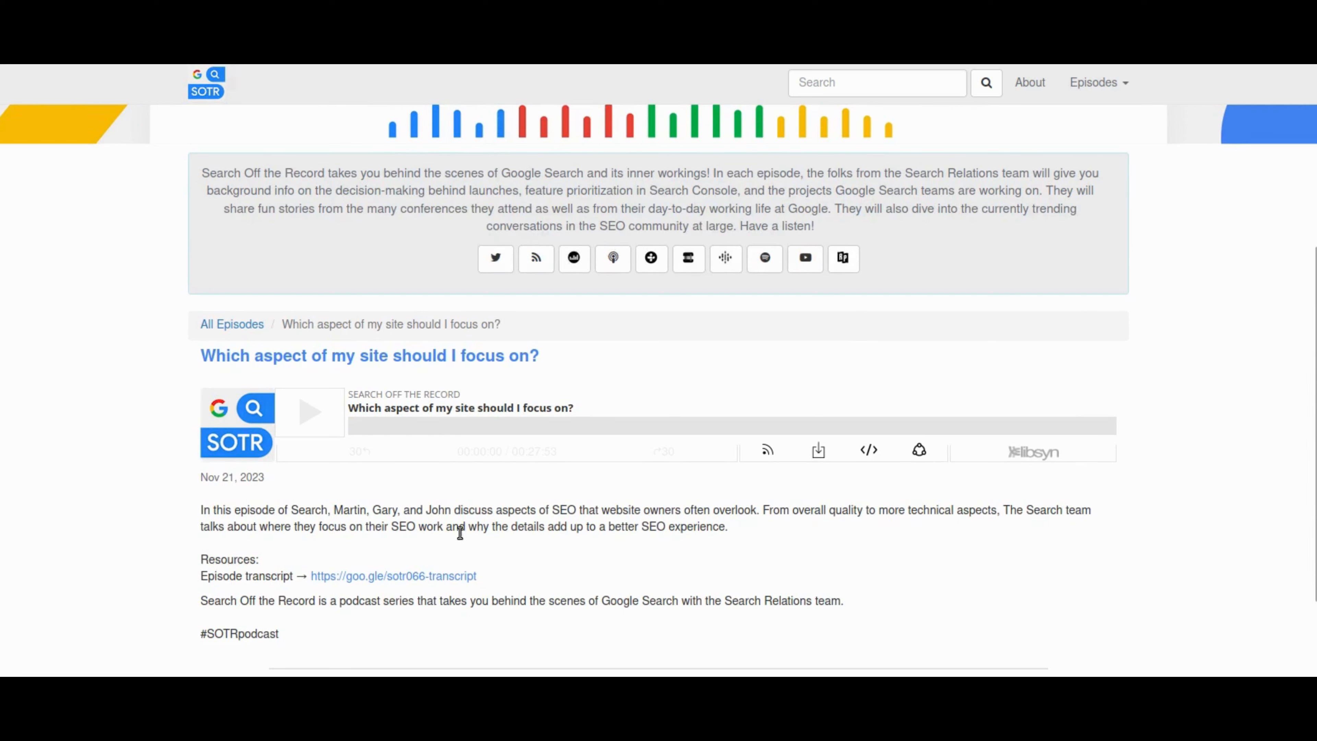
pyautogui.moveTo(438, 513)
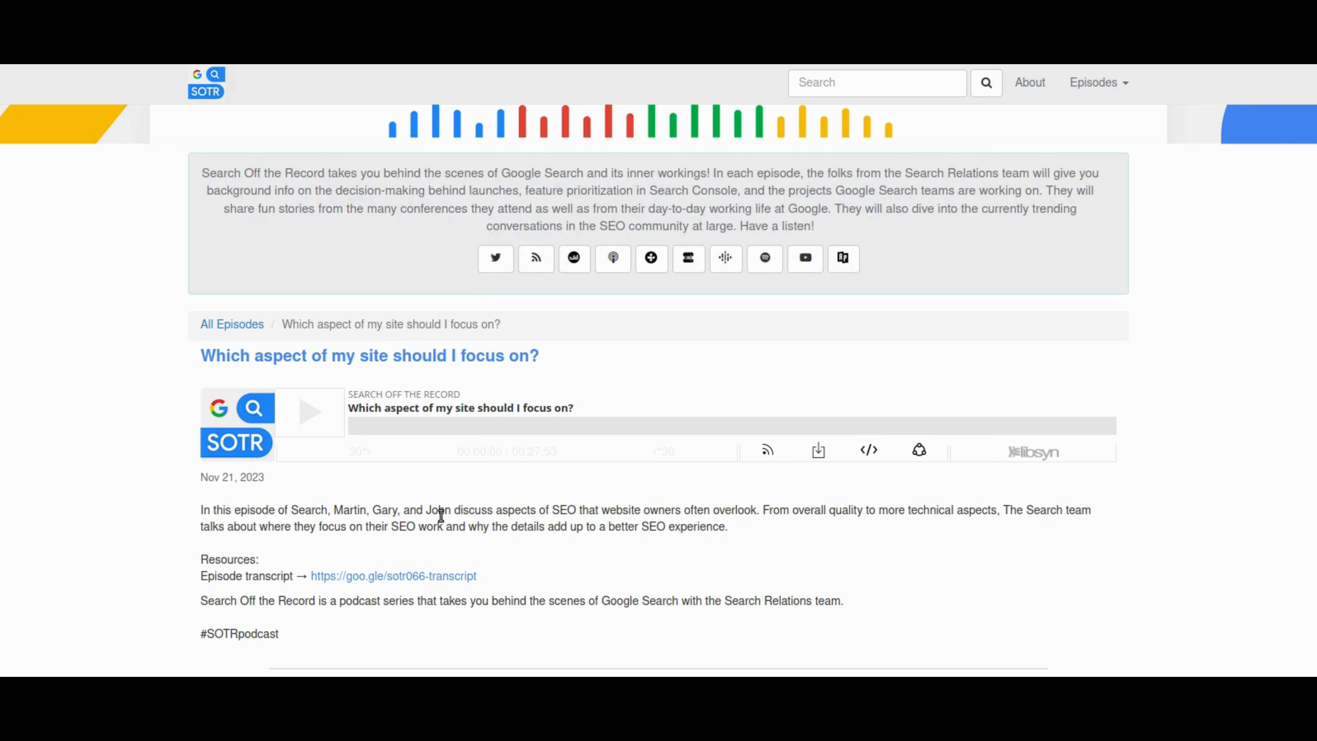
pyautogui.moveTo(385, 408); pyautogui.dragTo(573, 408)
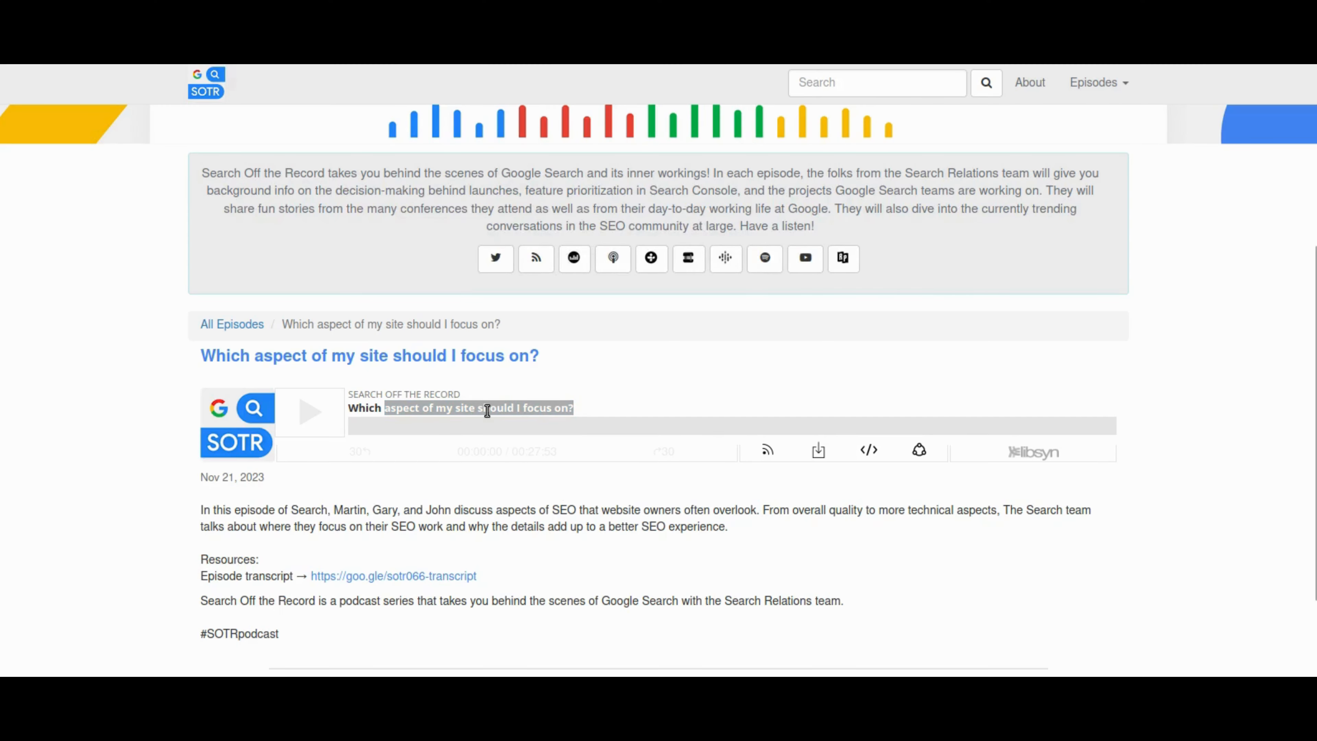
pyautogui.click(582, 510)
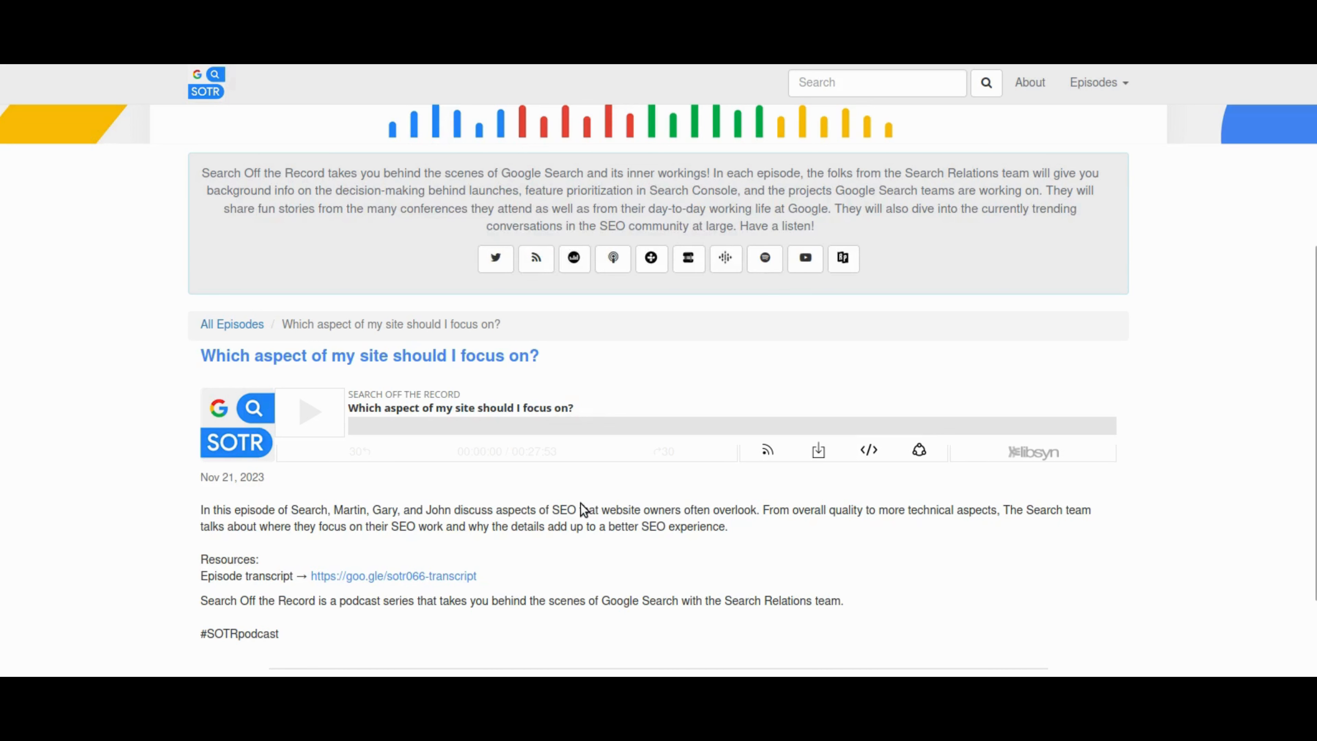
pyautogui.moveTo(1115, 382)
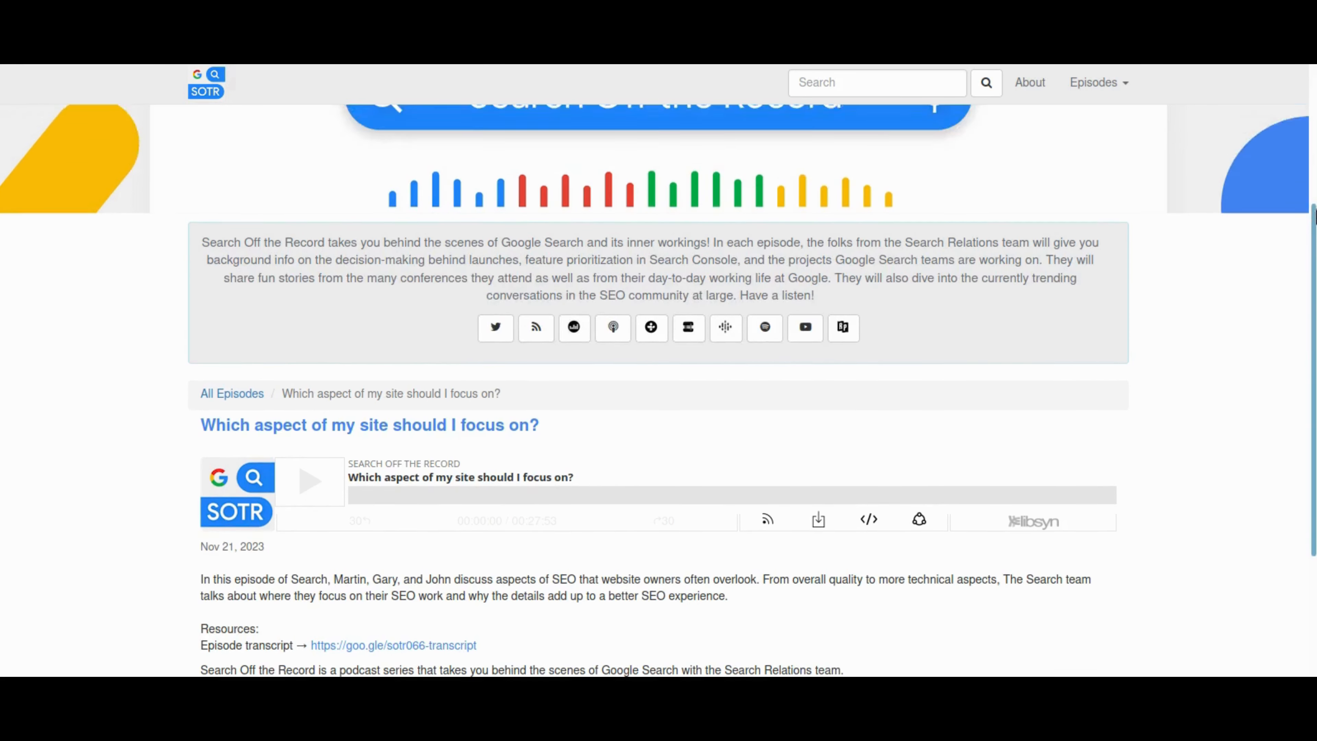
# Scroll through the episode description, player and resources down to the transcript link.
pyautogui.scroll(3)
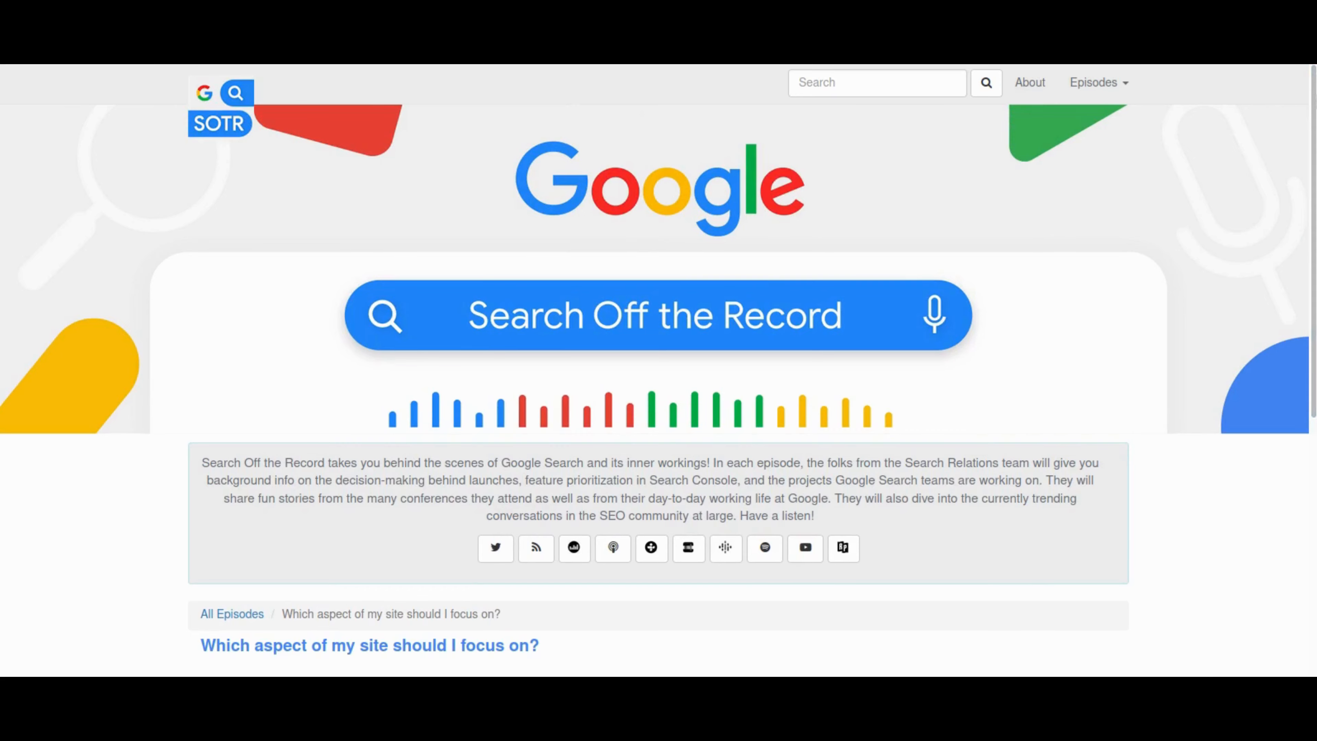
pyautogui.scroll(-3)
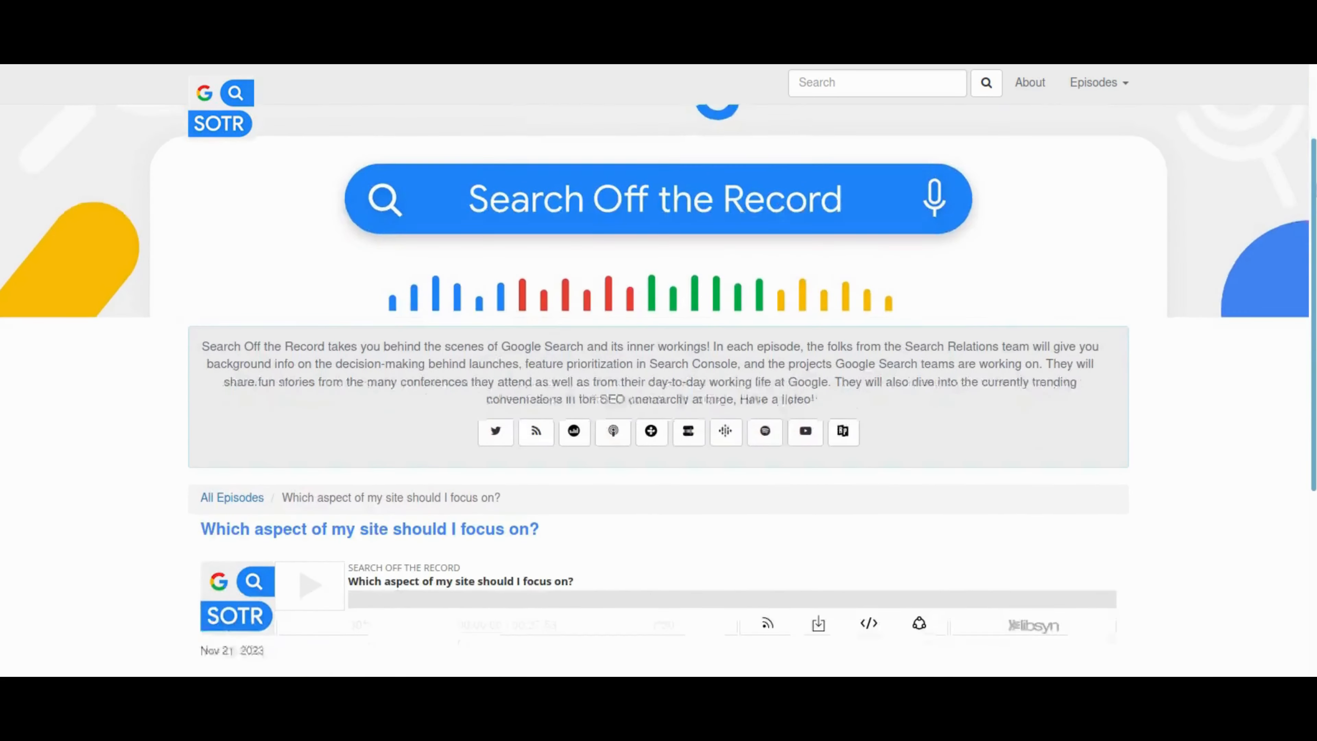
pyautogui.scroll(-3)
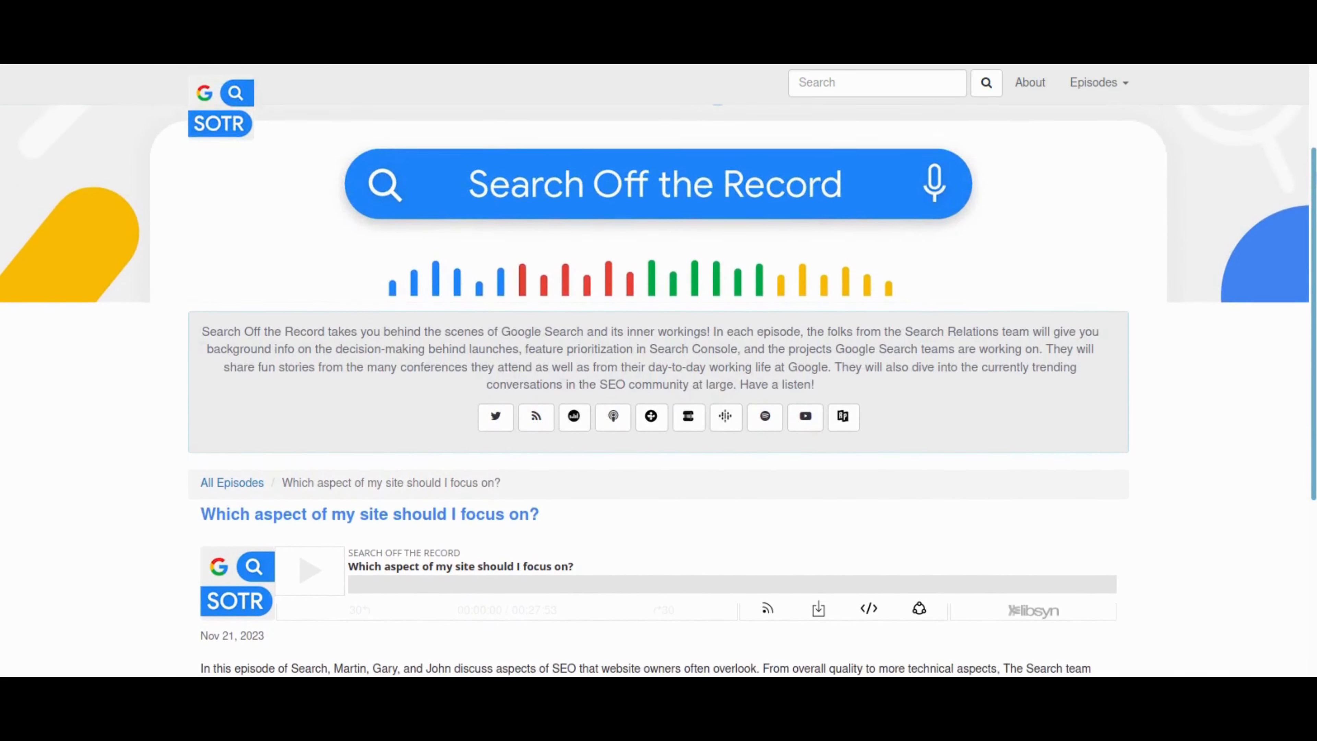
pyautogui.scroll(-3)
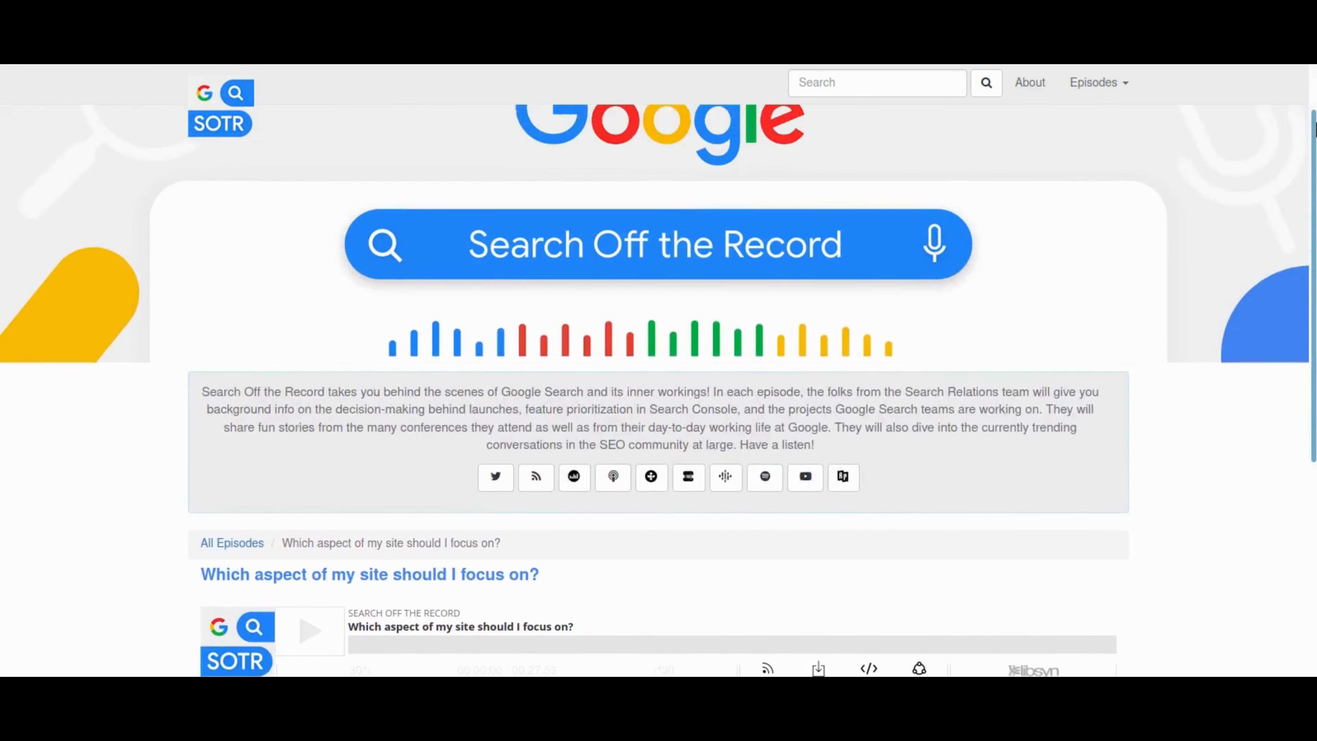
pyautogui.scroll(-3)
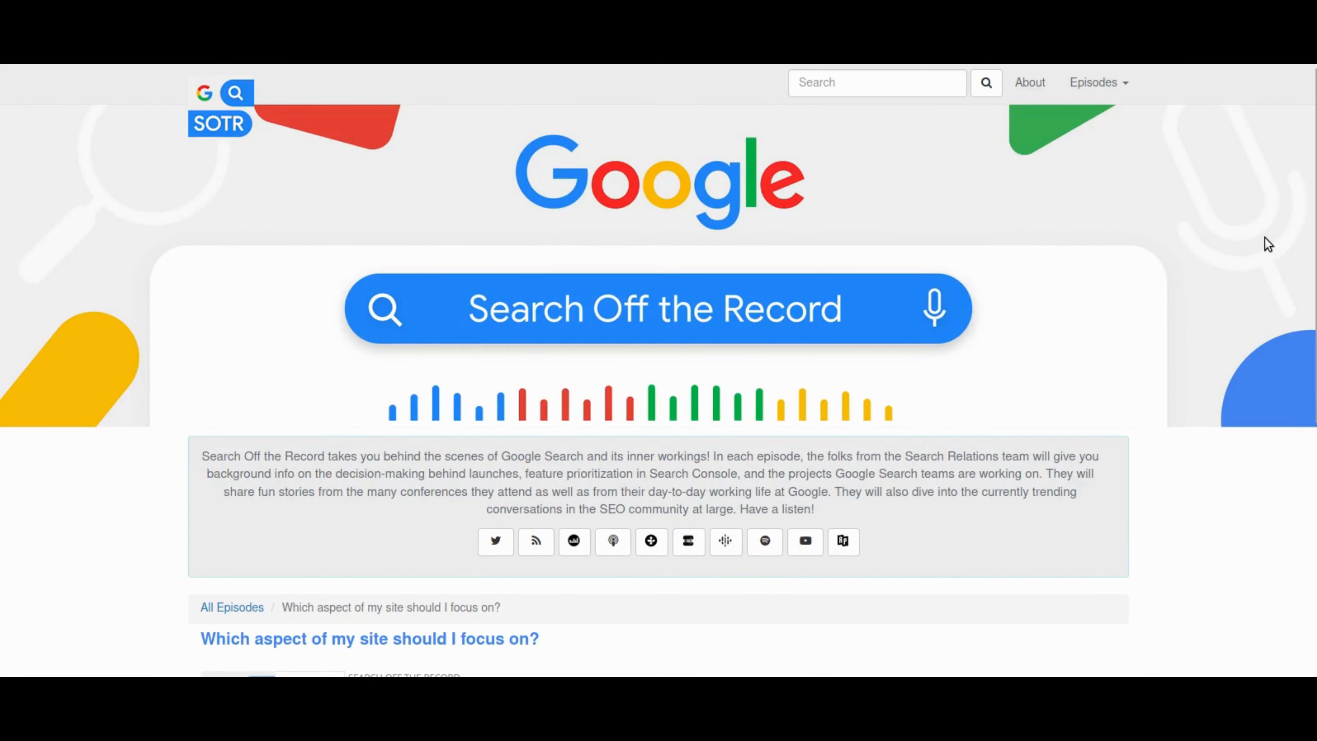
pyautogui.scroll(-3)
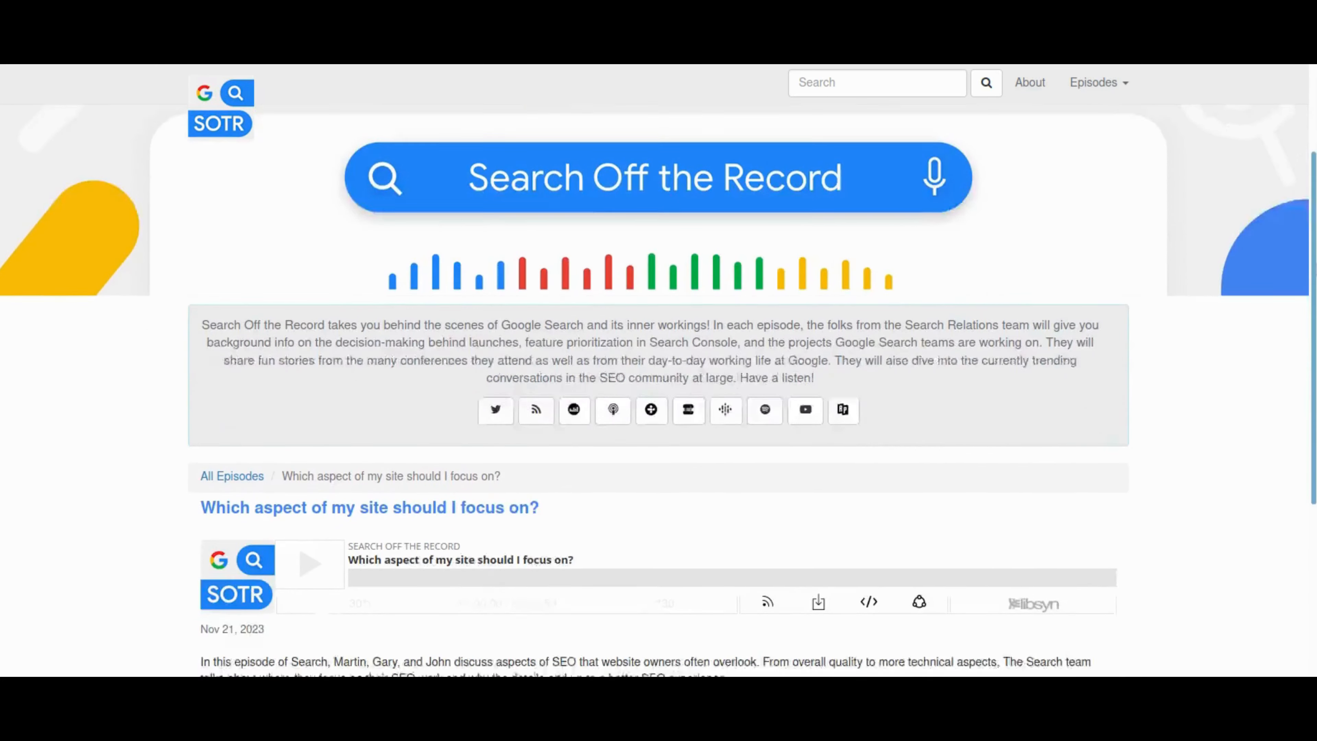
pyautogui.scroll(-3)
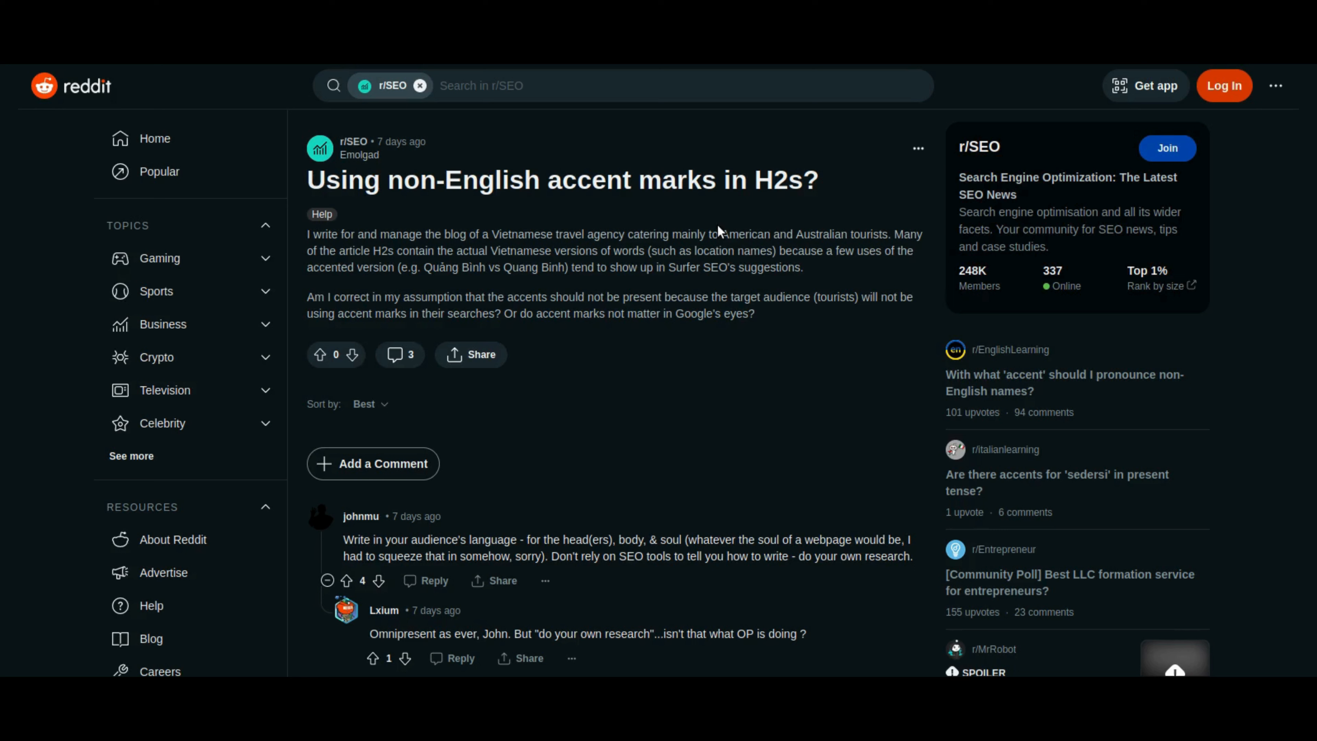
pyautogui.moveTo(692, 382)
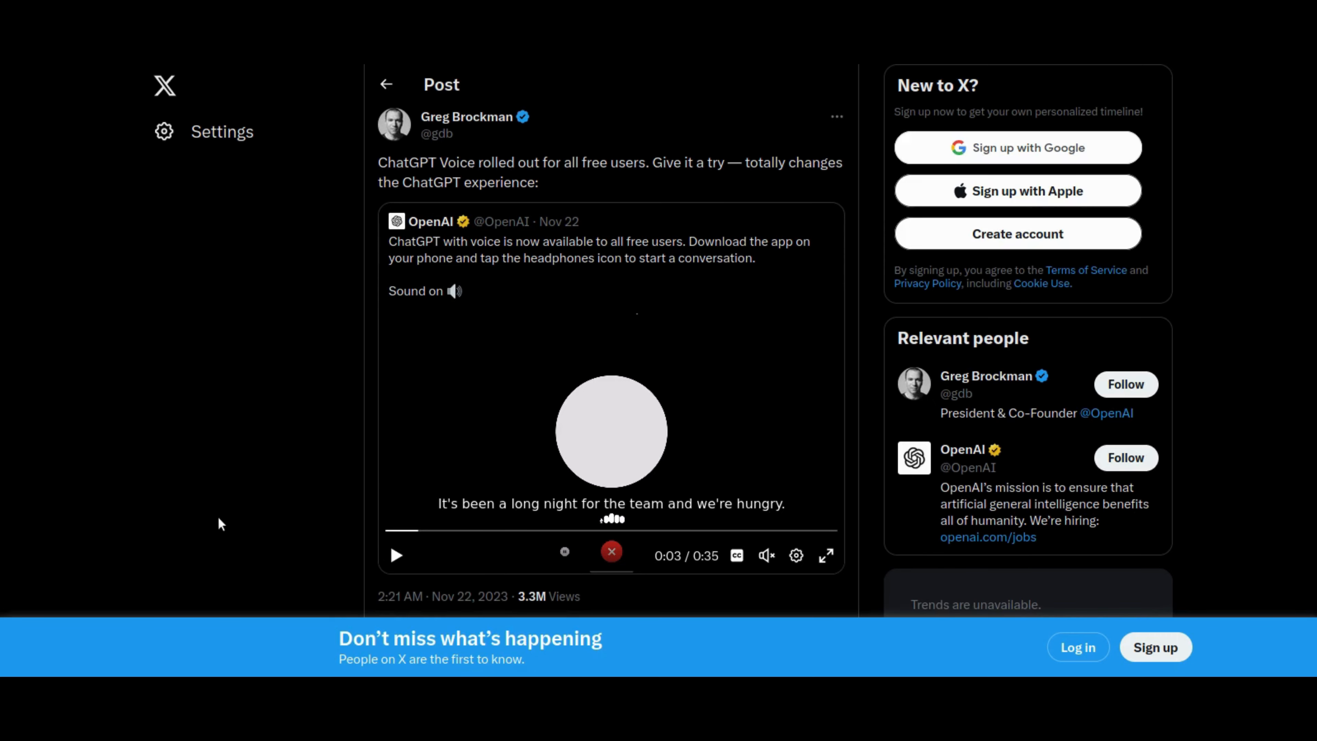
pyautogui.moveTo(274, 557)
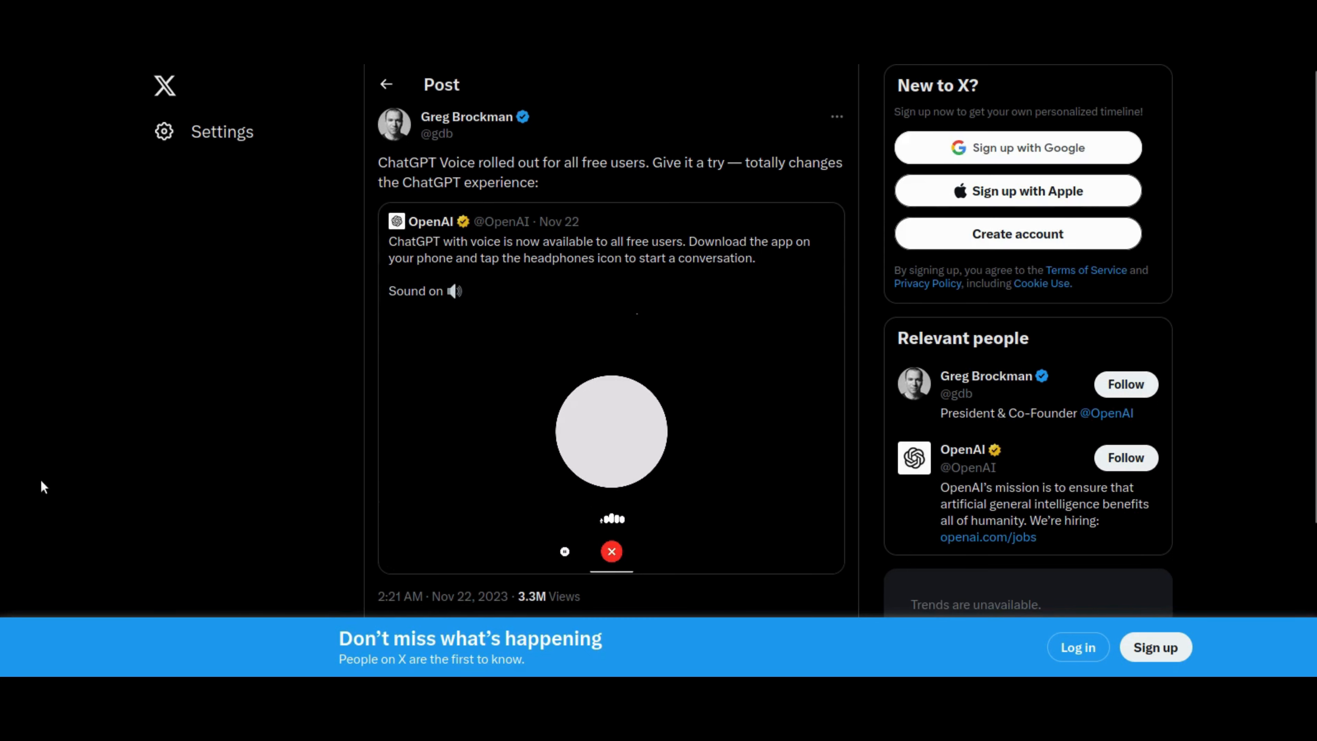
# Play the embedded ChatGPT Voice demo video in the X post.
pyautogui.click(610, 431)
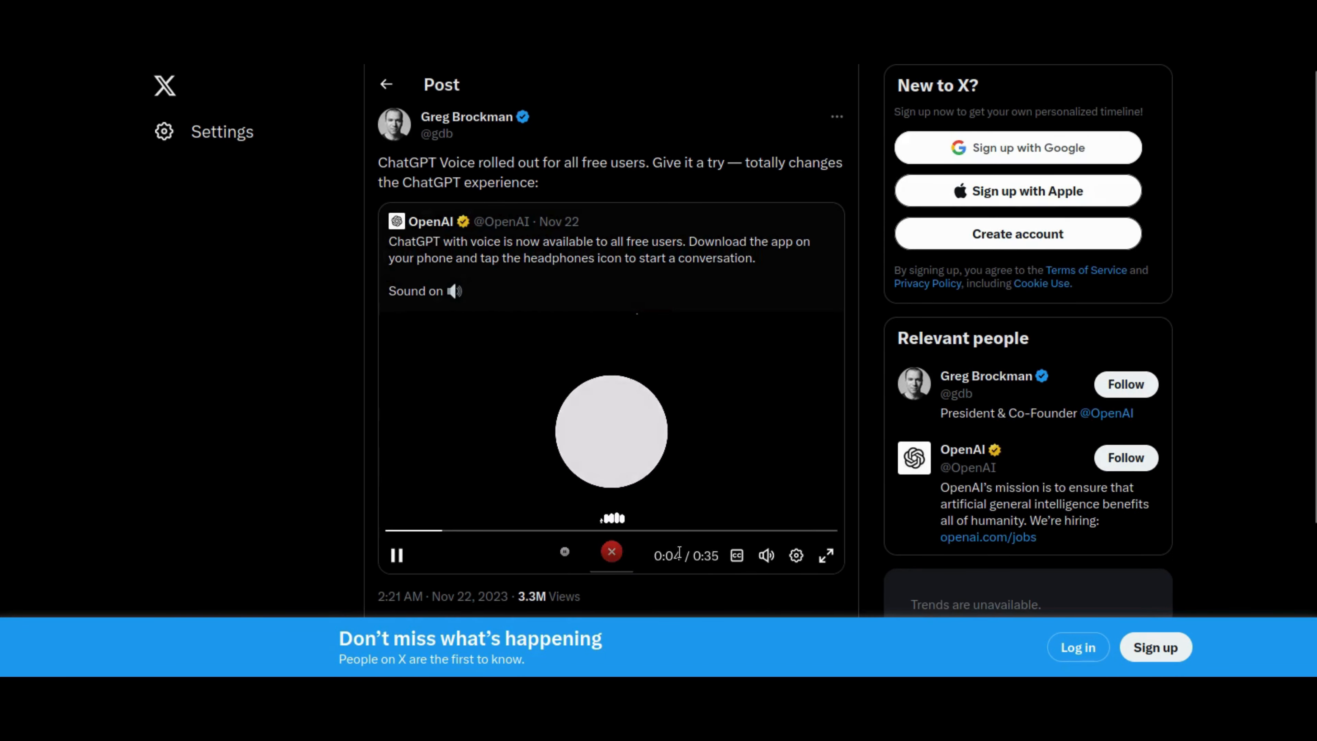
pyautogui.click(765, 555)
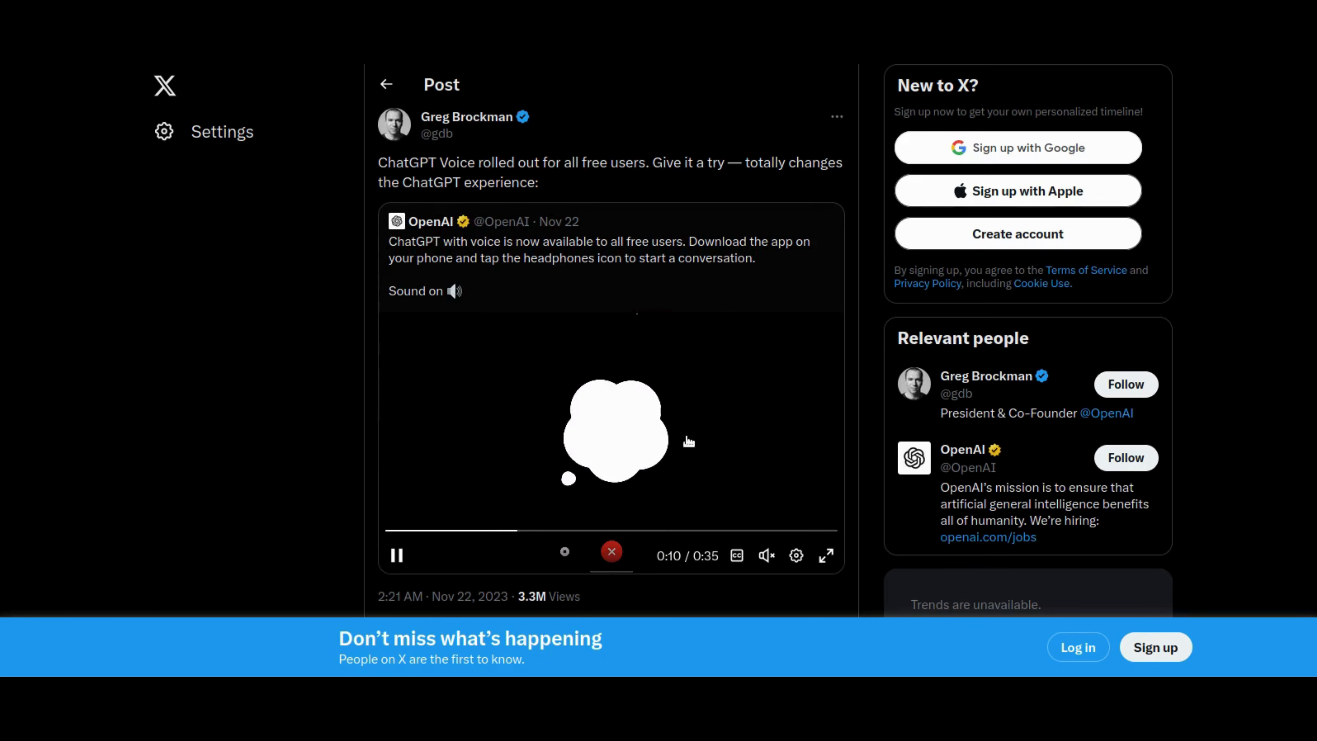
pyautogui.moveTo(254, 464)
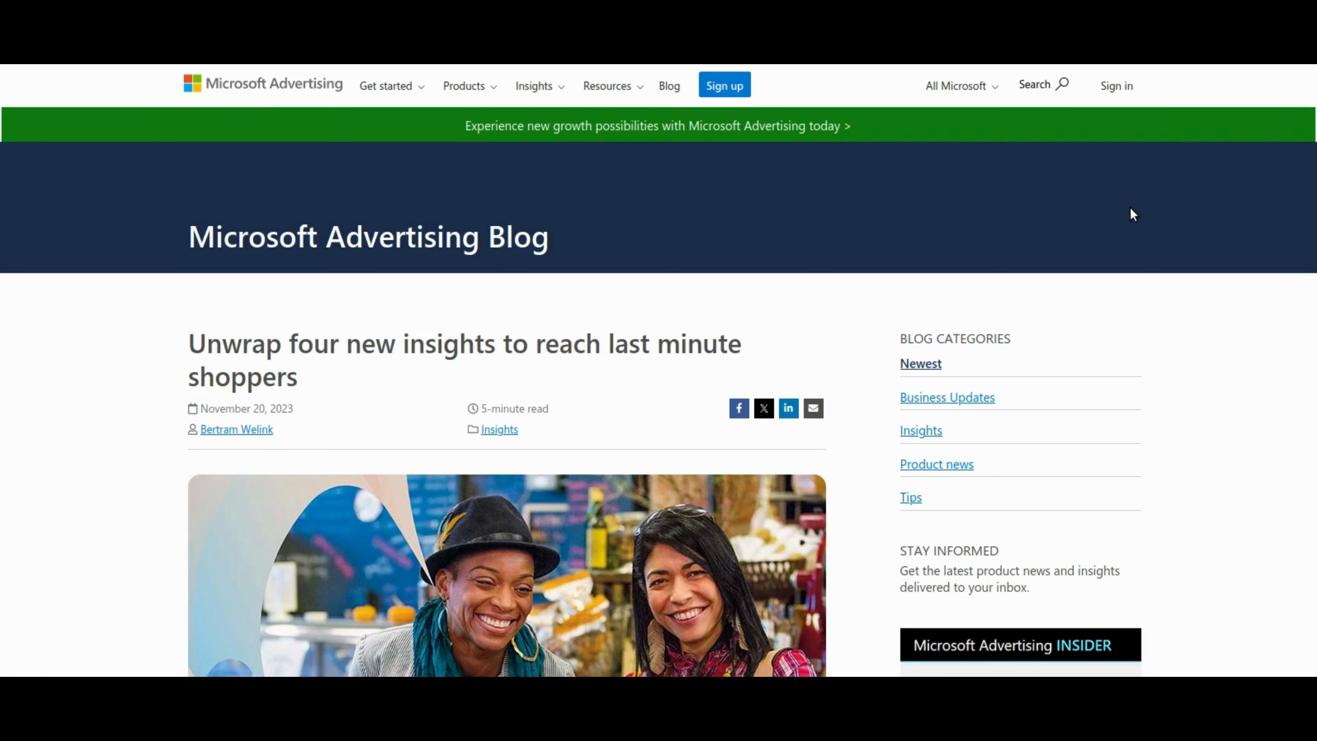
pyautogui.moveTo(1135, 209)
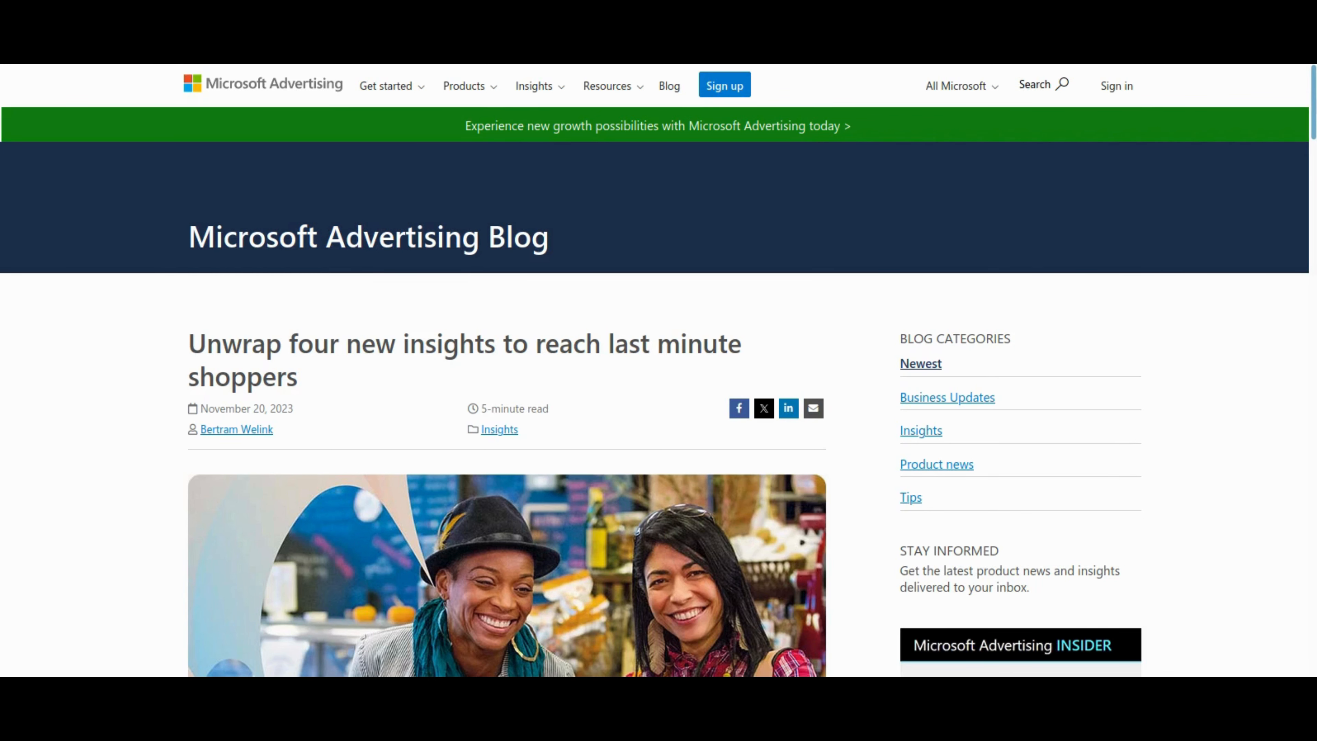
# Scroll through the last-minute shopper insights and their charts in the Microsoft Advertising post.
pyautogui.scroll(-3)
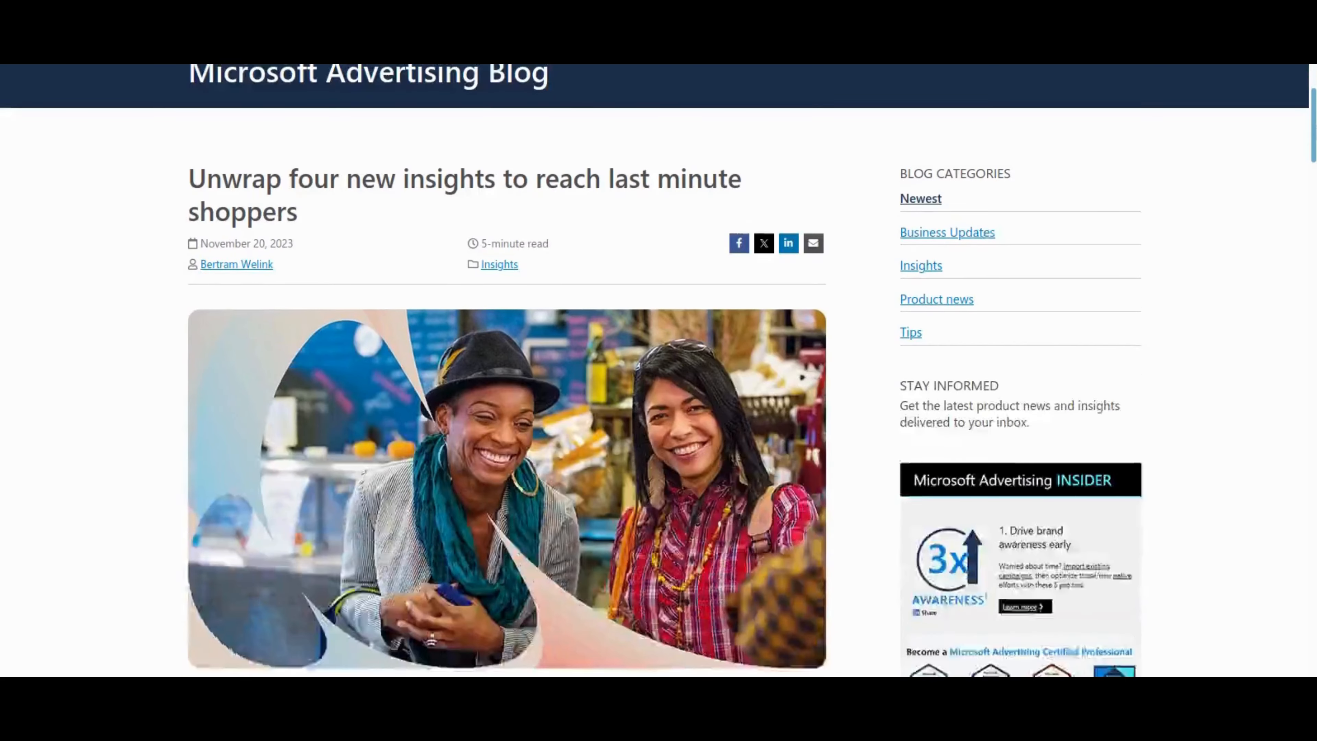
pyautogui.scroll(-3)
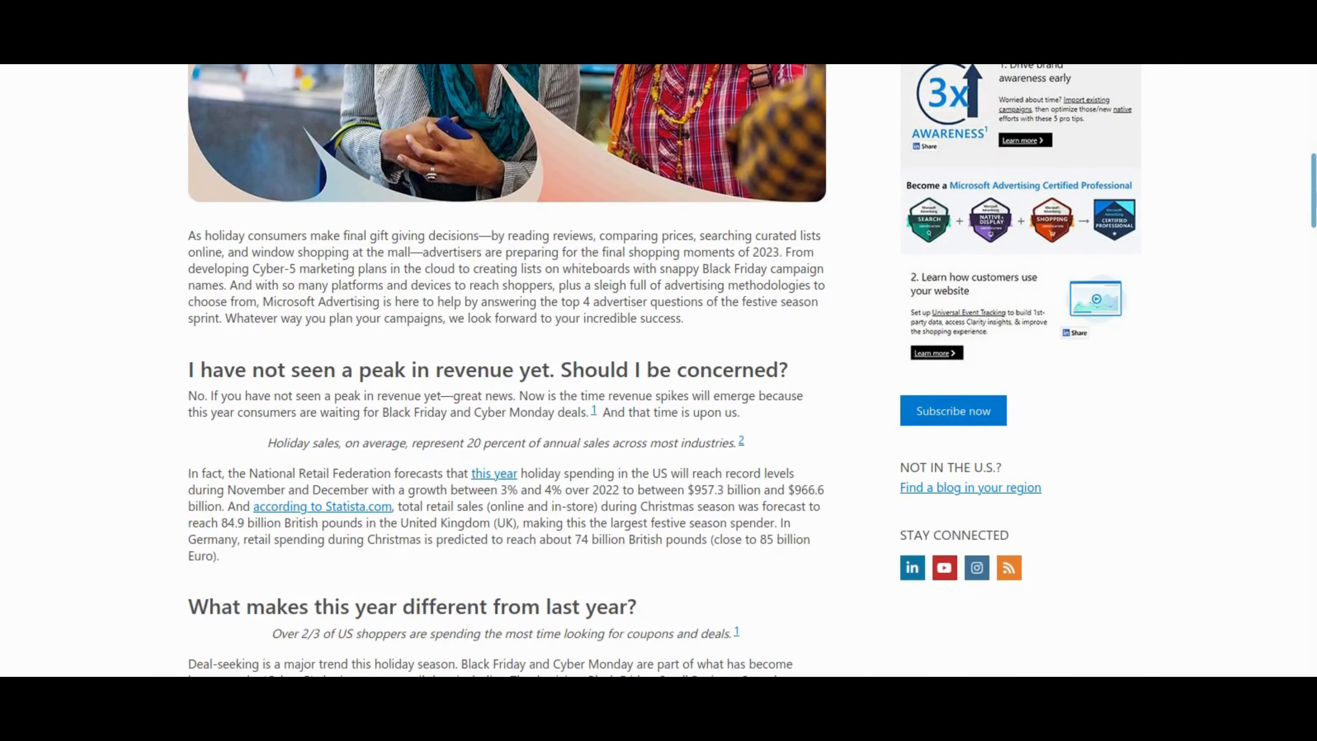
pyautogui.scroll(-3)
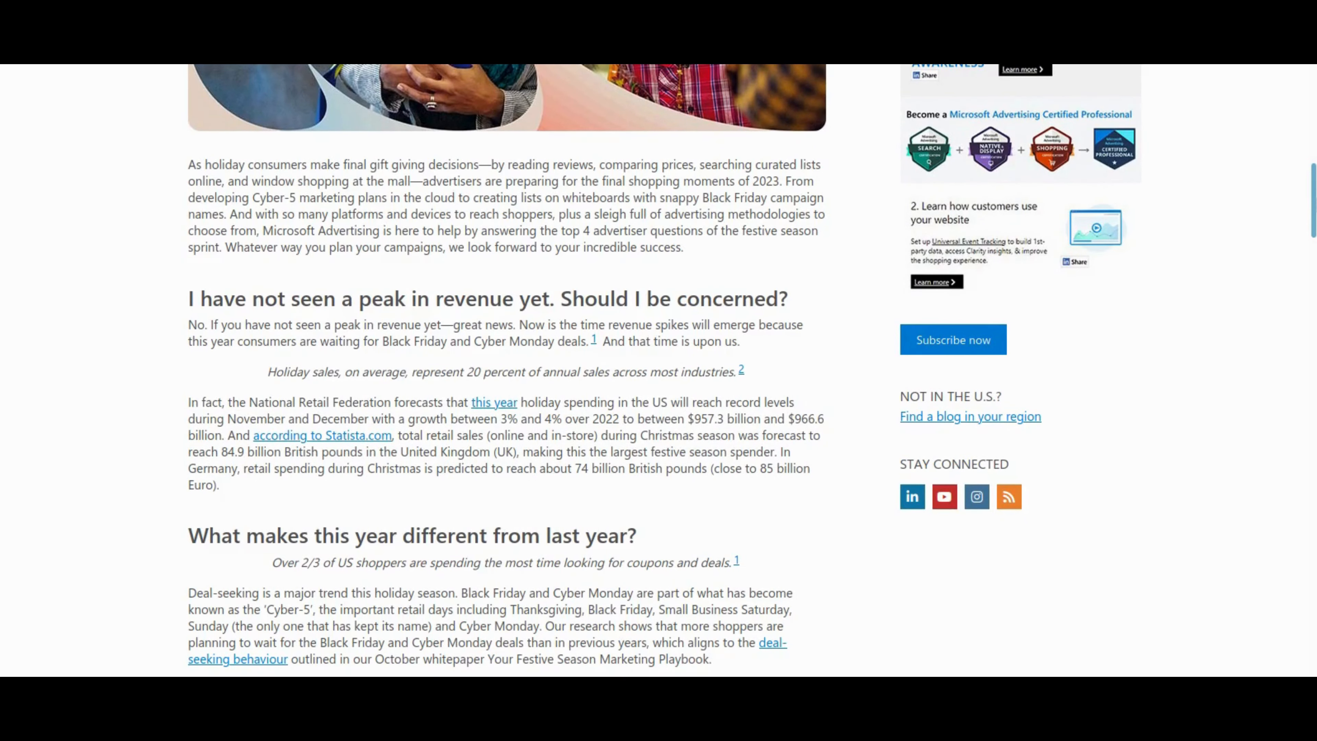
pyautogui.scroll(-3)
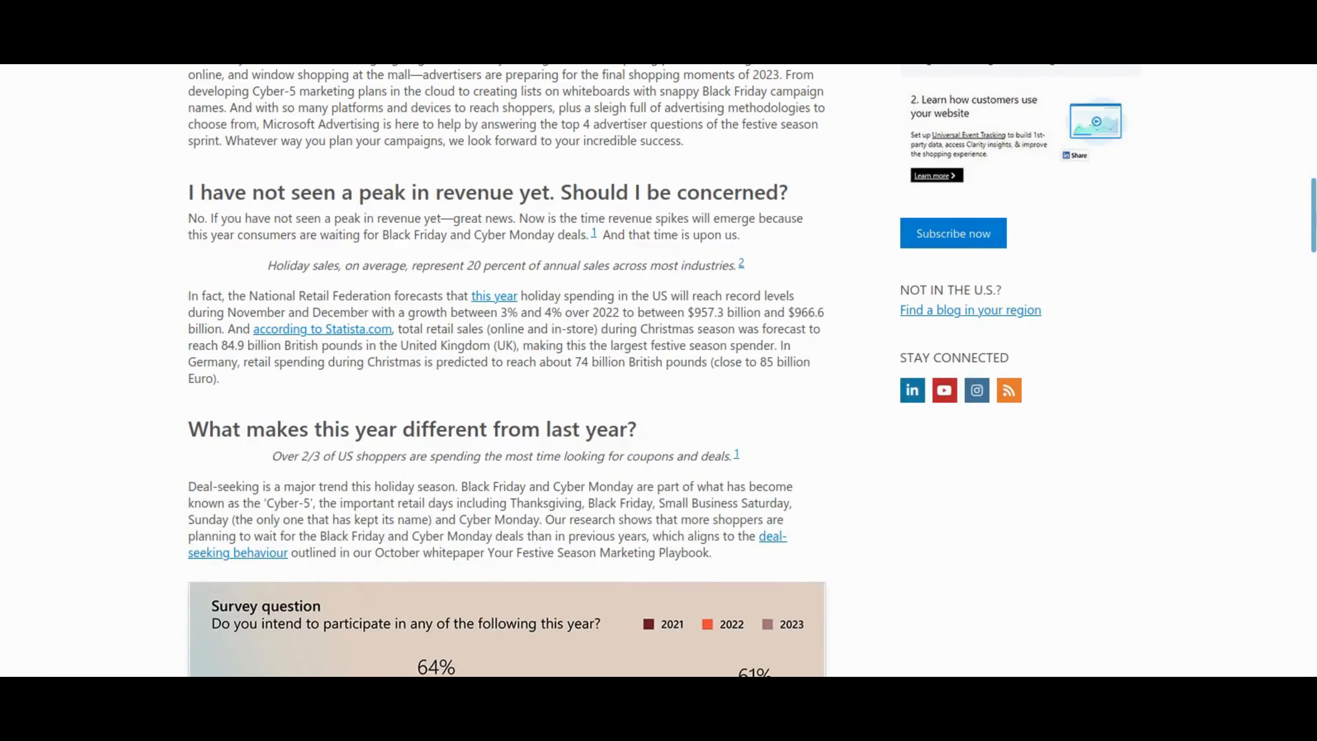
pyautogui.scroll(-3)
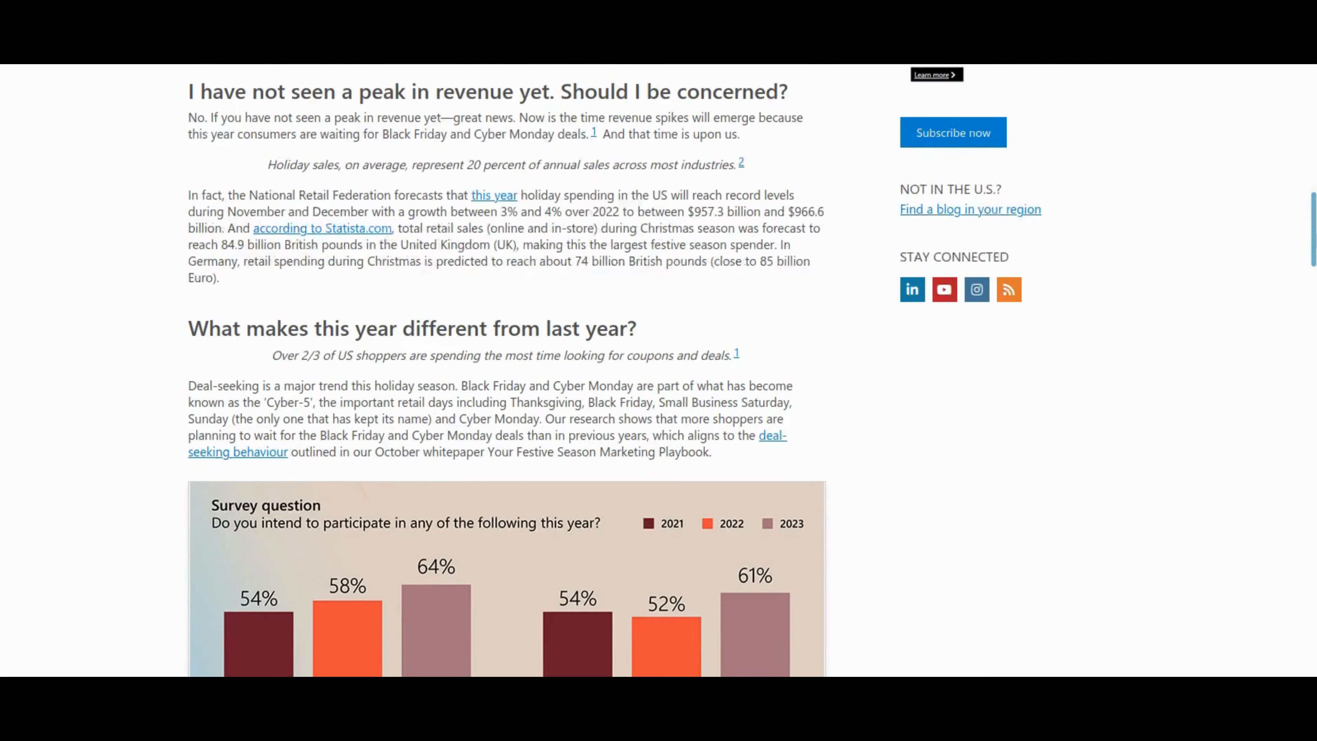
pyautogui.scroll(-3)
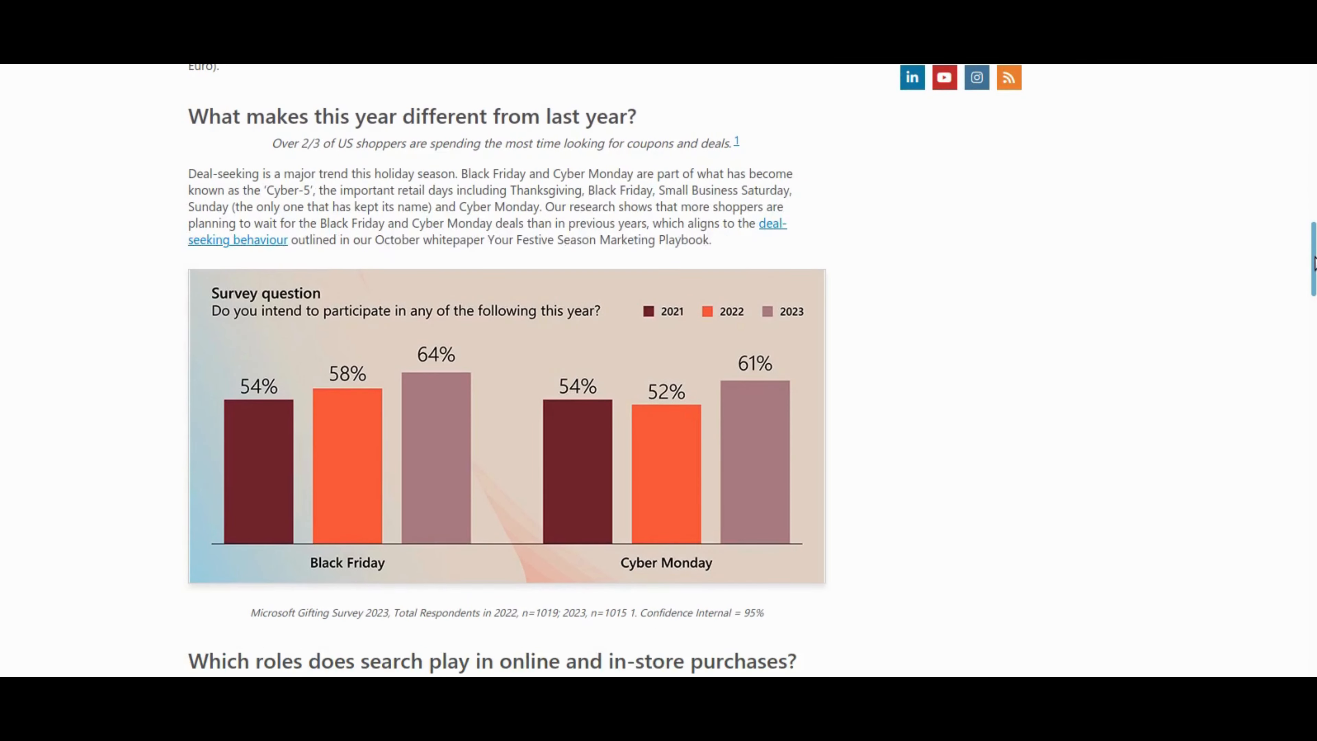
# Continue down the article to the post Cyber-5 section.
pyautogui.scroll(-3)
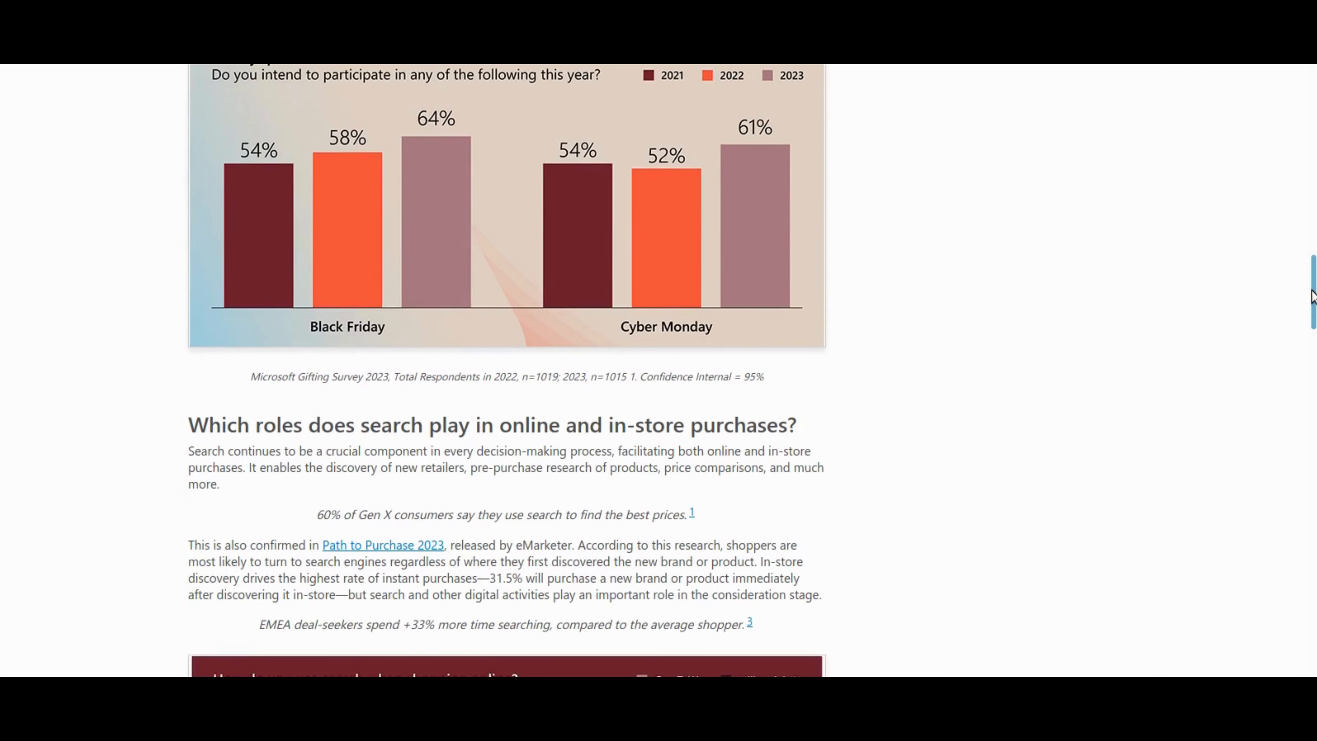
pyautogui.scroll(-3)
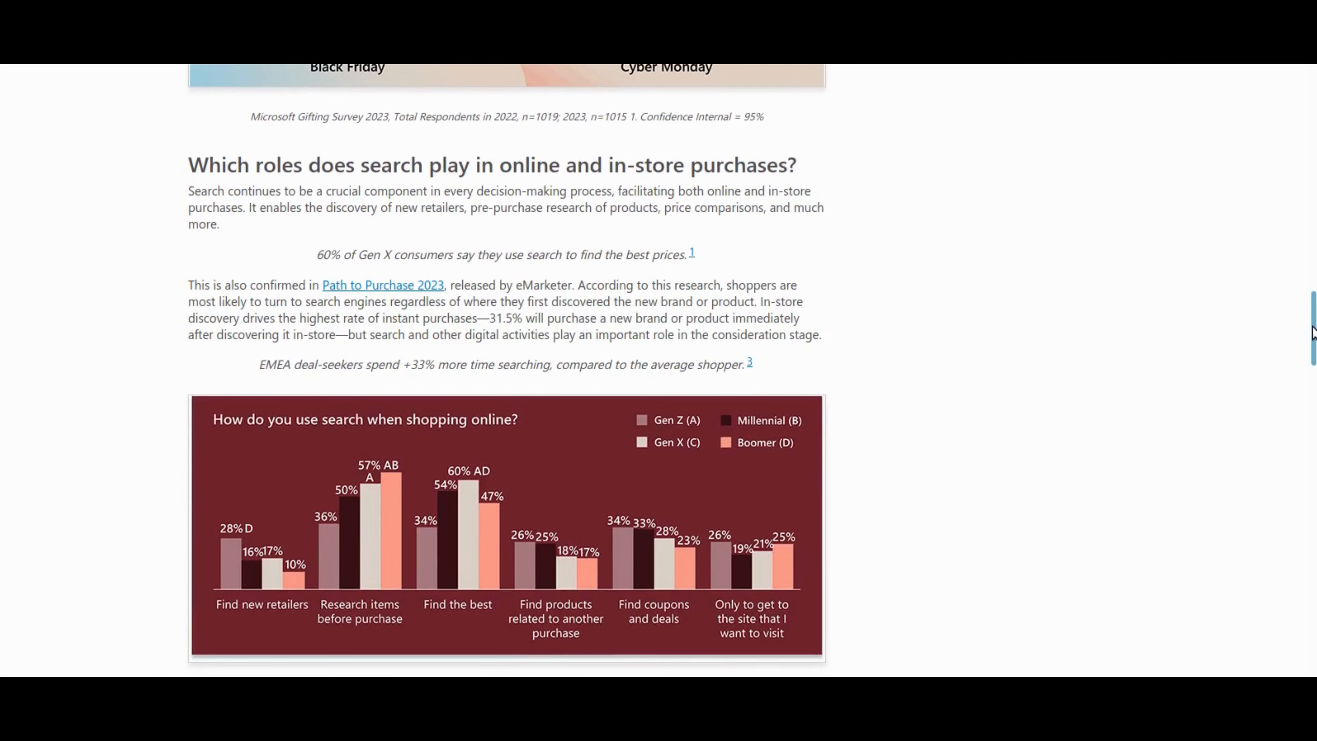
pyautogui.scroll(-3)
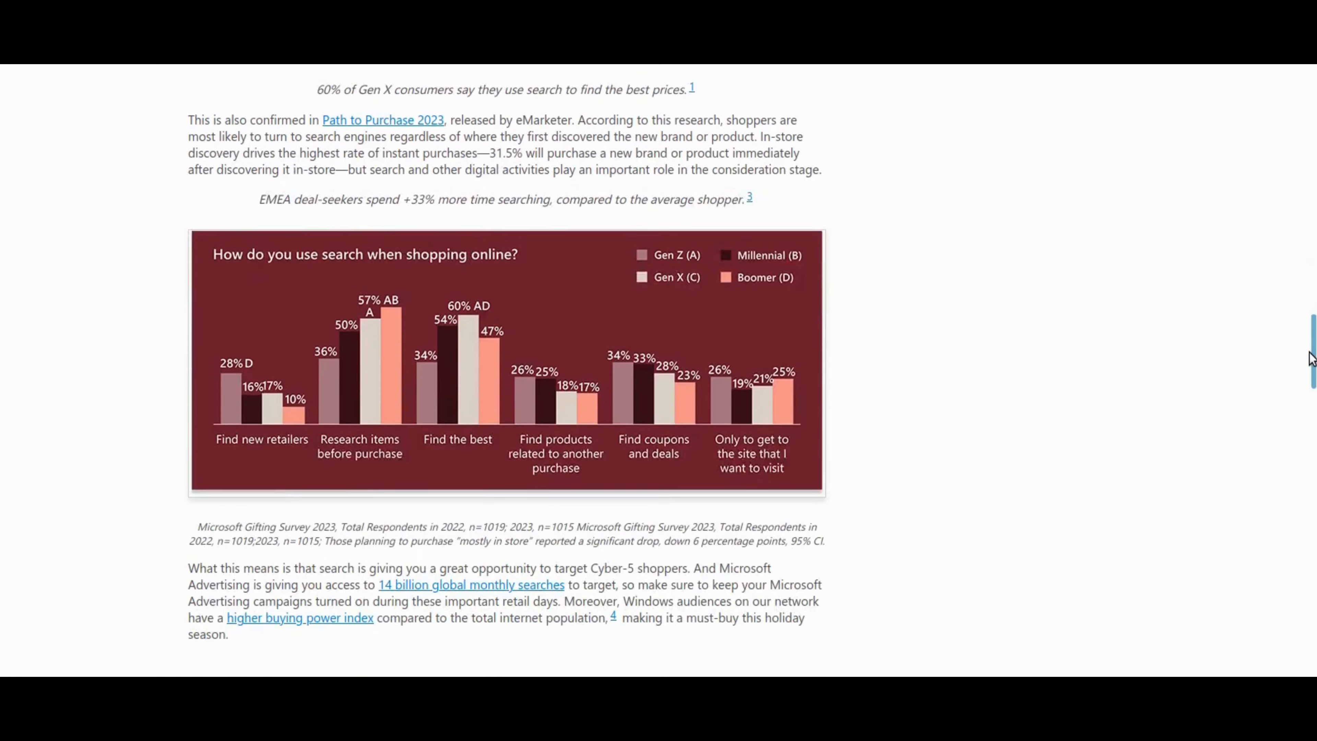
pyautogui.scroll(-3)
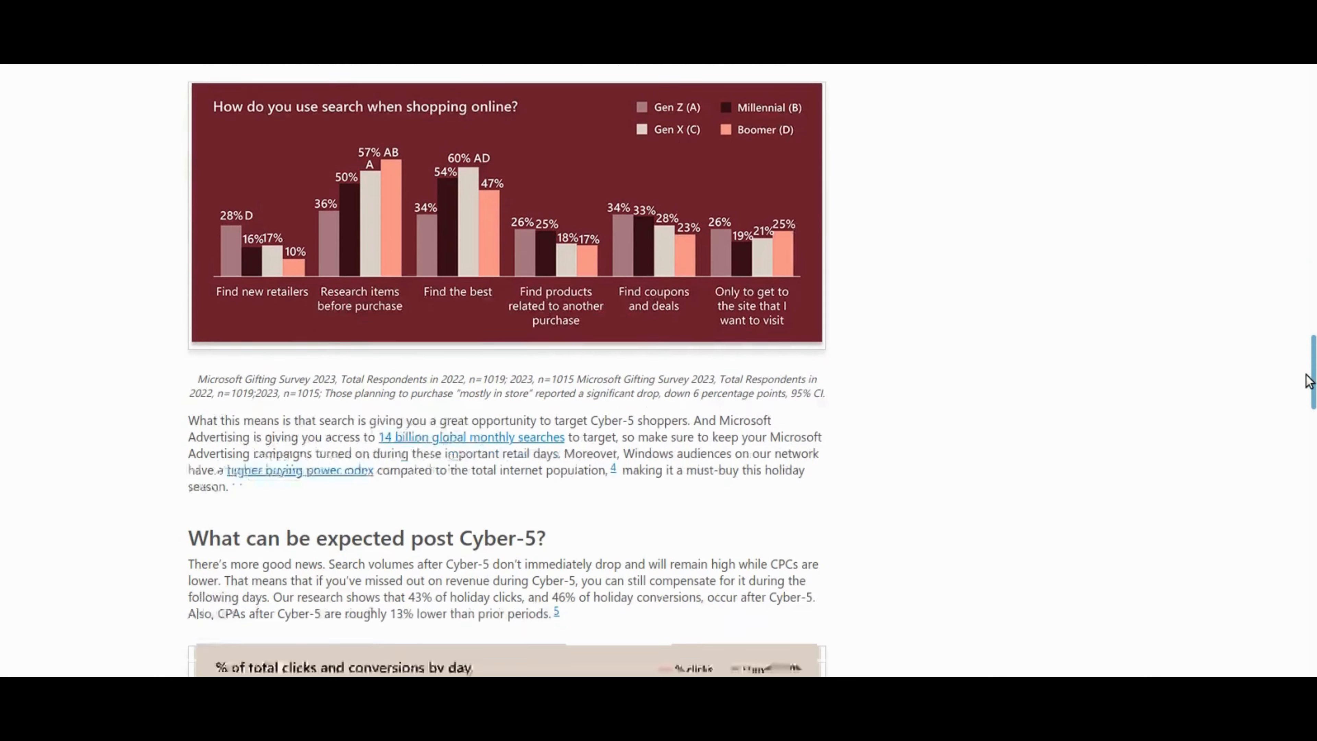
pyautogui.scroll(-3)
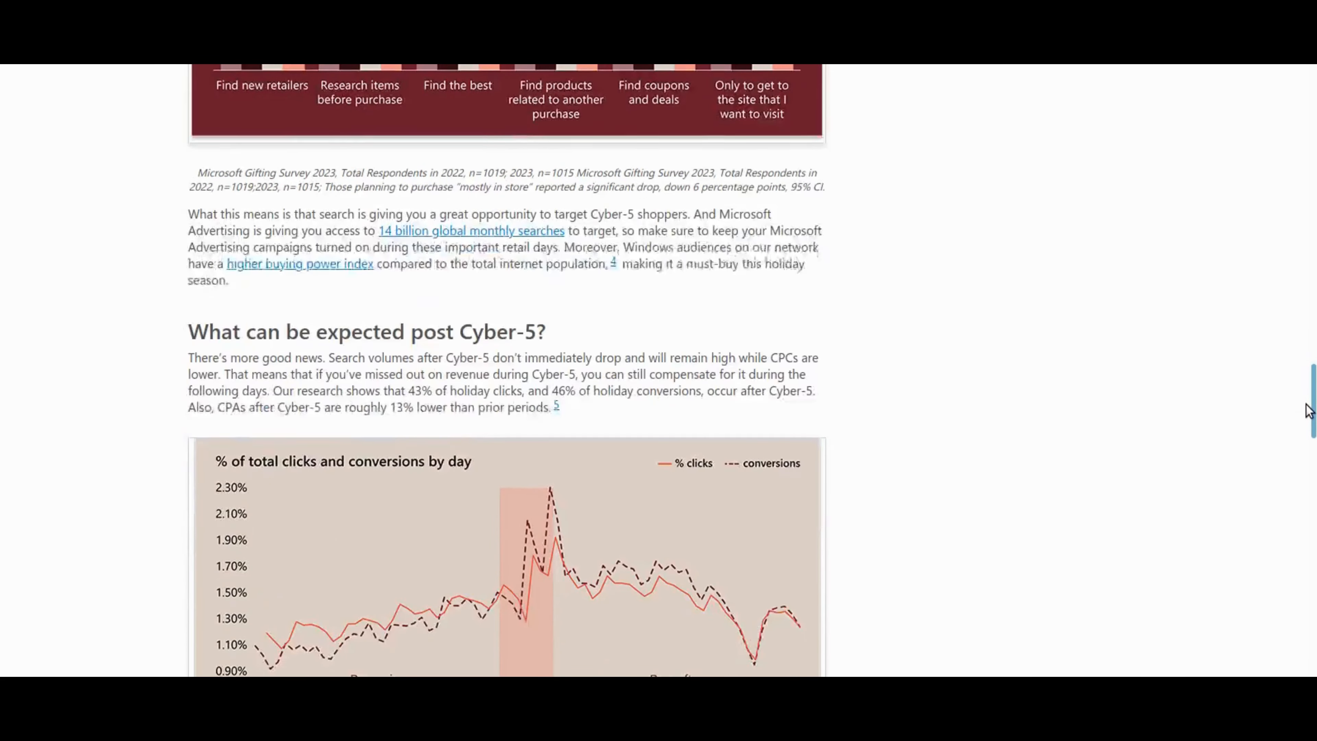
pyautogui.scroll(-3)
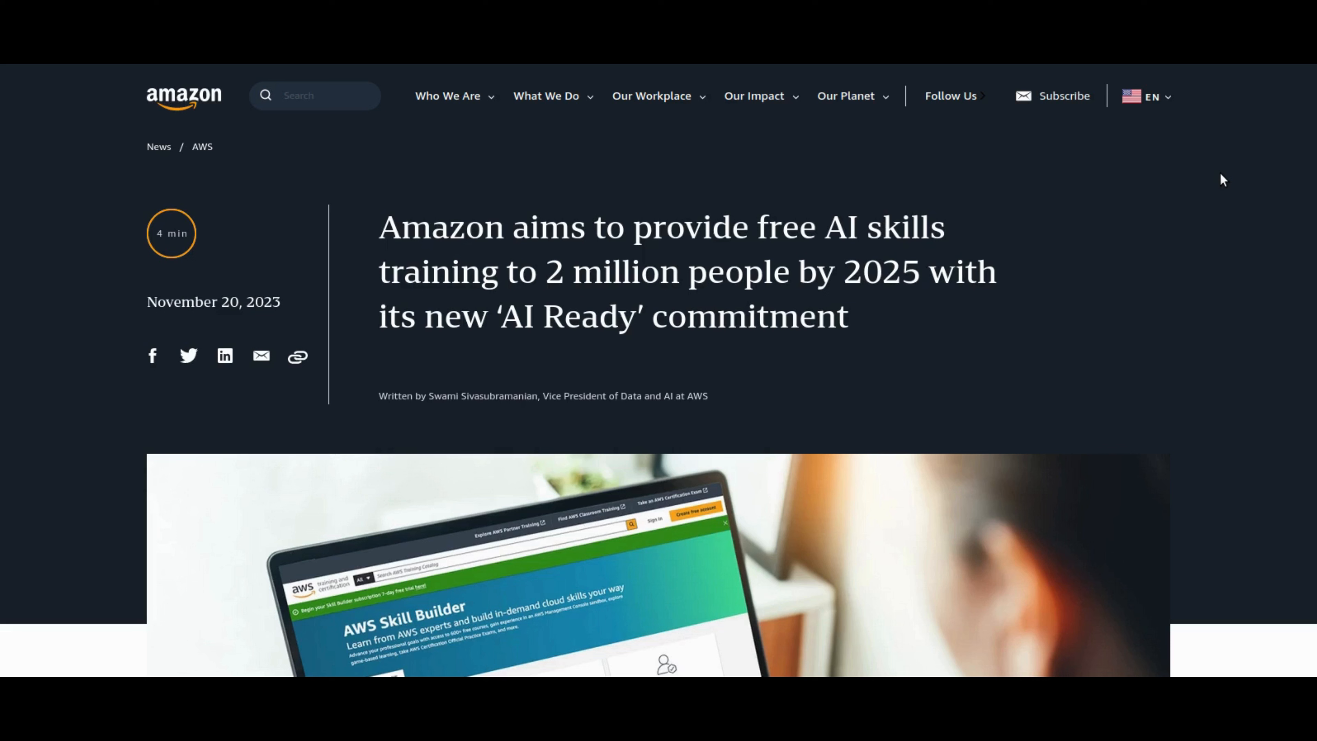
pyautogui.moveTo(1247, 161)
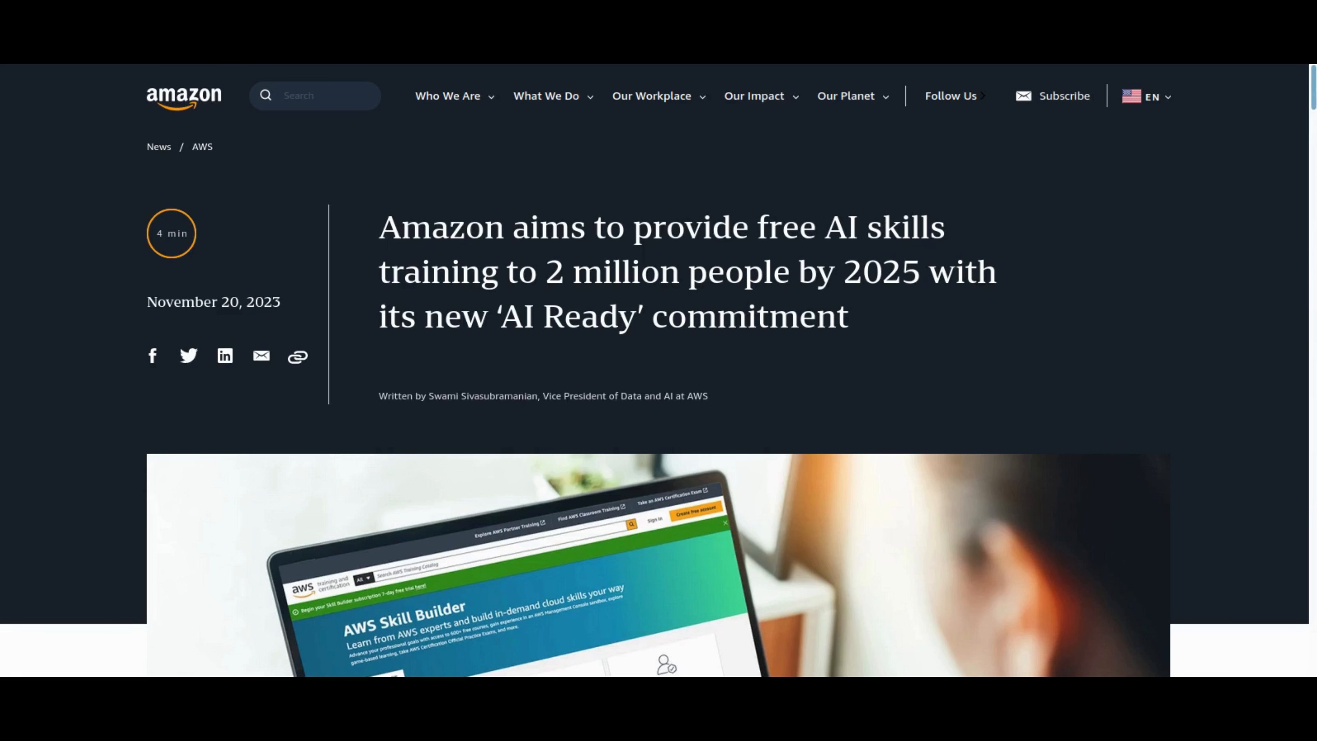
# Scroll through Amazon's AI Ready free training commitment article.
pyautogui.scroll(-3)
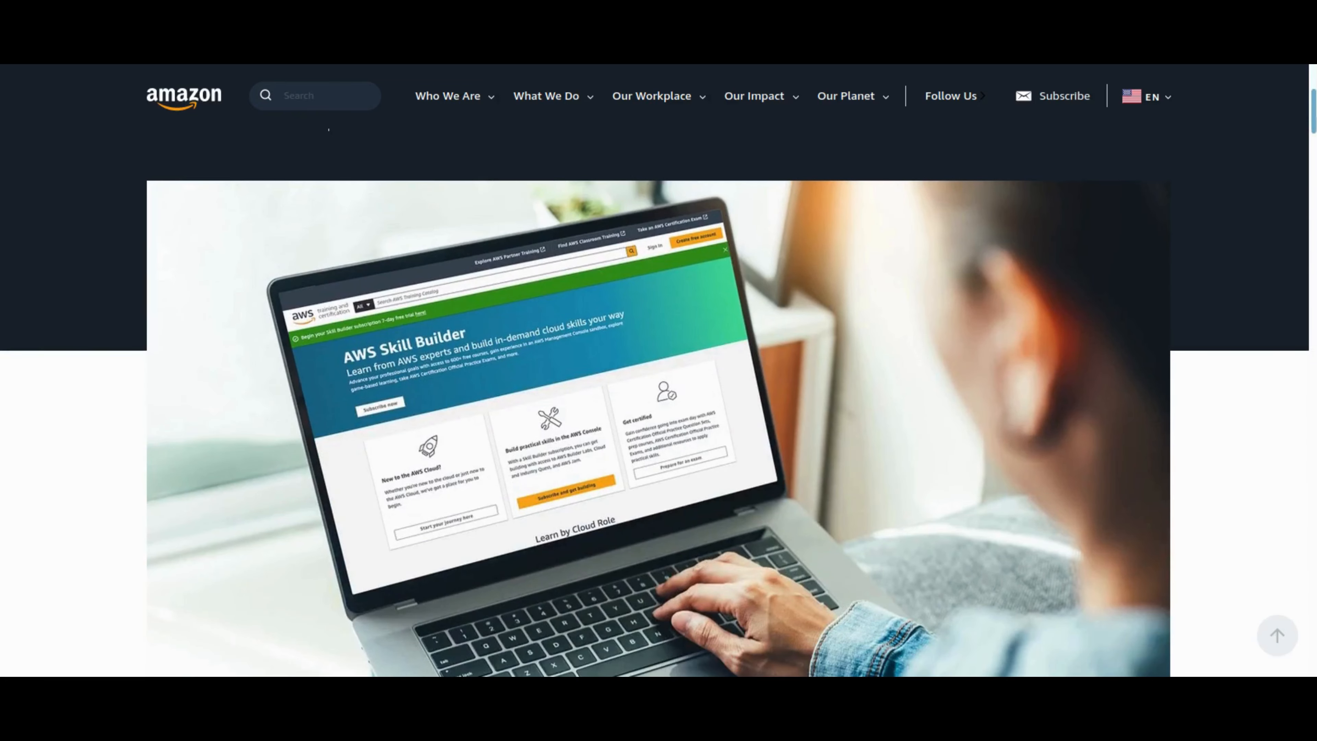
pyautogui.scroll(-3)
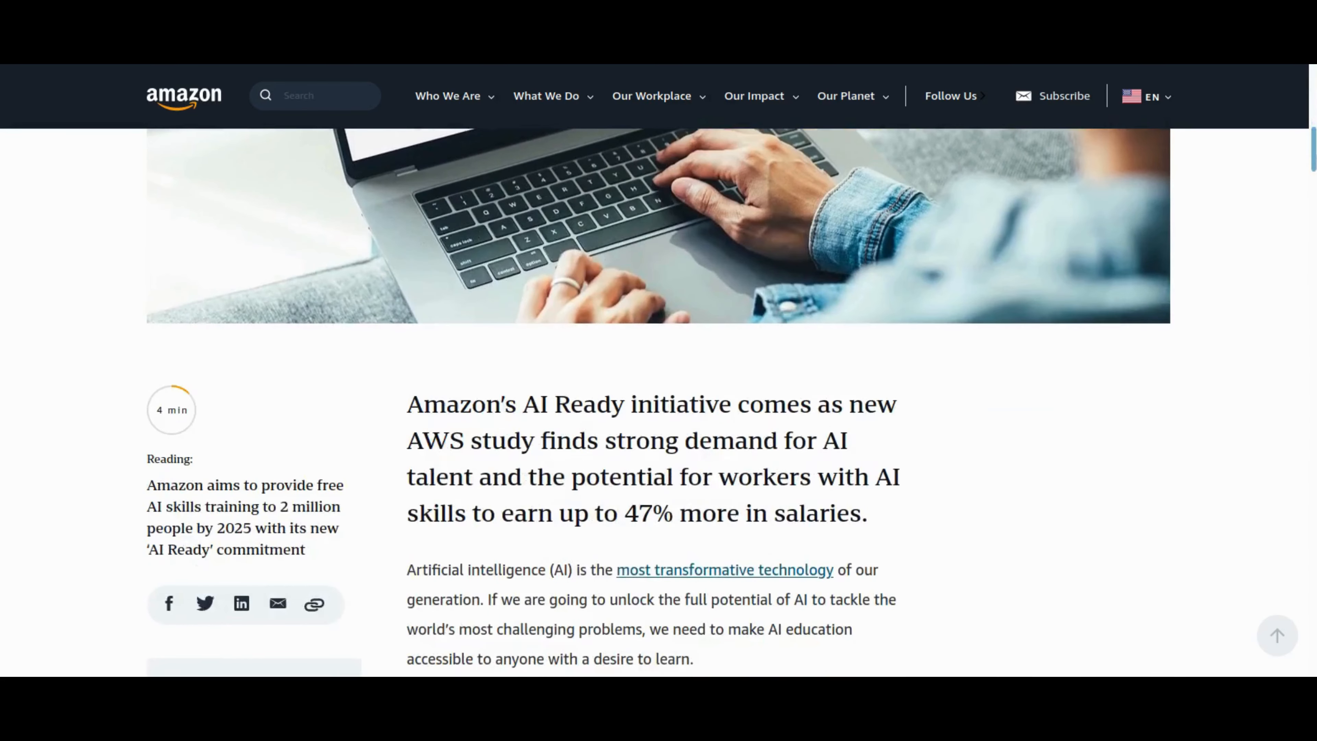
pyautogui.scroll(-3)
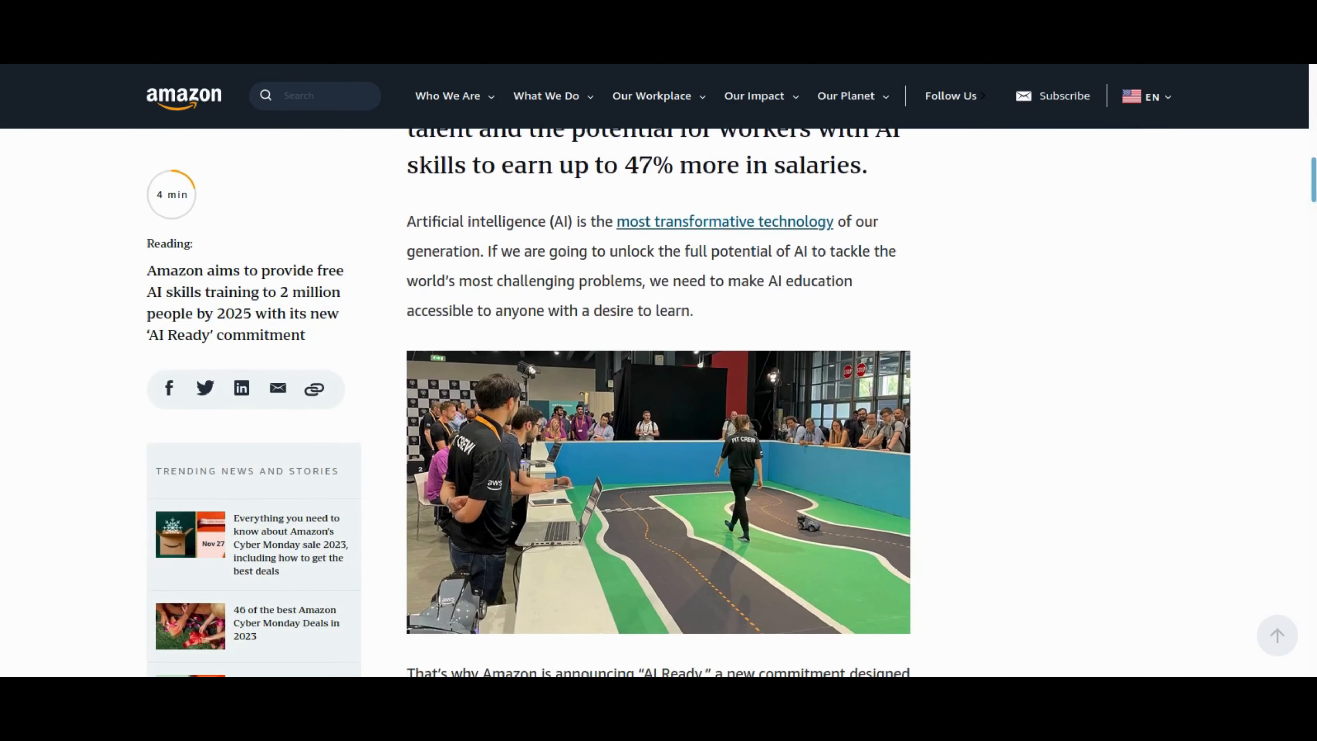
pyautogui.scroll(-3)
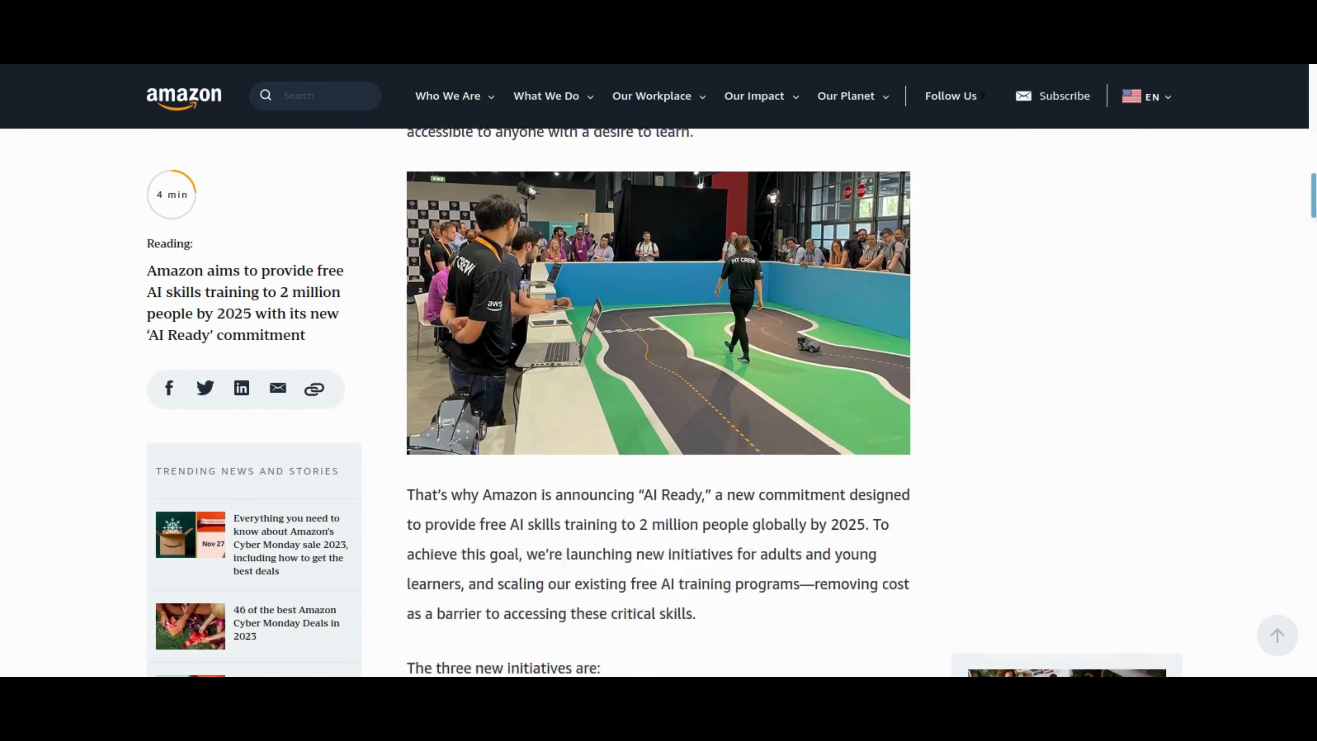
pyautogui.scroll(-3)
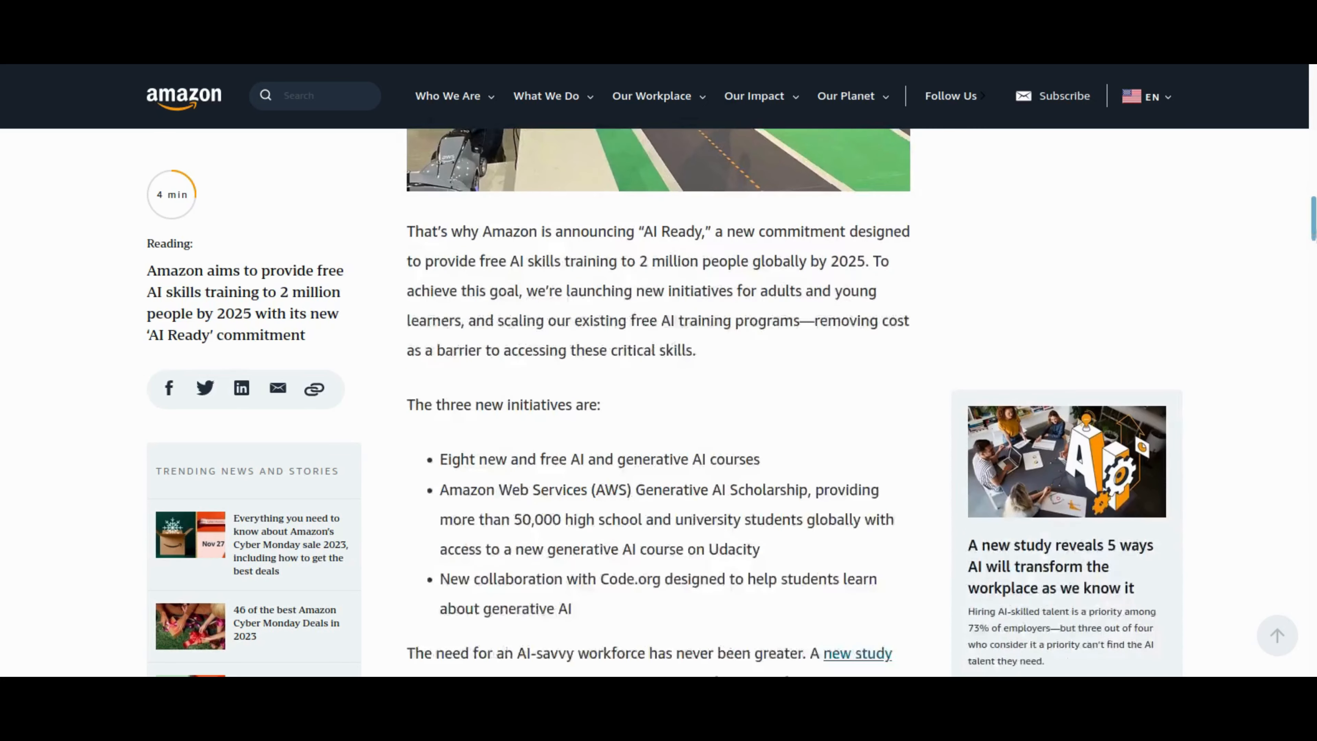
# Continue down through the AI Ready course listings.
pyautogui.scroll(-3)
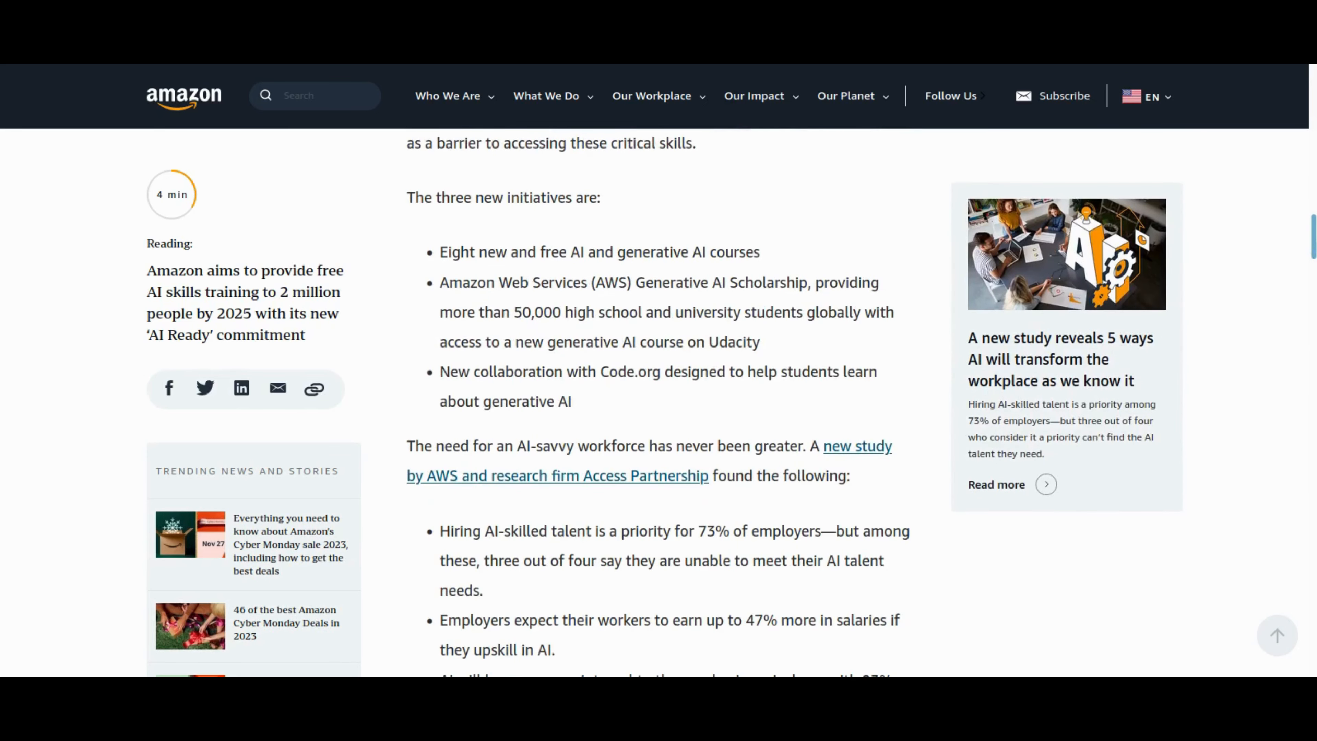
pyautogui.scroll(-3)
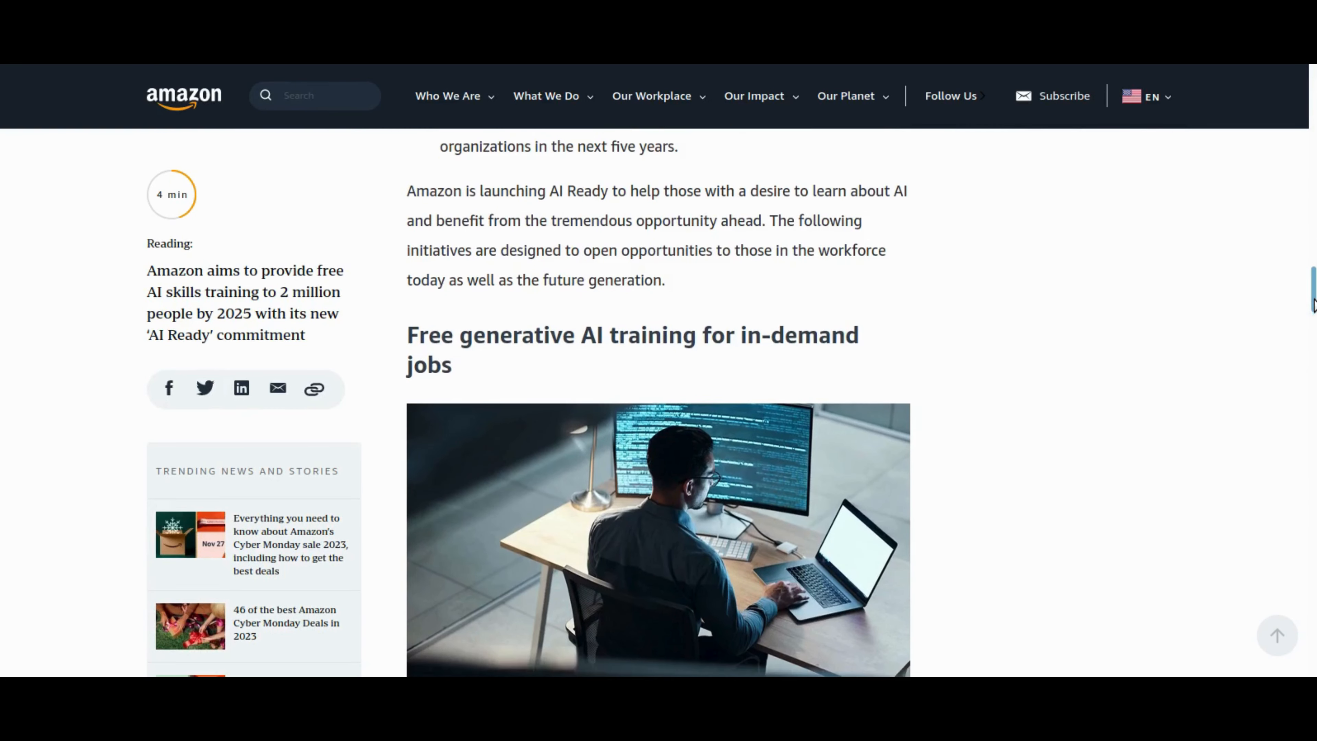
pyautogui.scroll(-3)
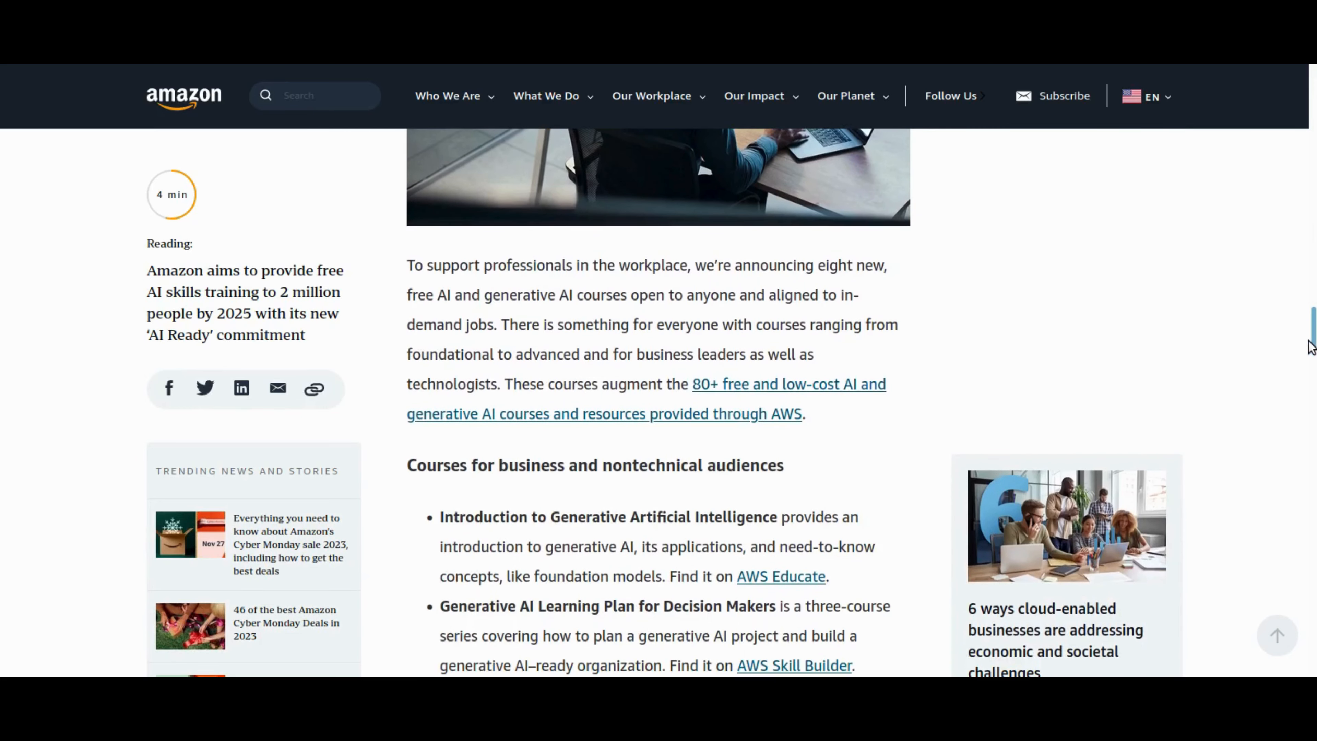
pyautogui.scroll(-3)
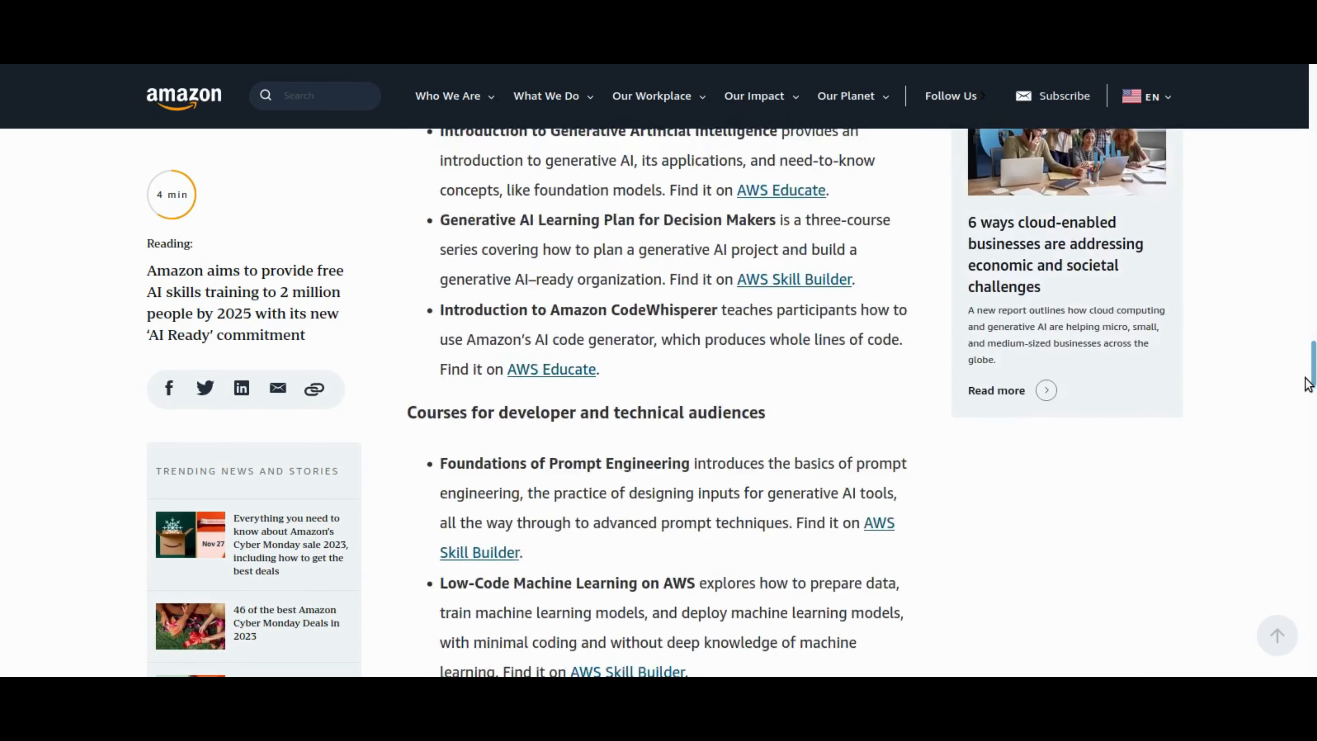
pyautogui.scroll(-3)
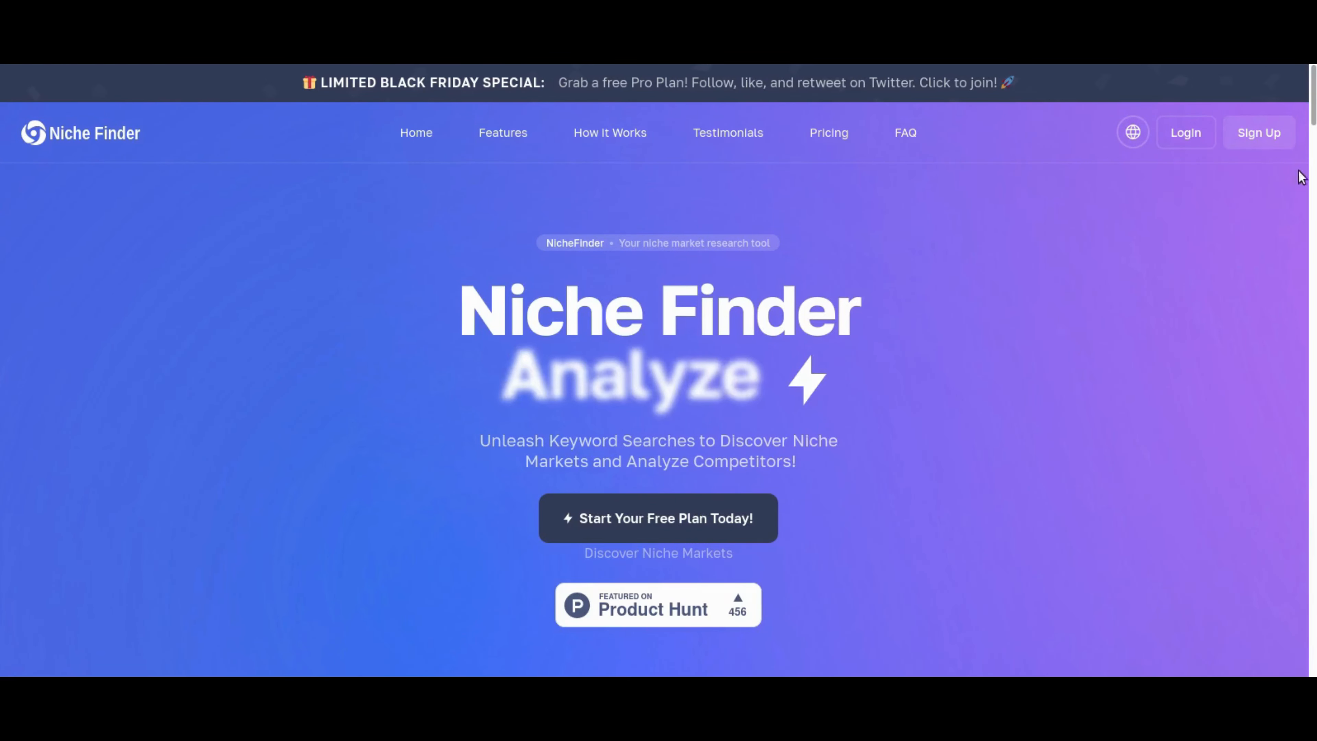
# Move through Niche Finder's Features and How it works sections using the header links.
pyautogui.scroll(-3)
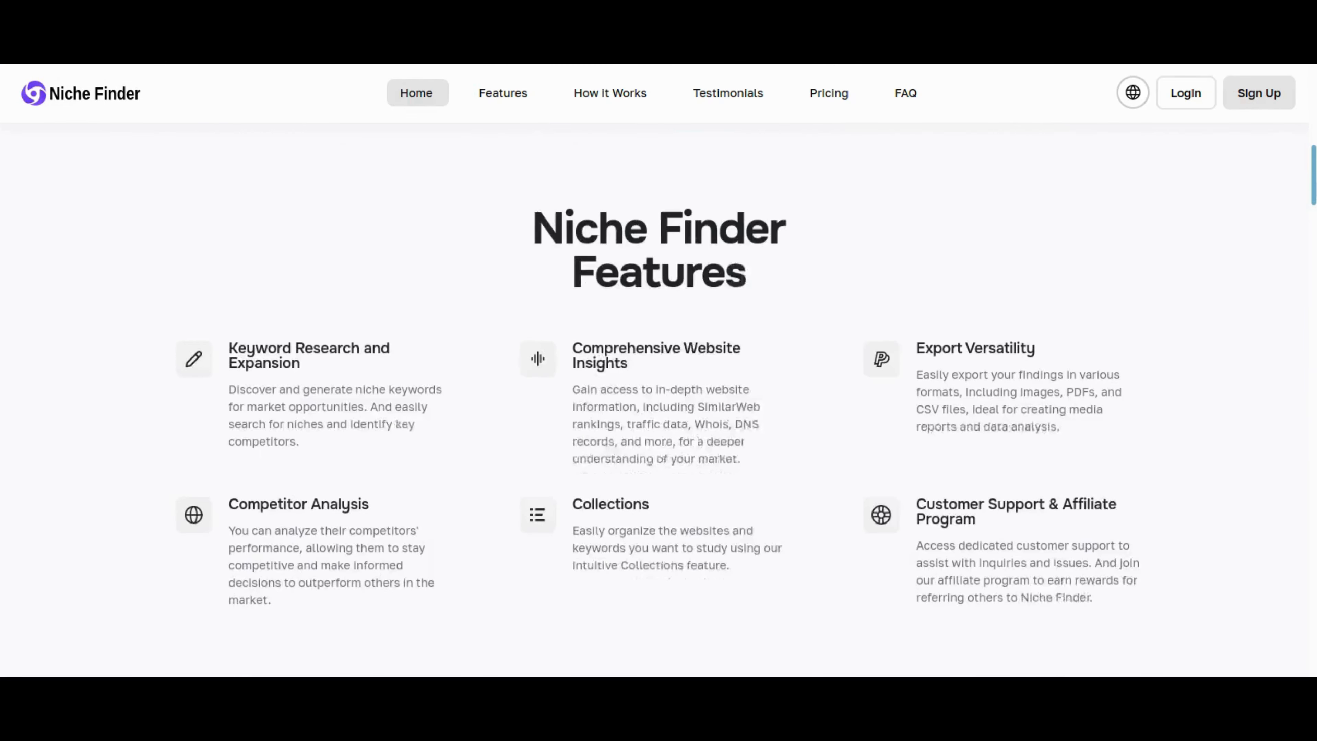
pyautogui.scroll(-3)
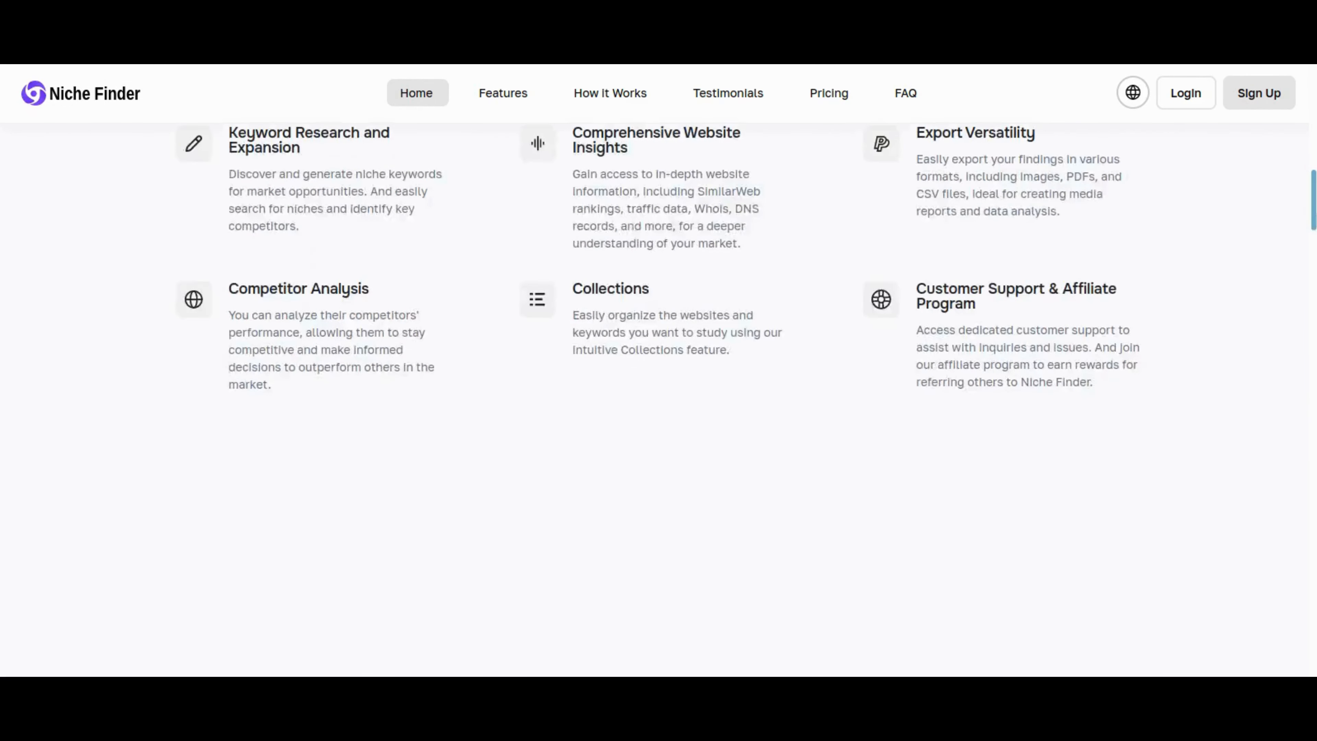
pyautogui.click(610, 93)
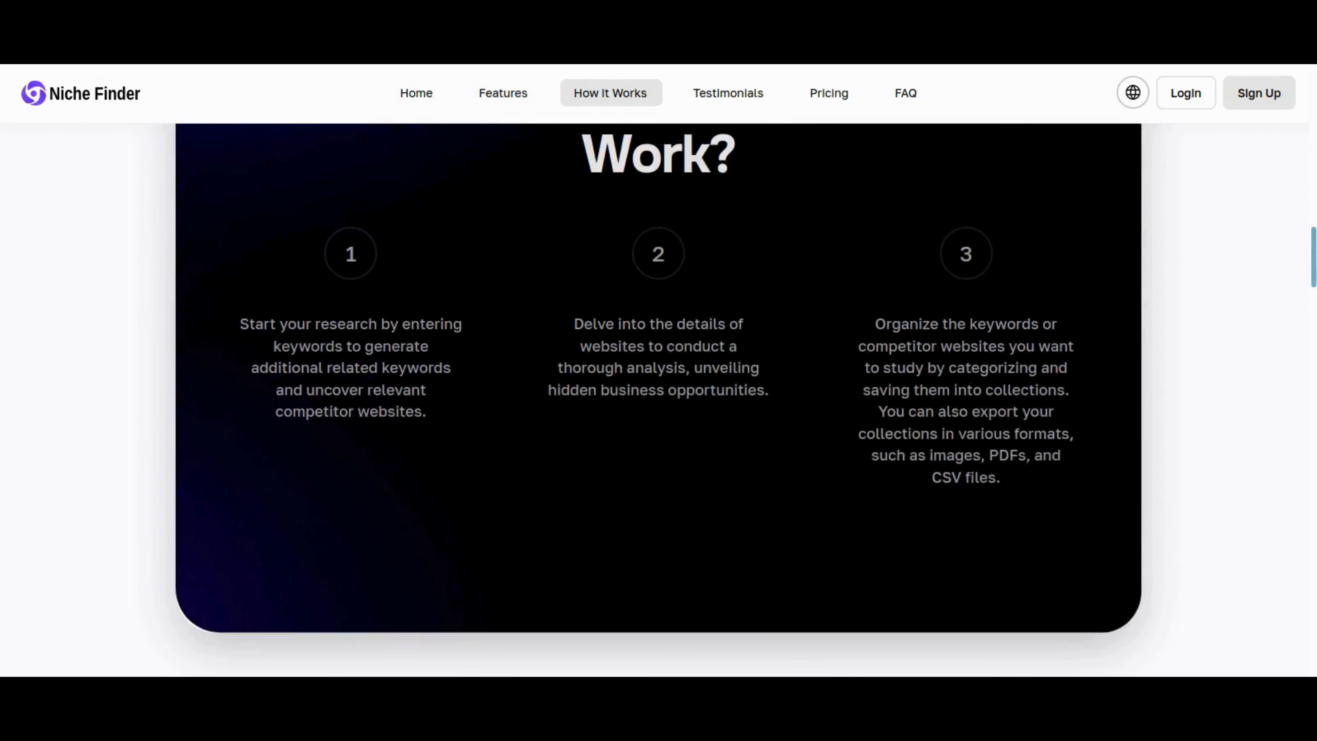
pyautogui.click(727, 93)
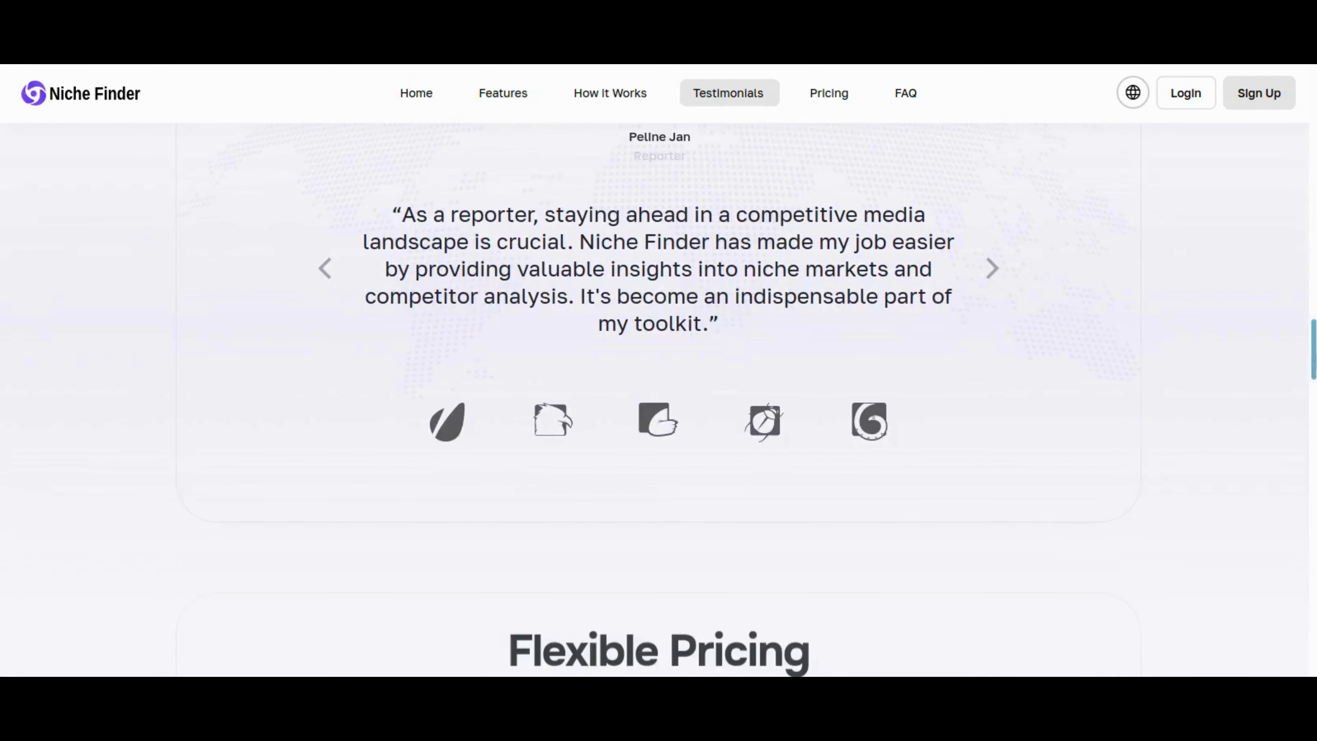
pyautogui.scroll(-3)
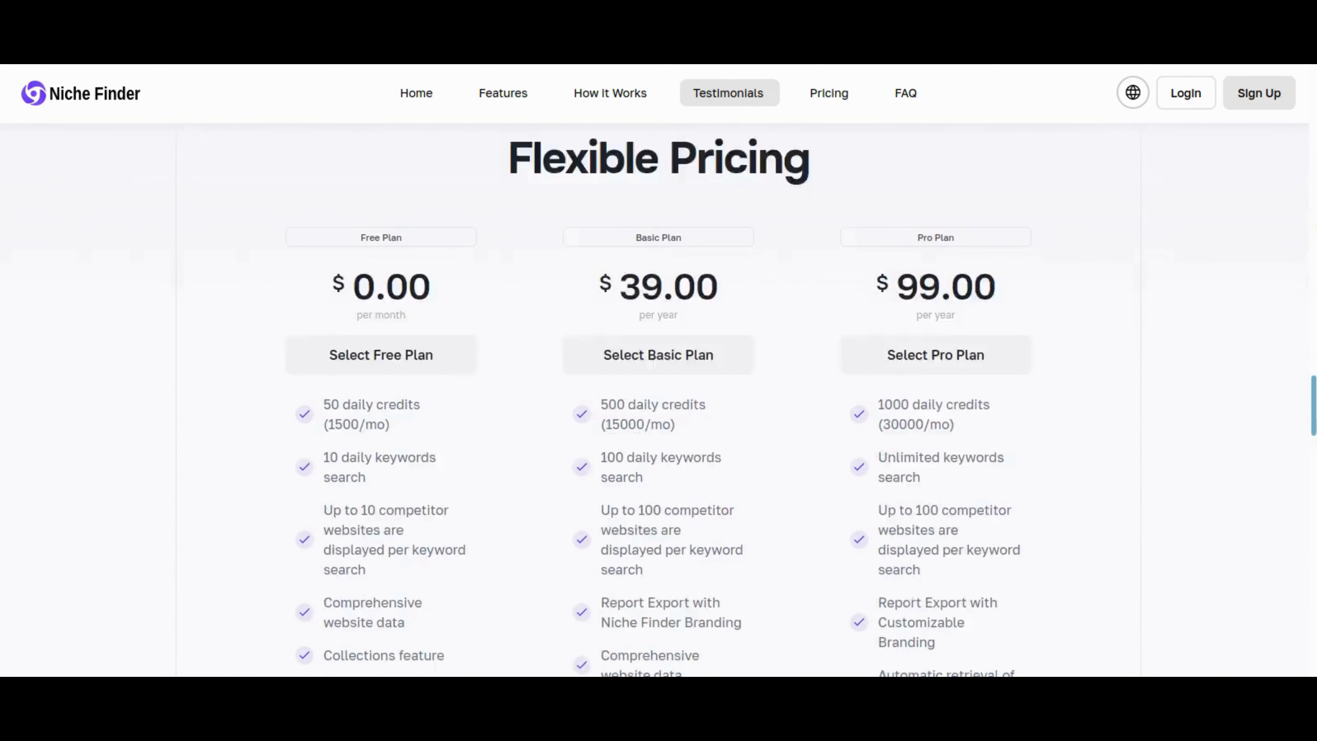
pyautogui.scroll(-3)
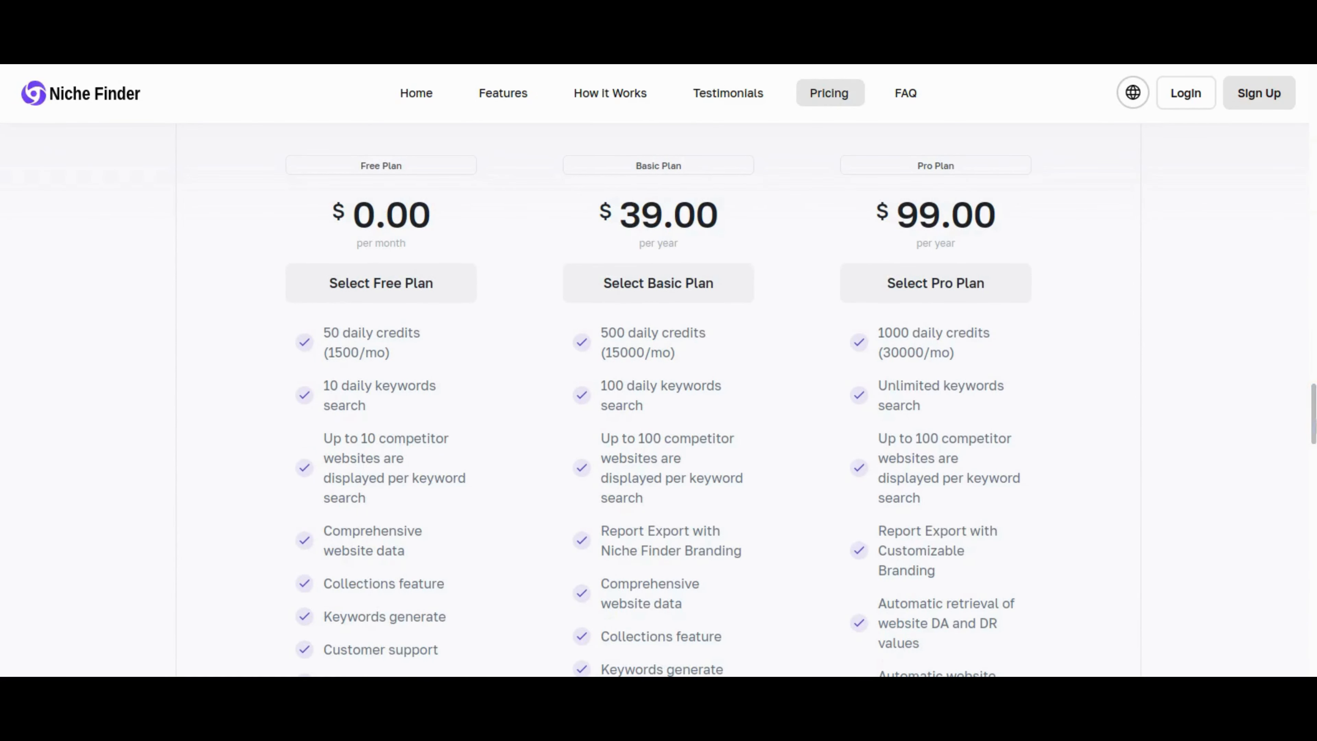
pyautogui.scroll(-3)
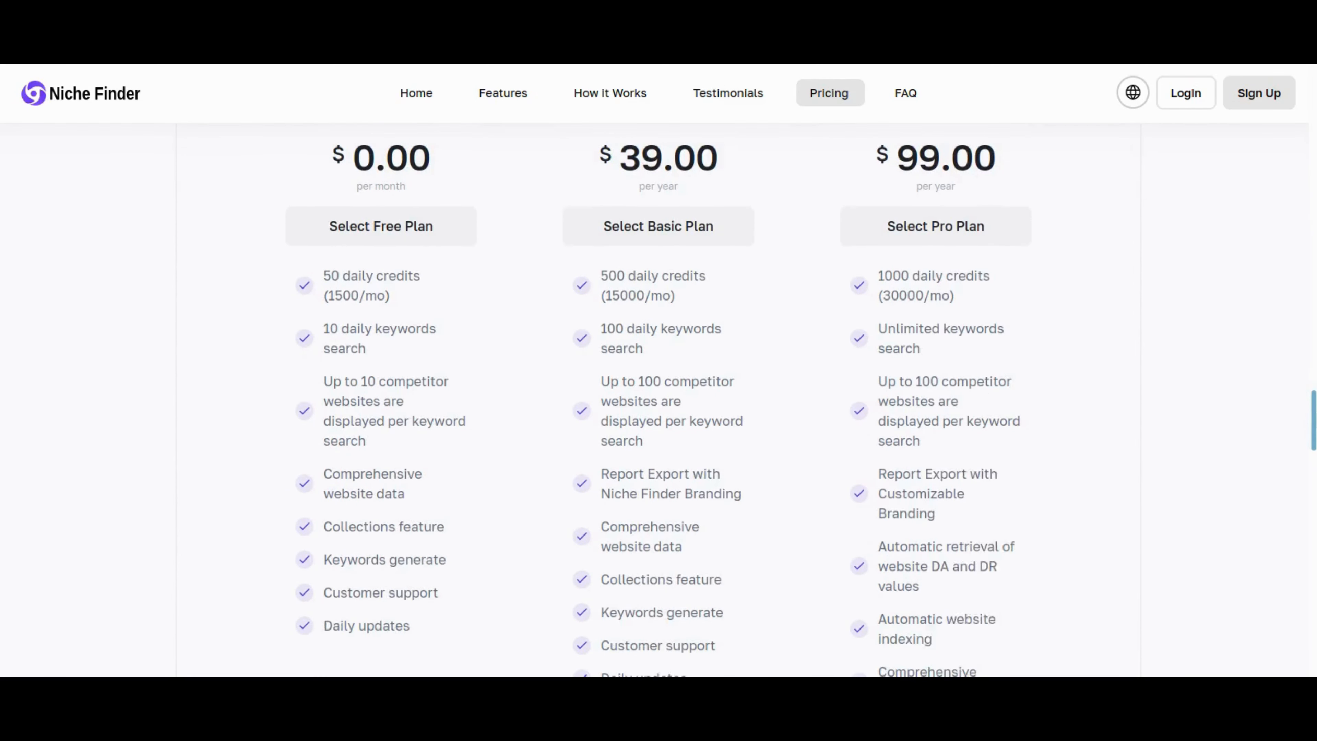
# Scroll through testimonials, pricing plans and FAQ down to the 'Start your free trial' banner.
pyautogui.scroll(-3)
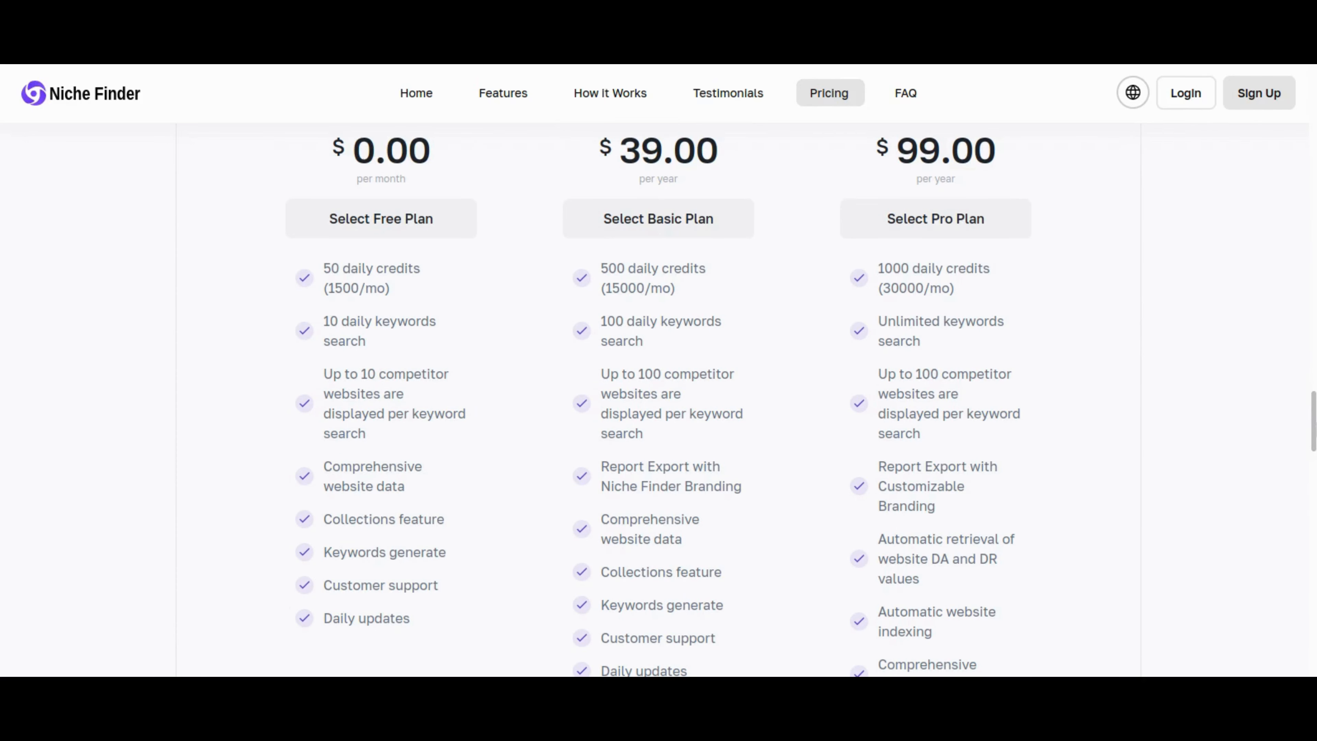
pyautogui.scroll(-3)
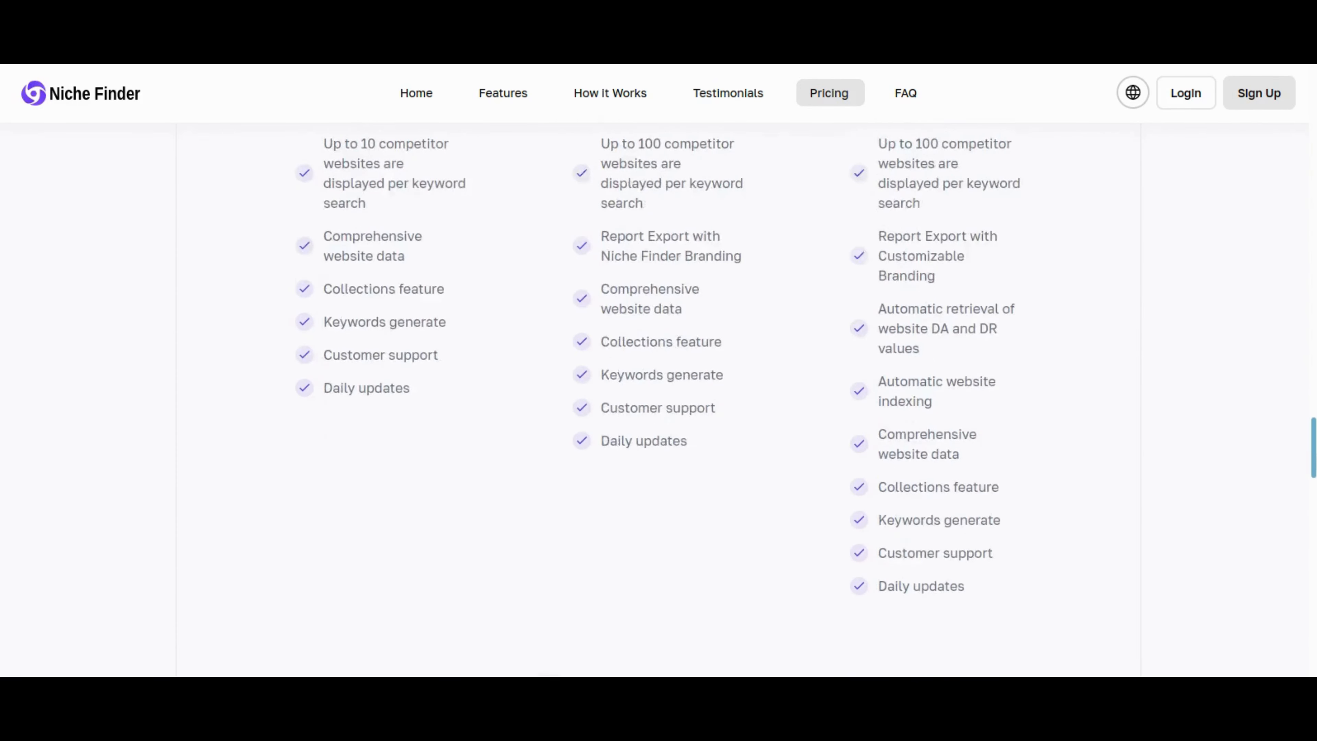
pyautogui.scroll(-3)
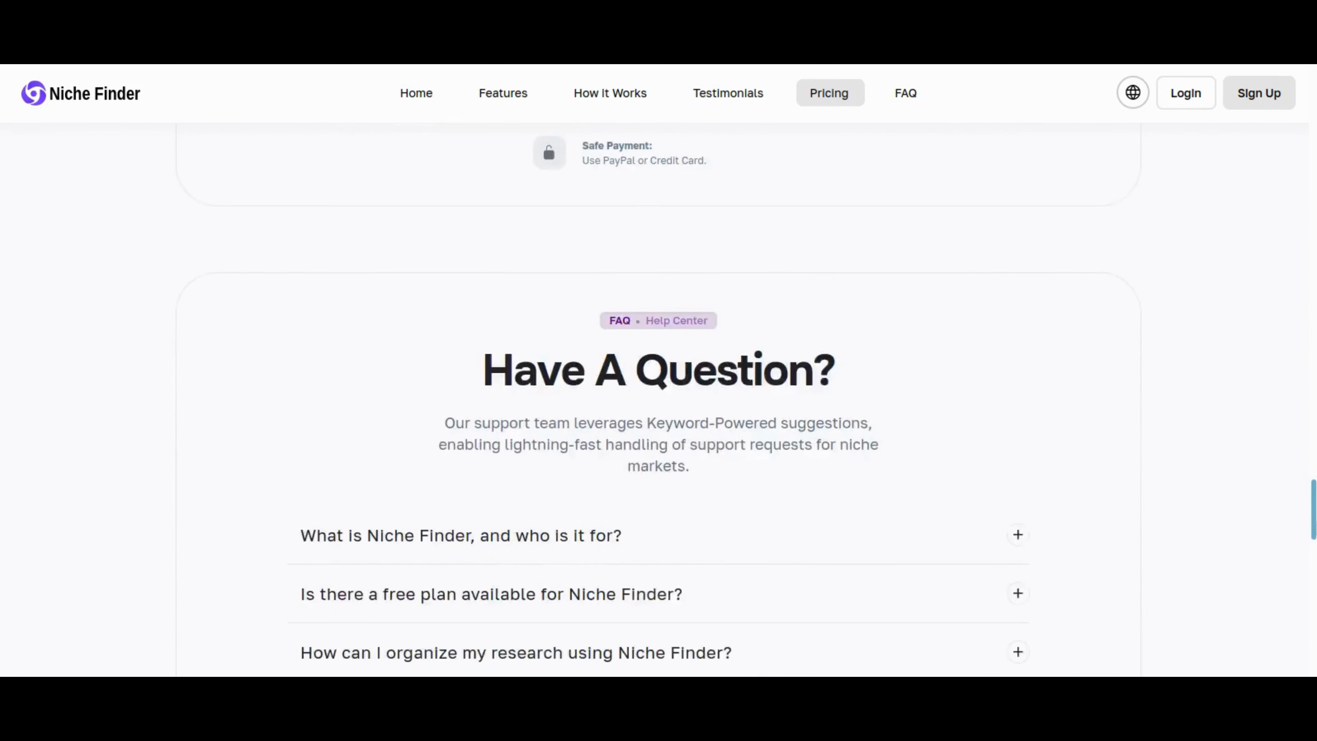
pyautogui.scroll(-3)
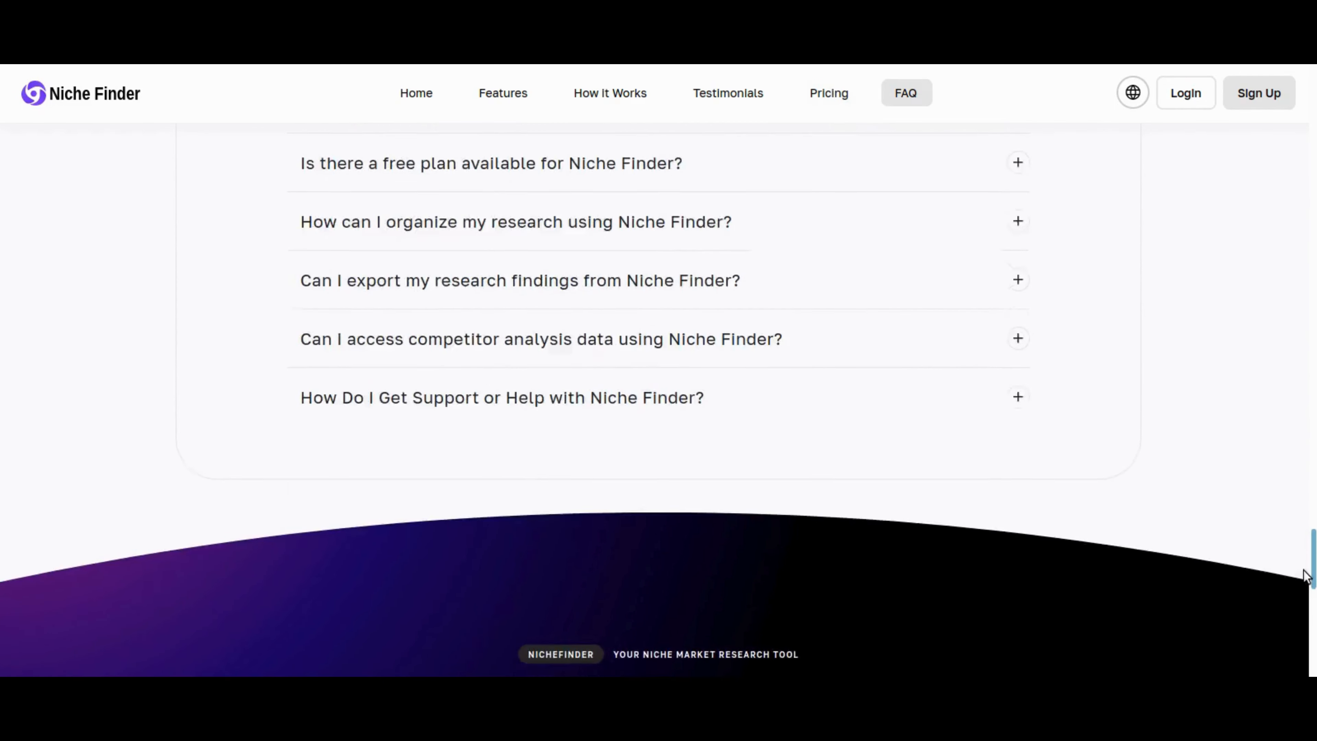
pyautogui.scroll(-3)
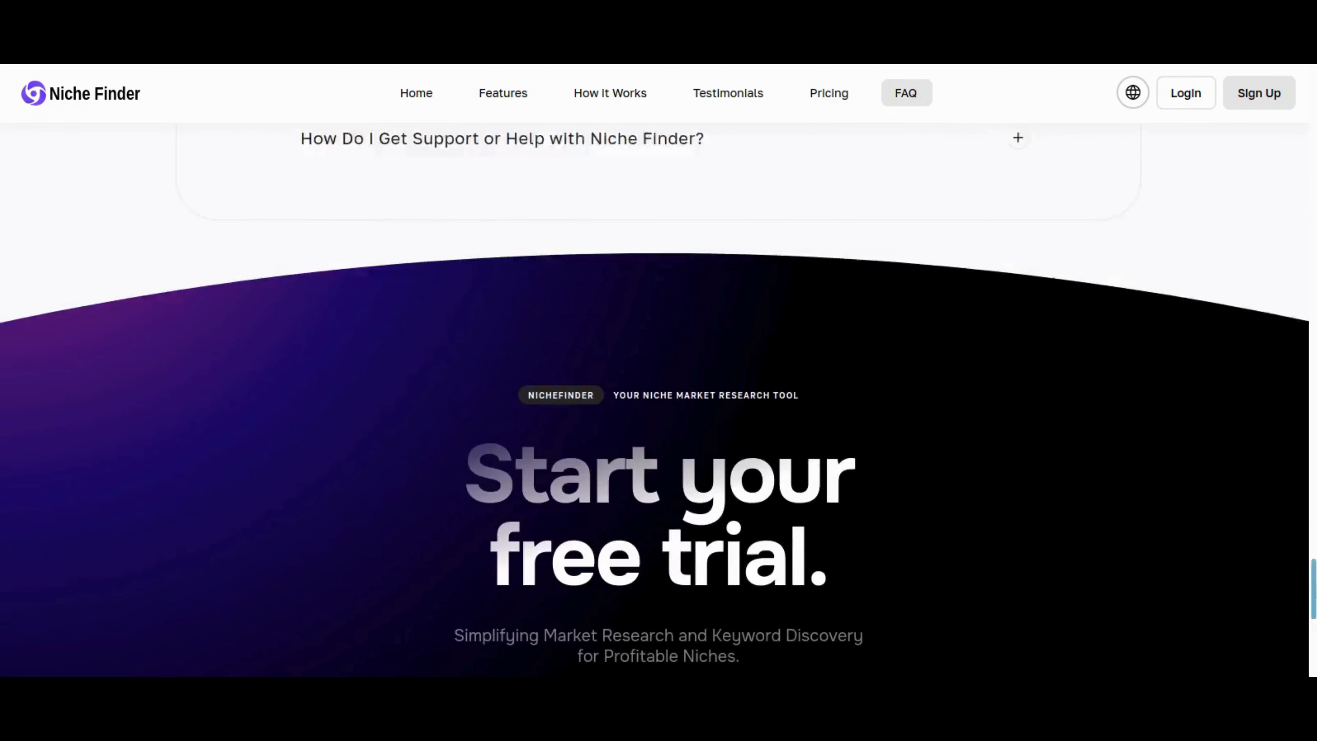
pyautogui.click(828, 93)
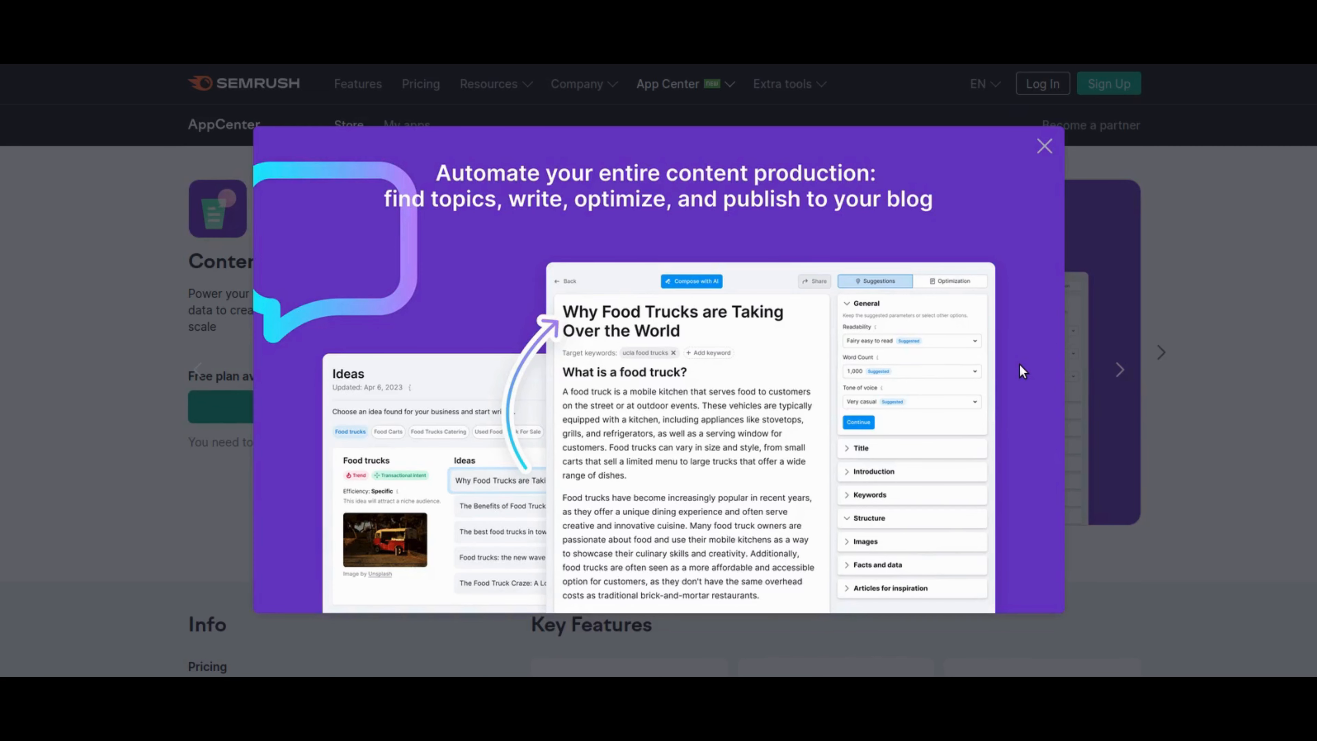
# Cycle the ContentShake AI promotional image carousel to the next screenshot.
pyautogui.click(1045, 145)
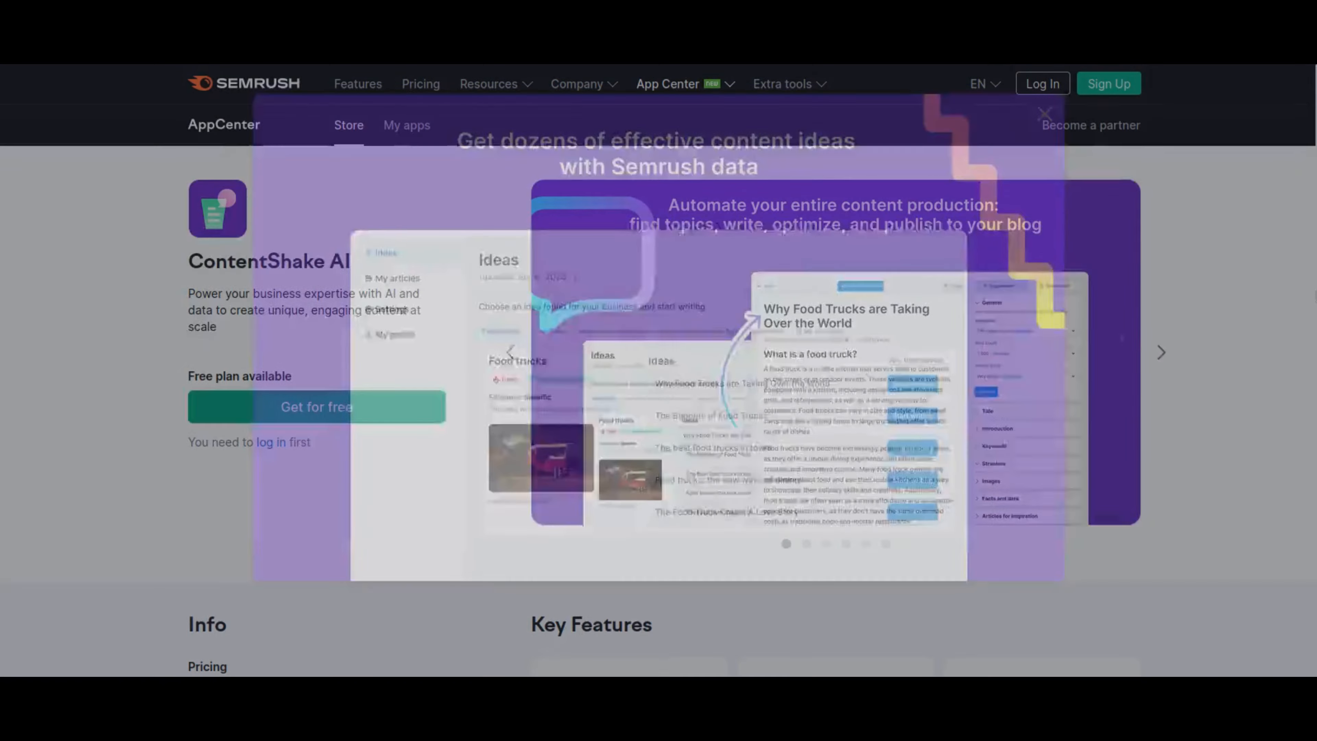
# Scroll through Key Features, the $60/mo free-trial pricing and description, then back up toward Key Features.
pyautogui.scroll(-3)
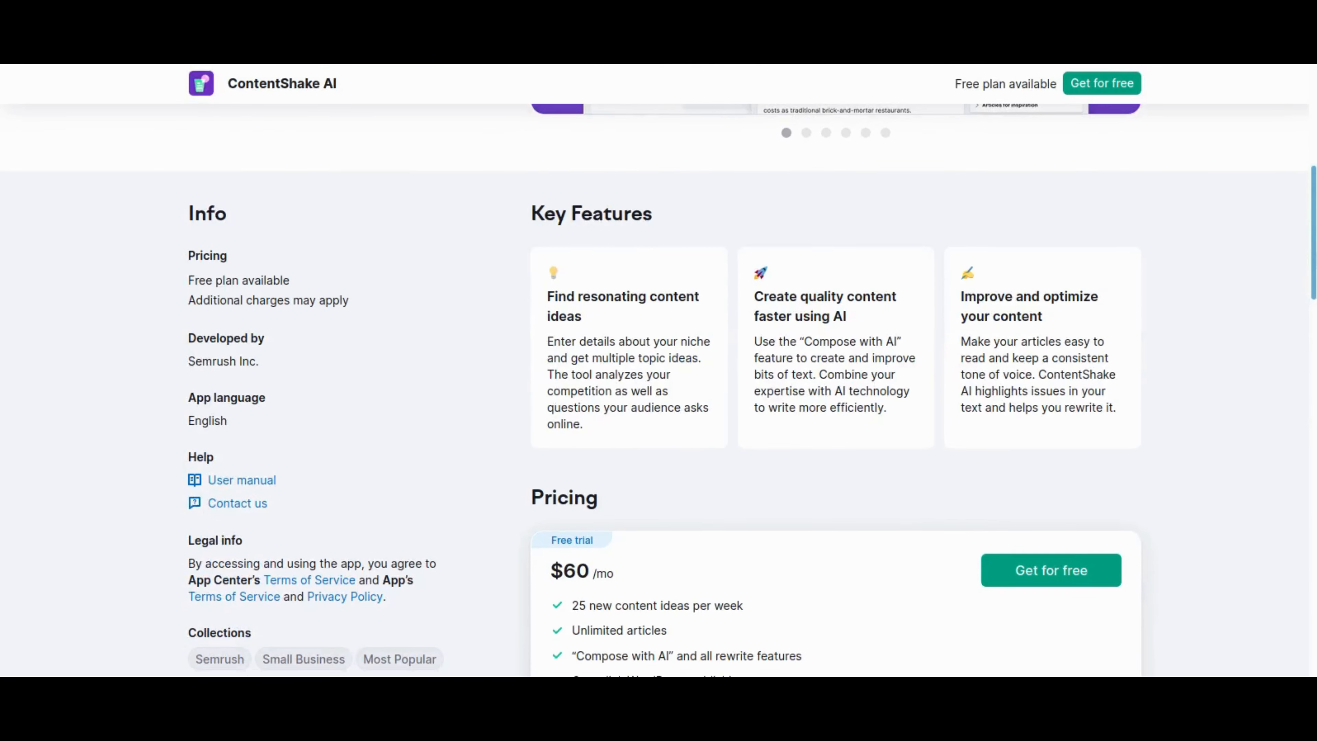
pyautogui.scroll(-3)
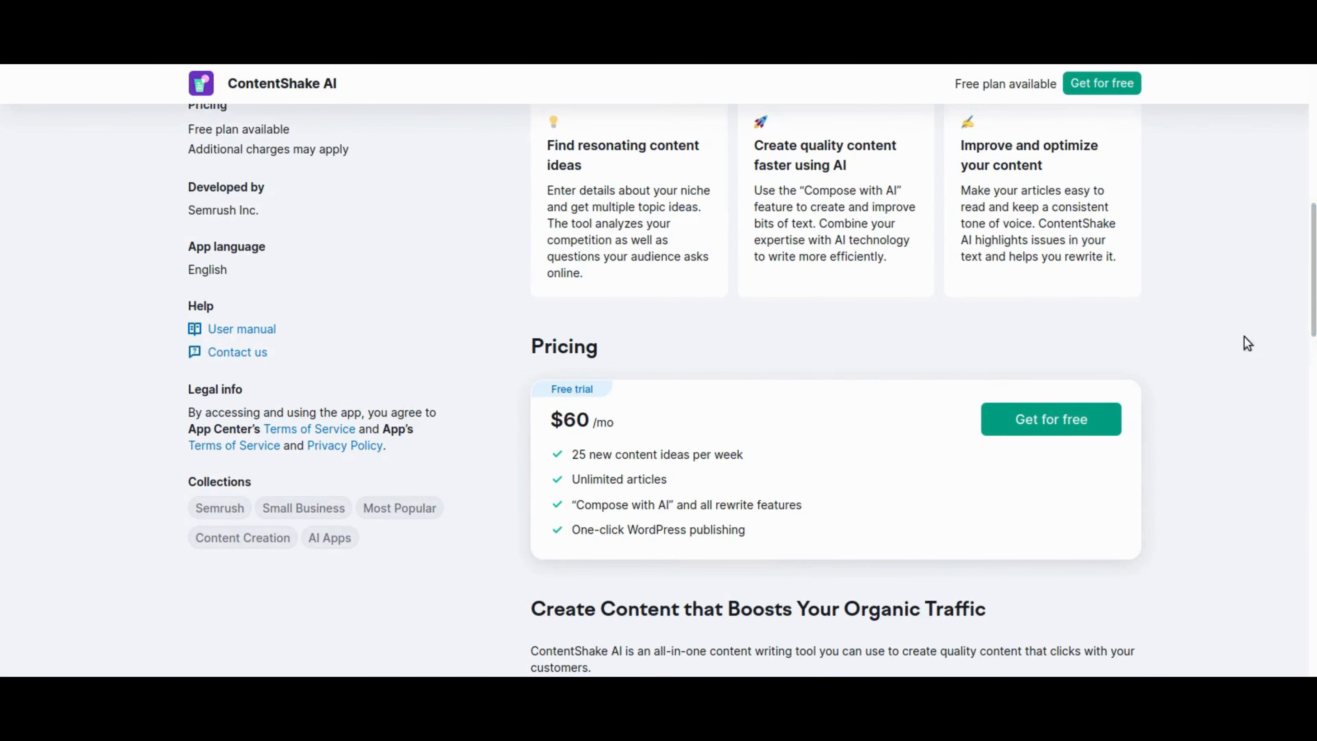
pyautogui.moveTo(798, 487)
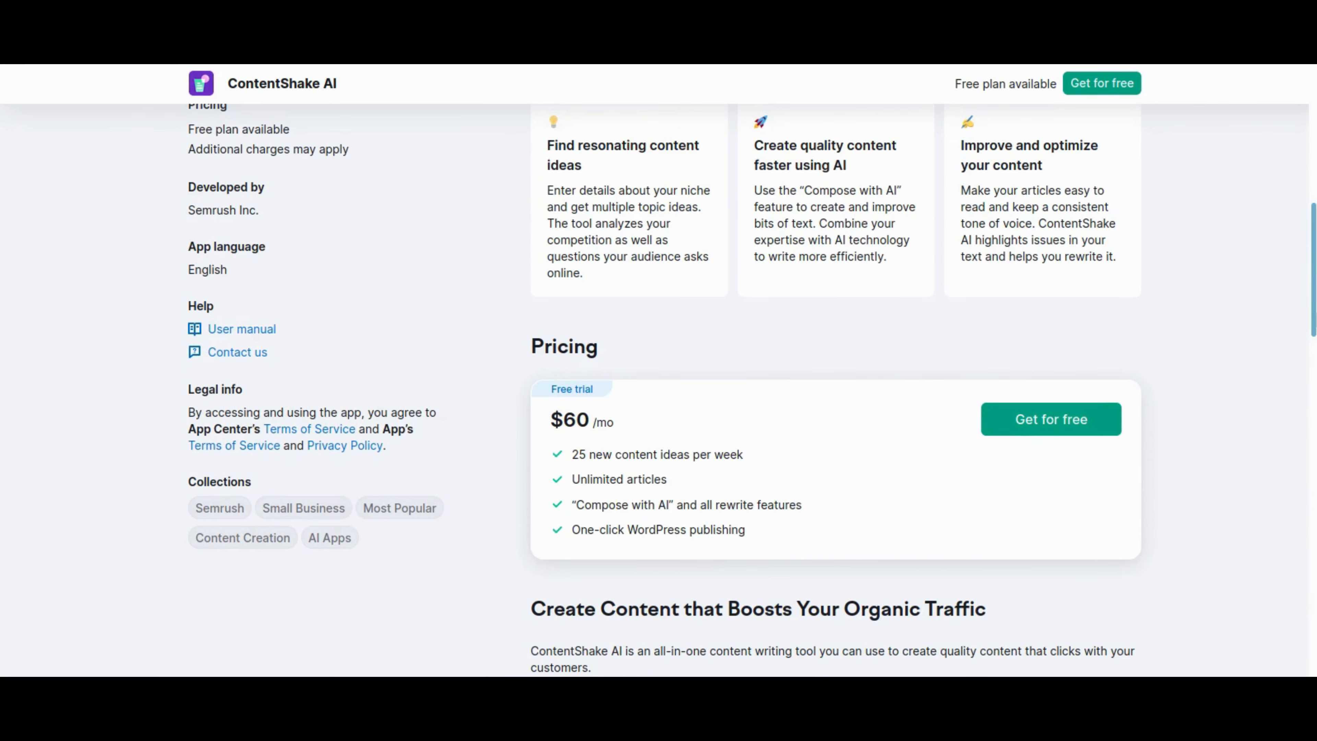
pyautogui.scroll(-3)
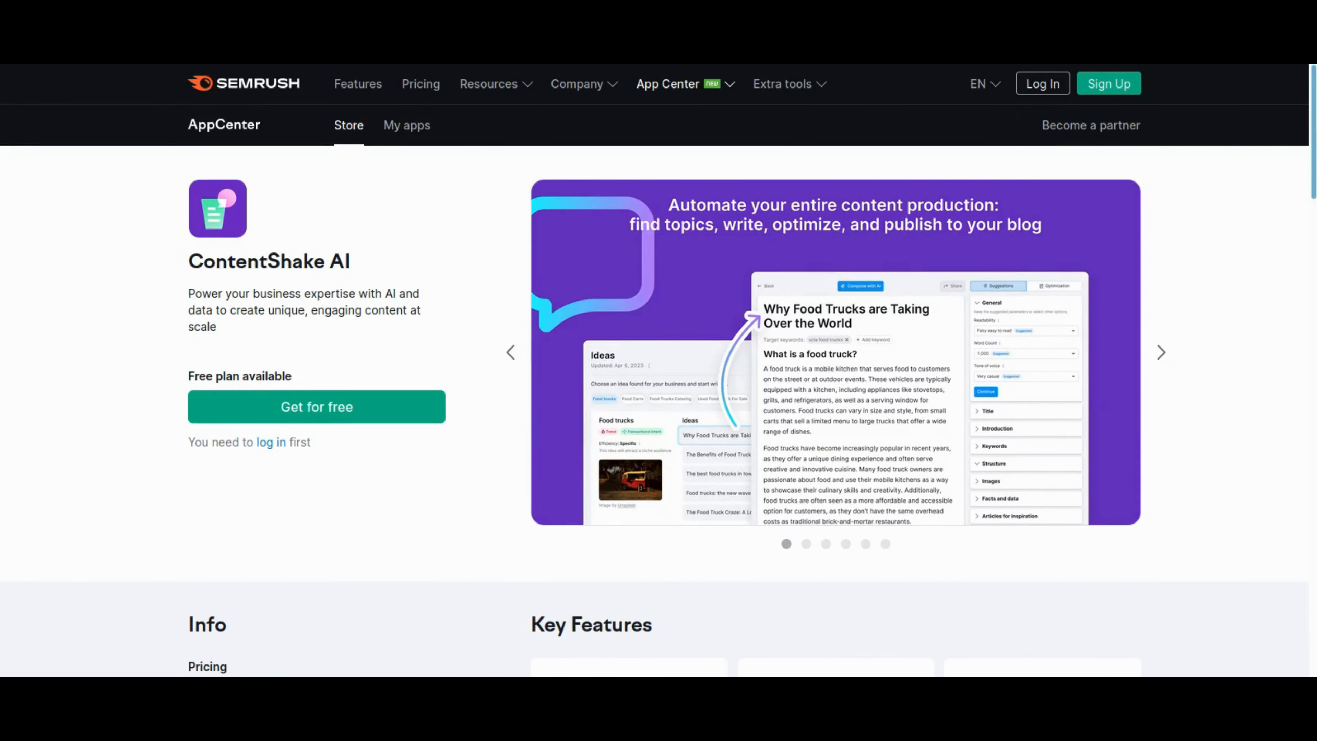
pyautogui.scroll(-3)
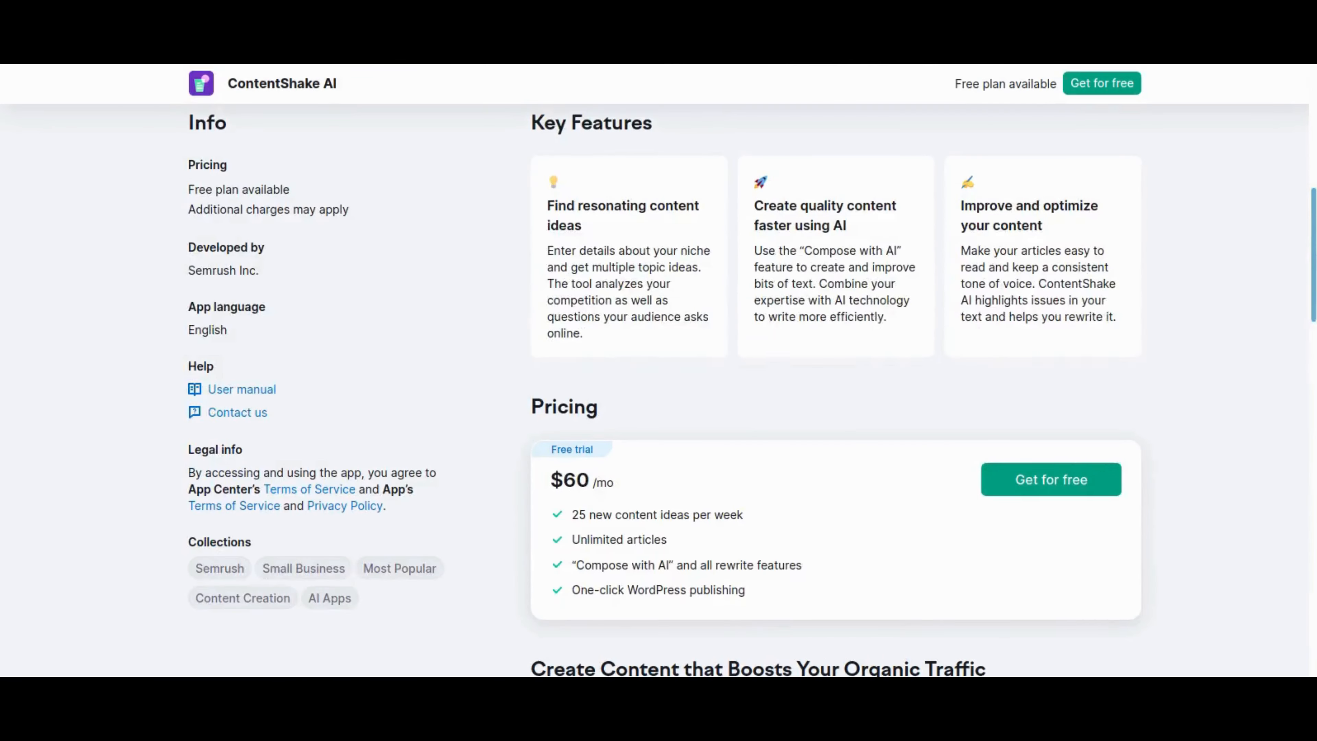
pyautogui.scroll(-3)
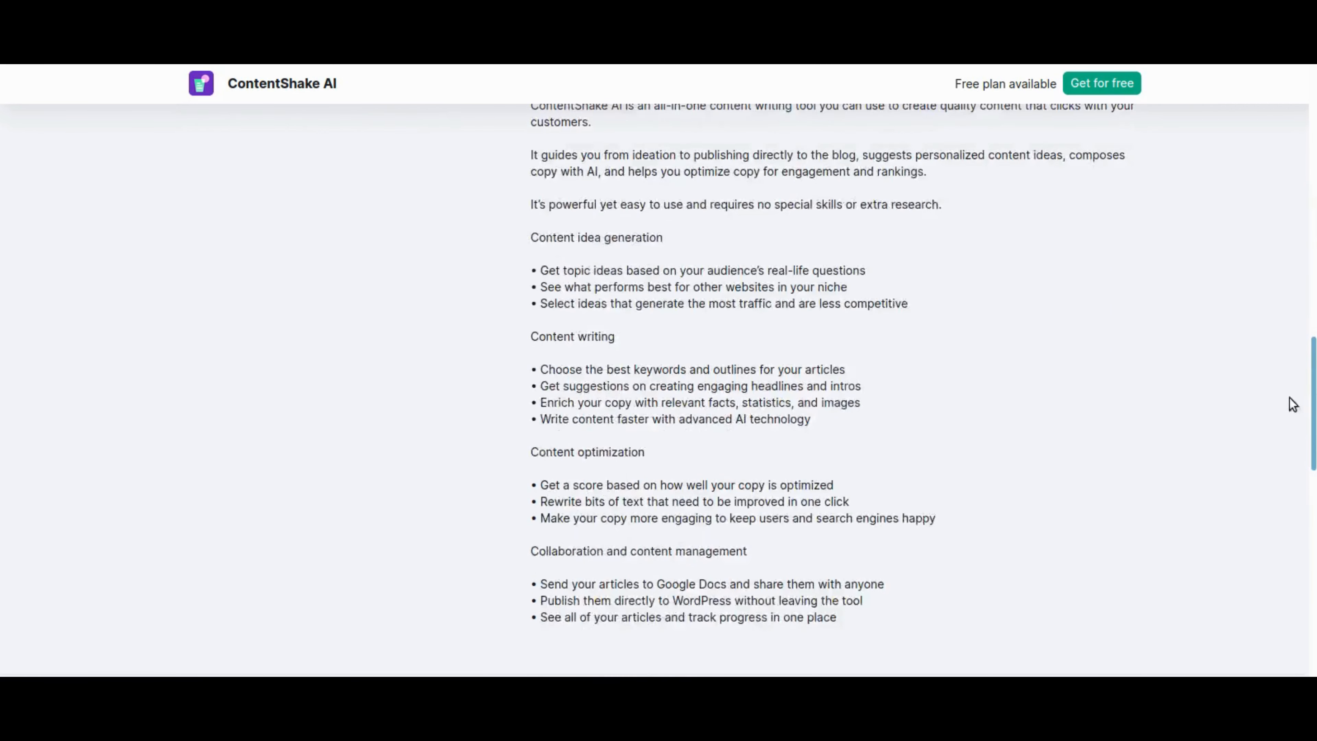
pyautogui.scroll(-3)
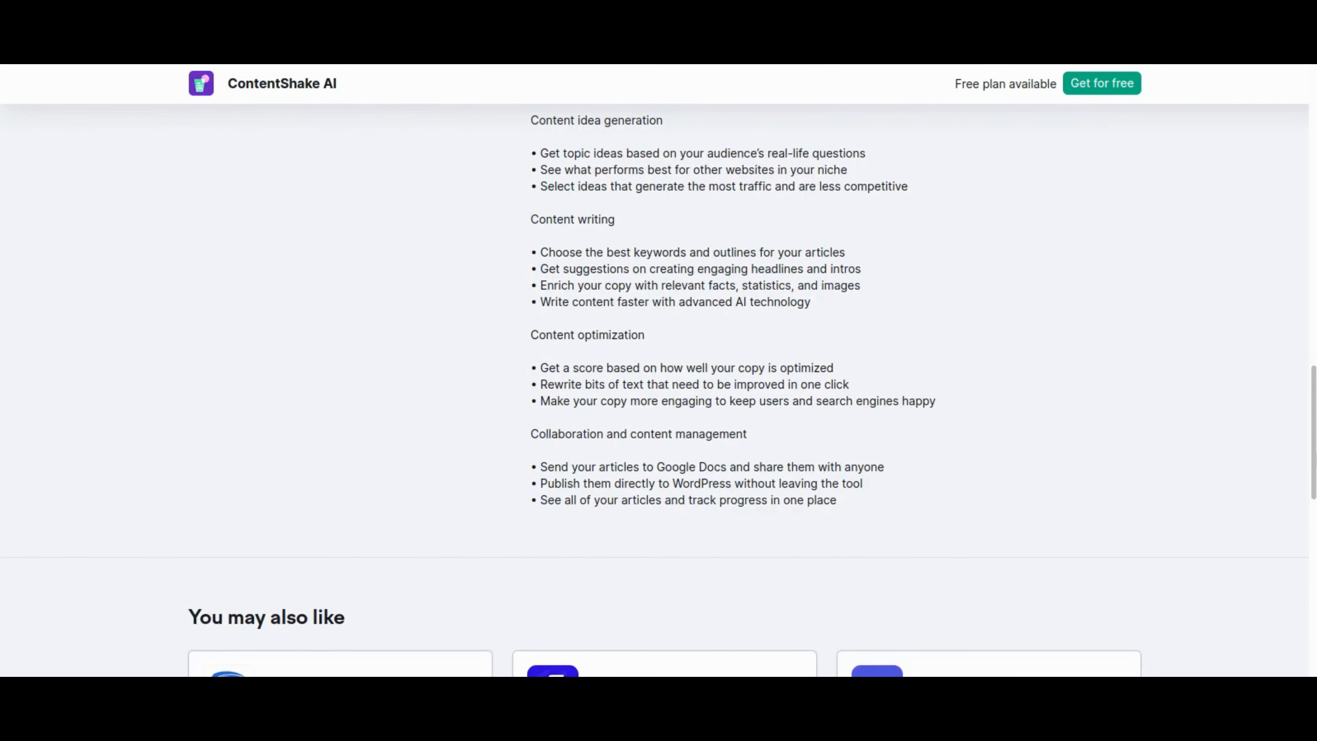
pyautogui.scroll(-3)
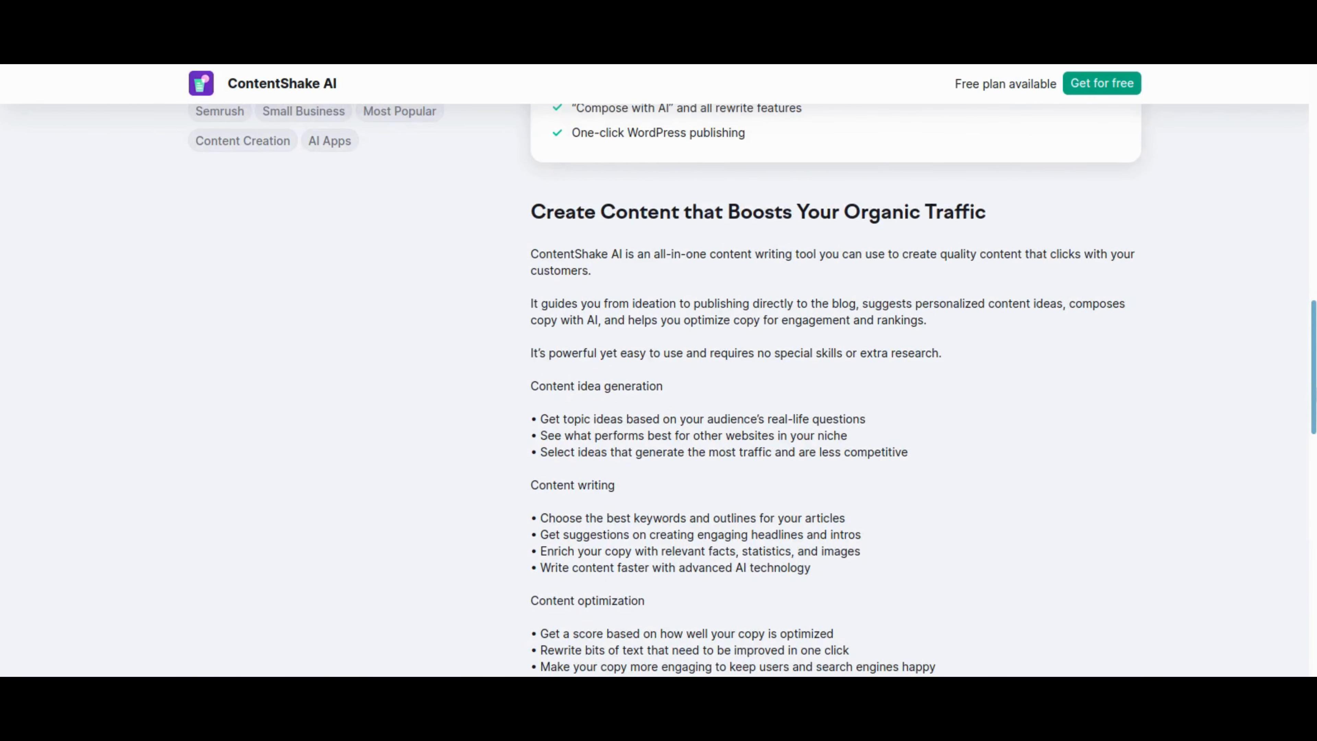
pyautogui.scroll(3)
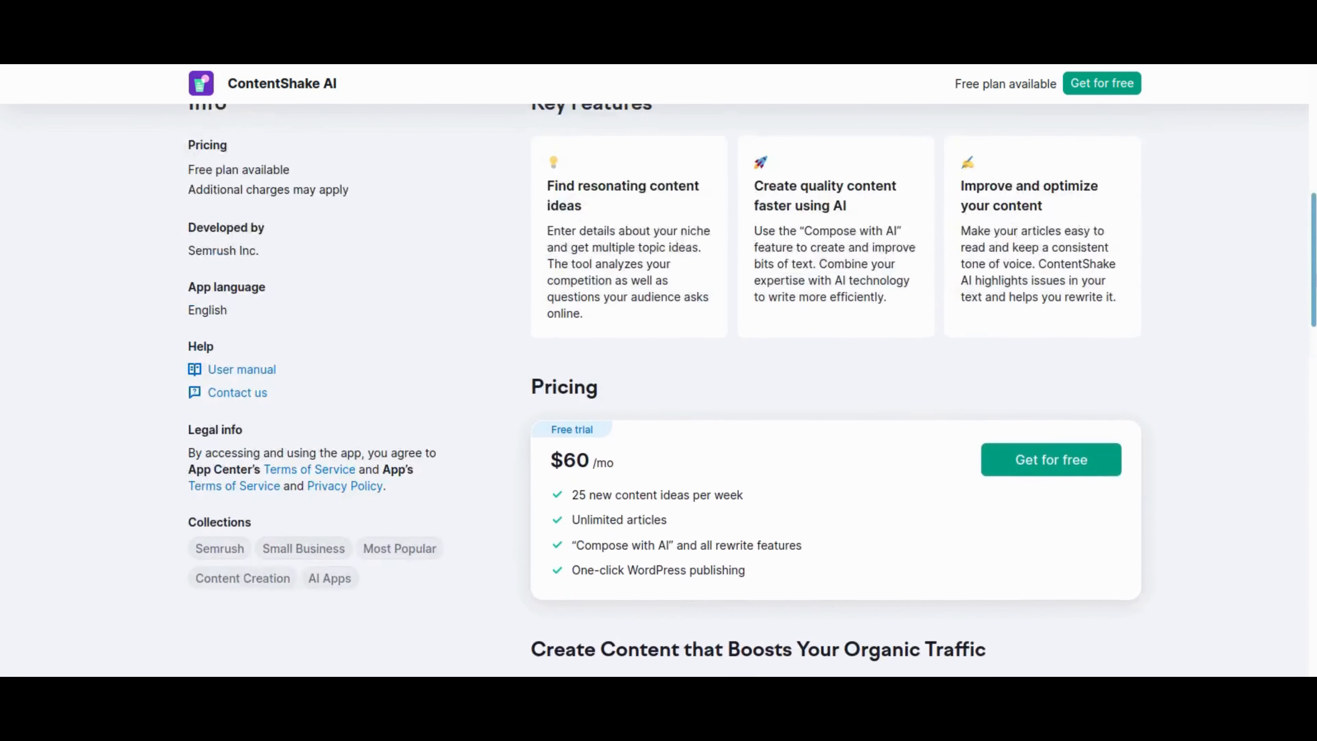